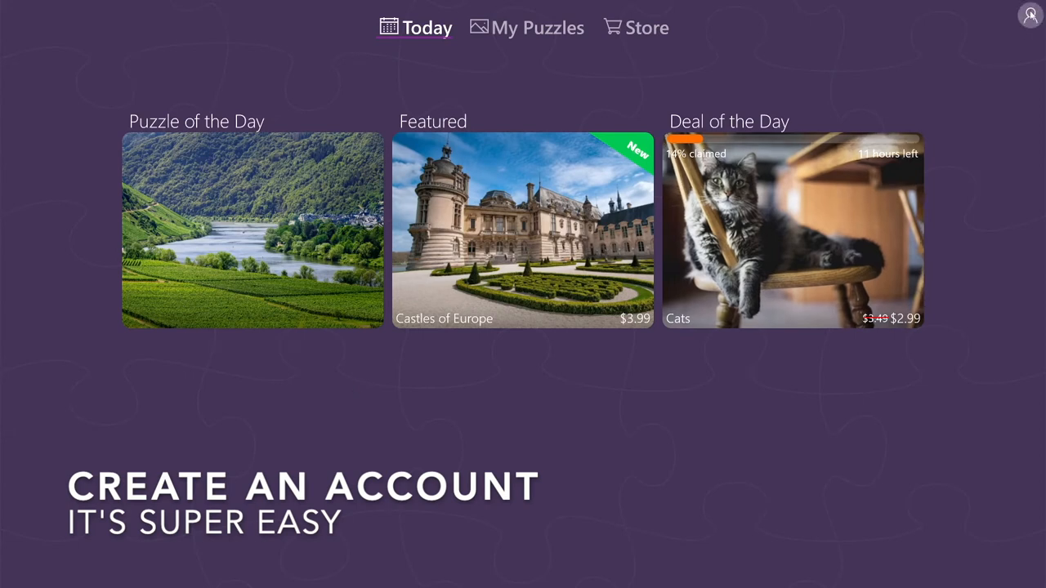
mouse_move(1031, 14)
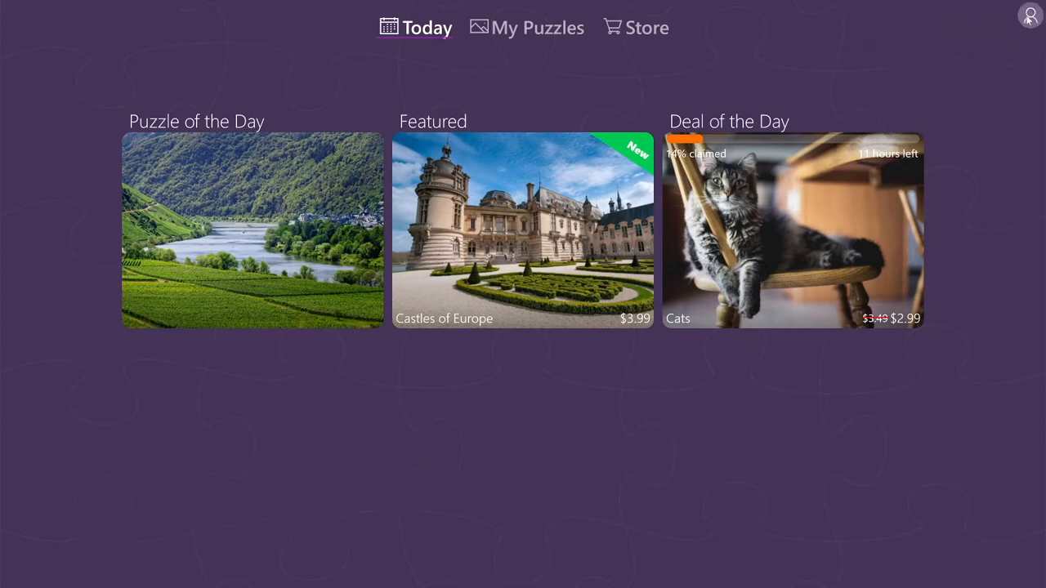
From the profile menu, choose Guest / Sign in to reach the new-or-existing account dialog.
left_click(1029, 15)
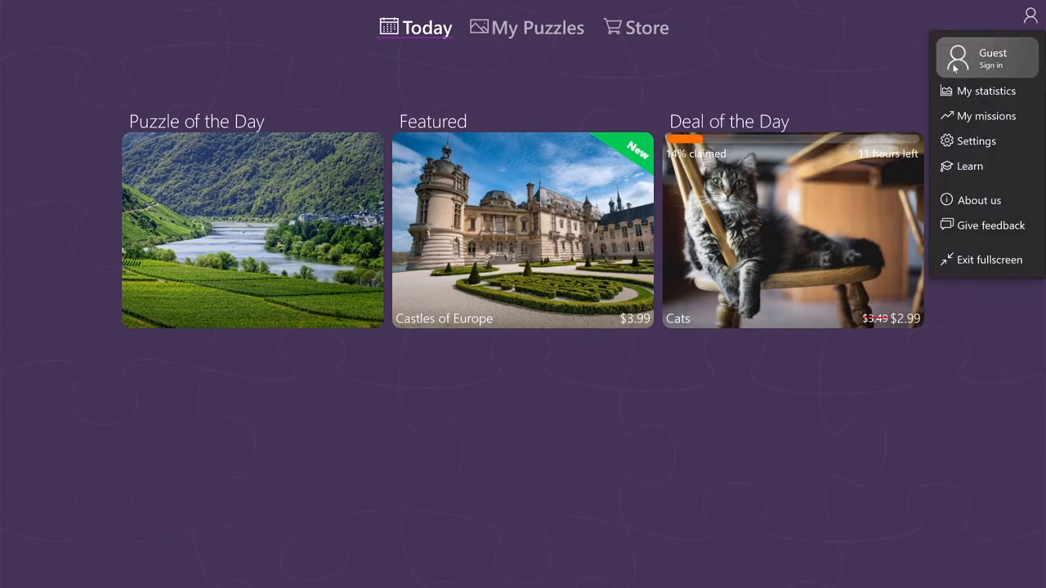
mouse_move(987, 58)
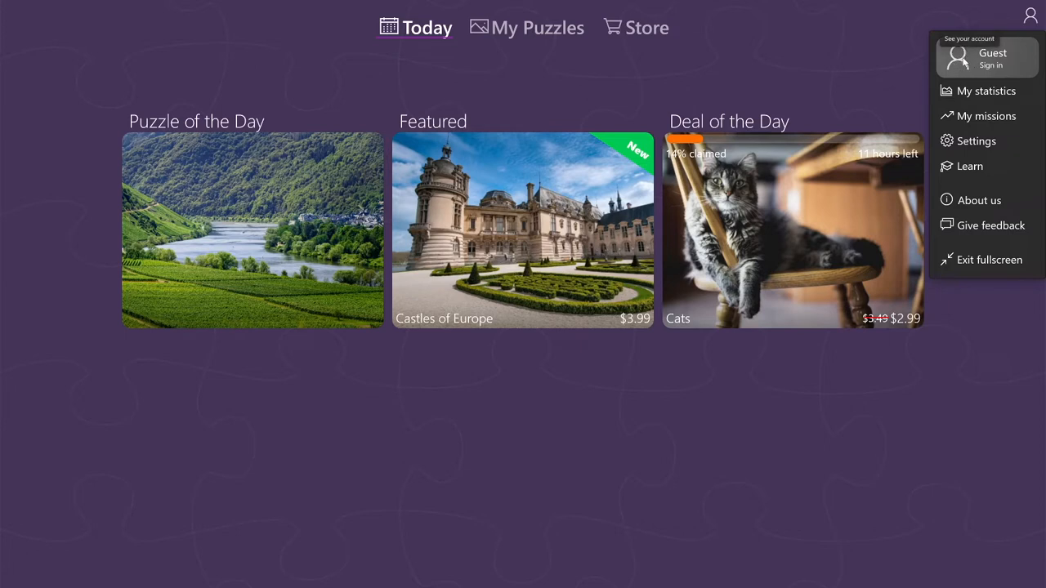
mouse_move(926, 85)
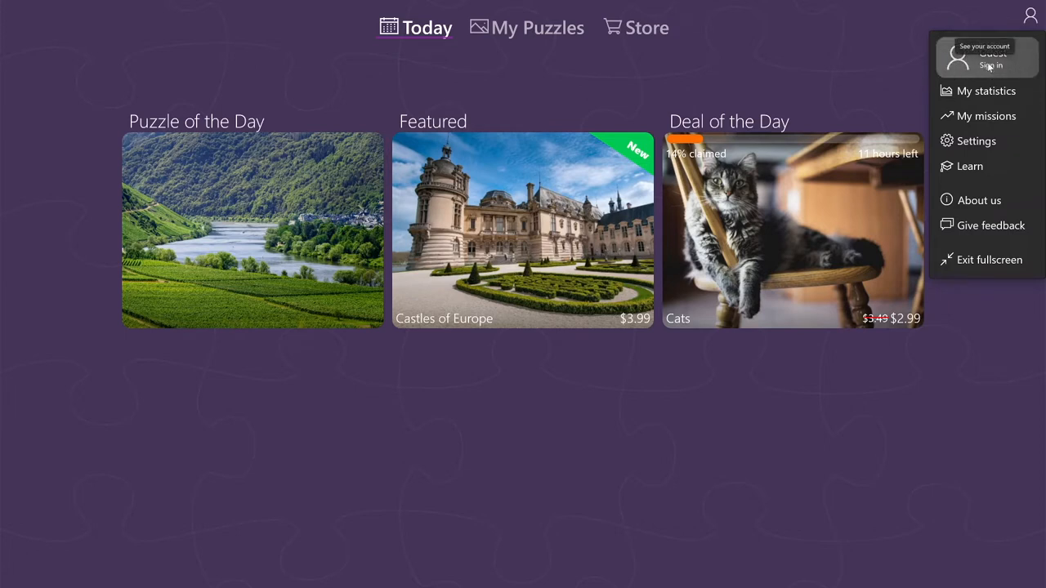
left_click(990, 65)
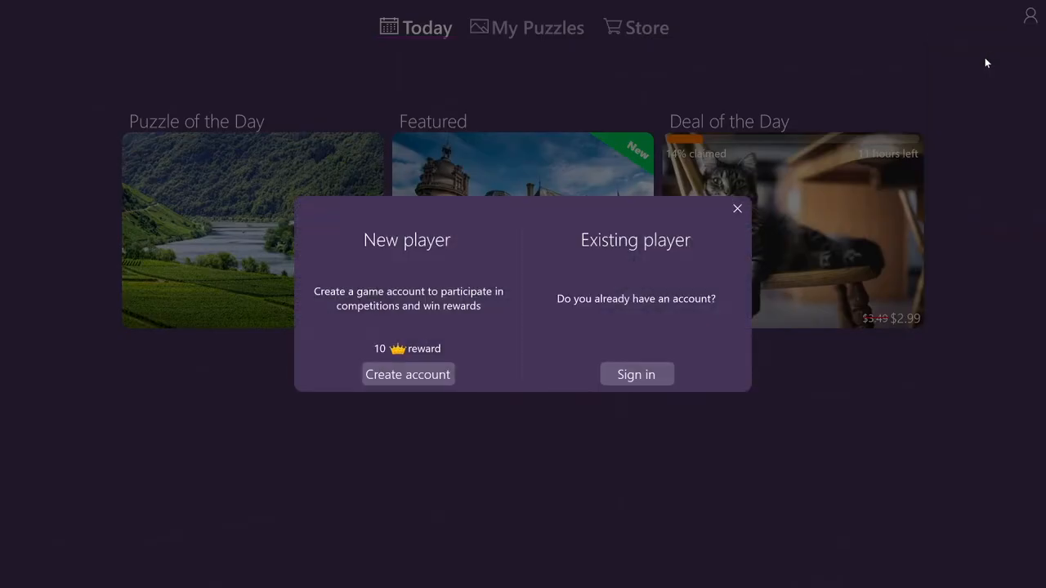
mouse_move(528, 227)
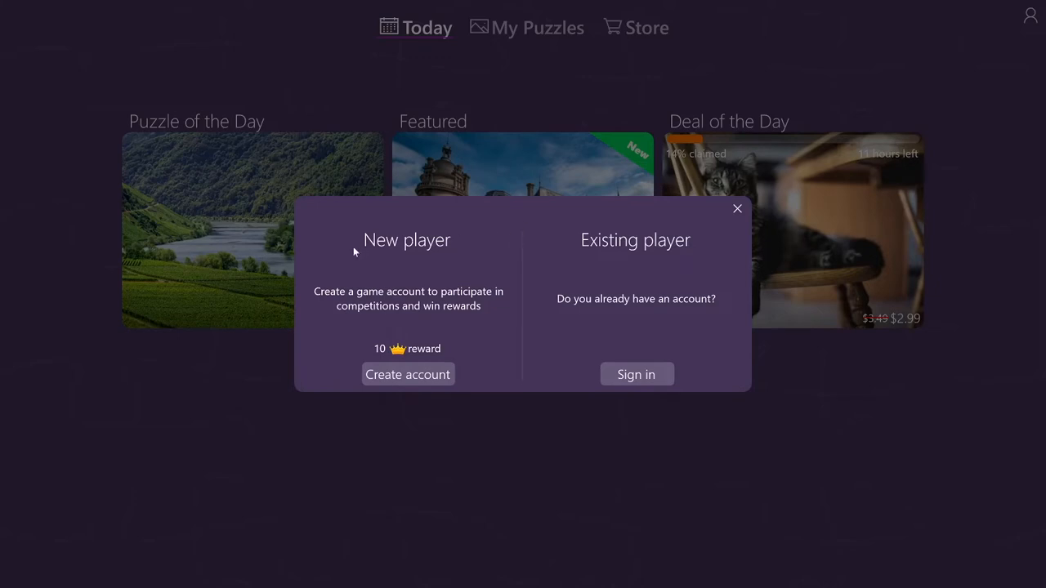
mouse_move(569, 222)
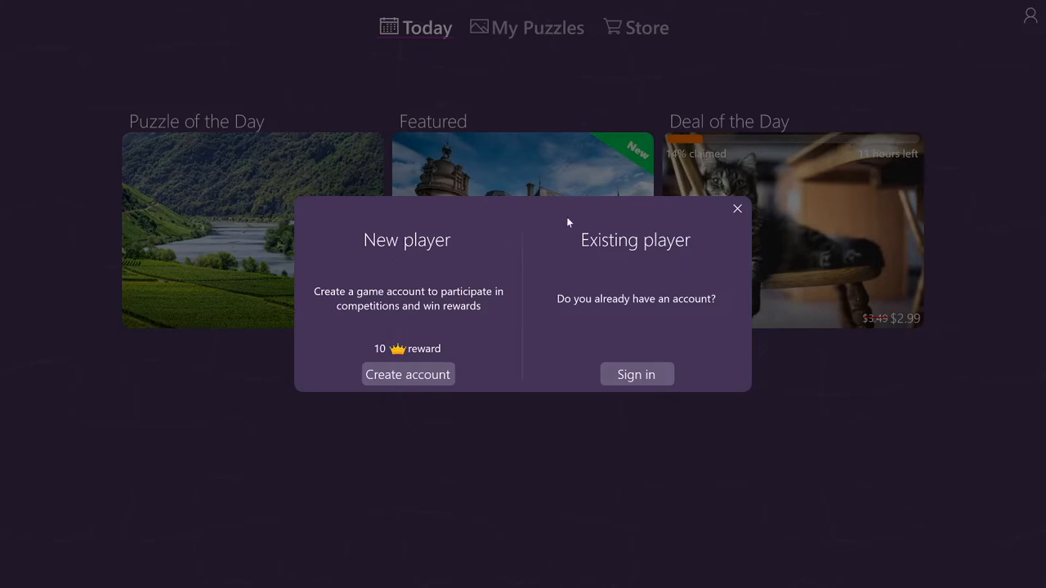
mouse_move(603, 345)
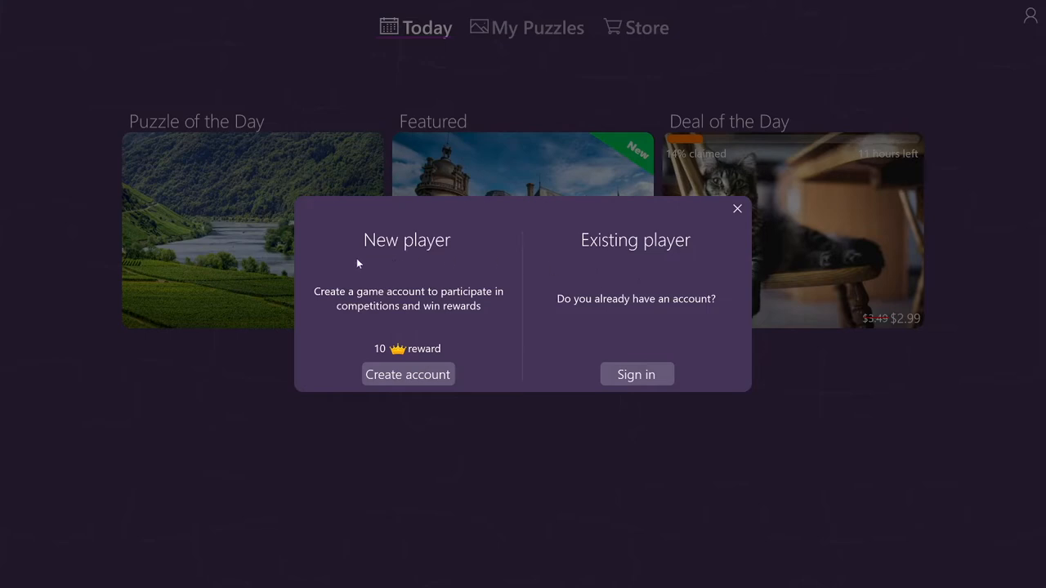
mouse_move(368, 272)
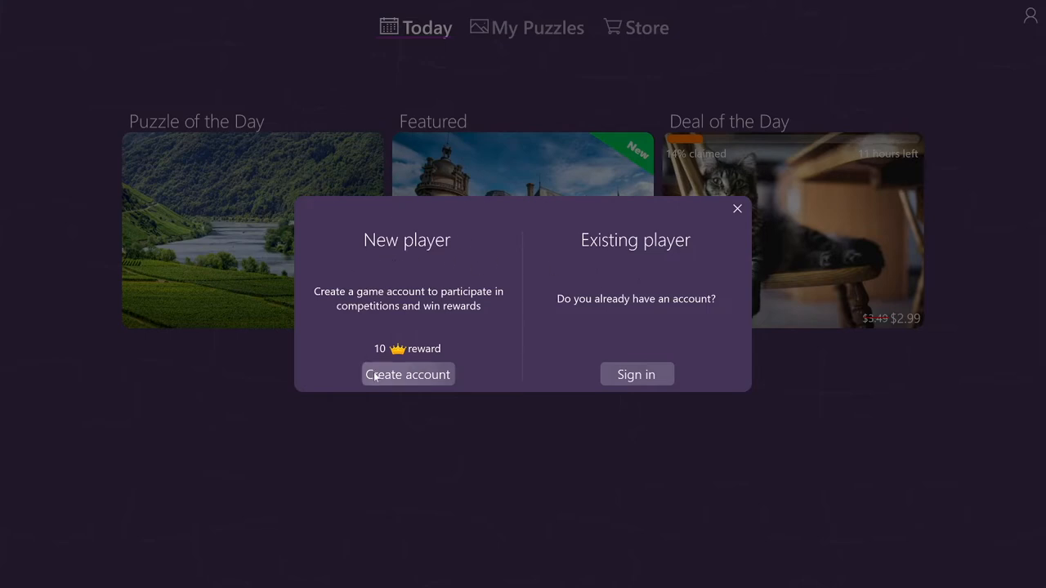
Create an account with the mihai test Gmail address, name 'Mihai Test' and a password.
left_click(407, 375)
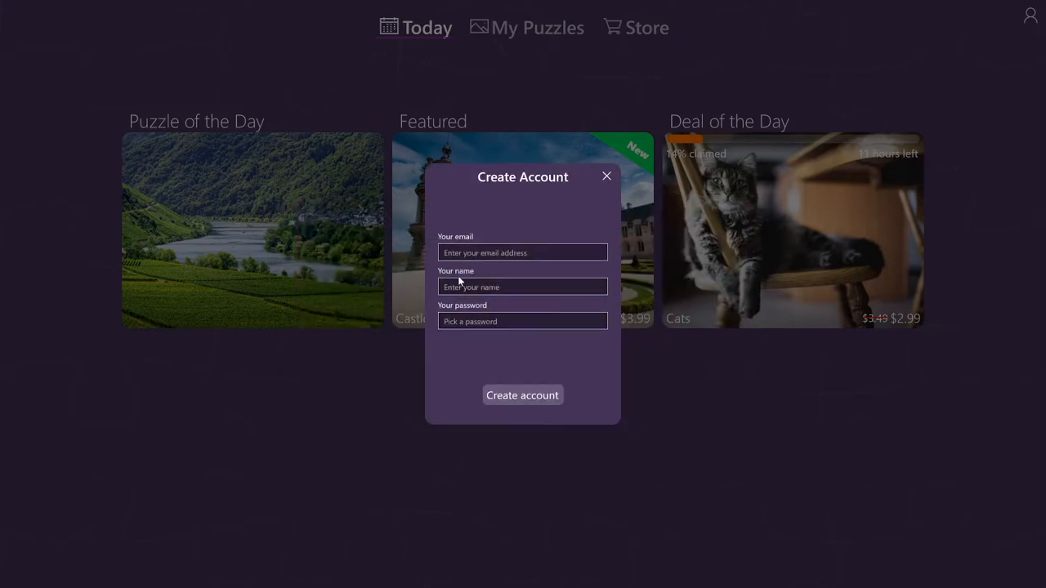
left_click(522, 253)
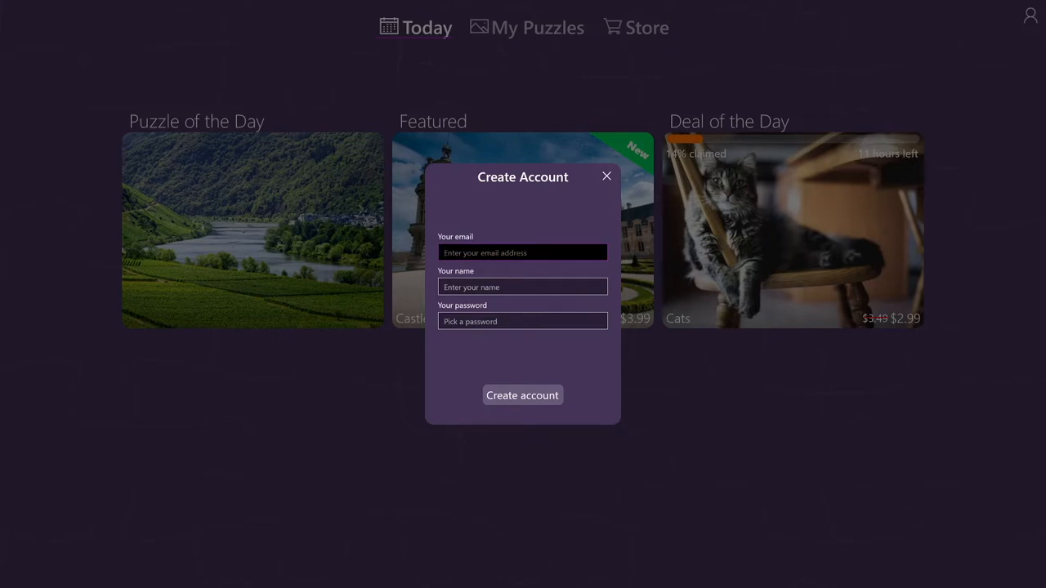
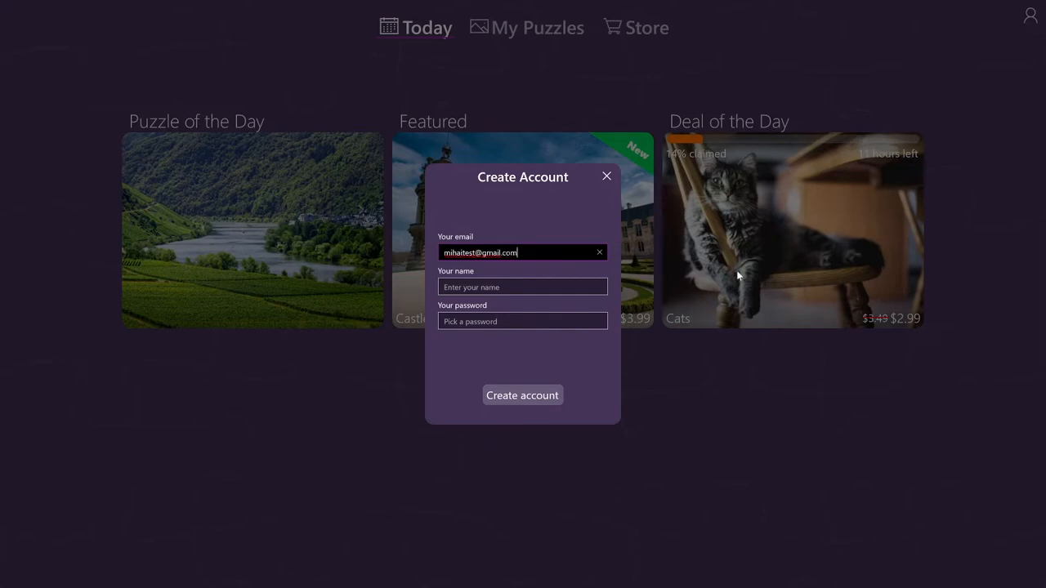
left_click(522, 287)
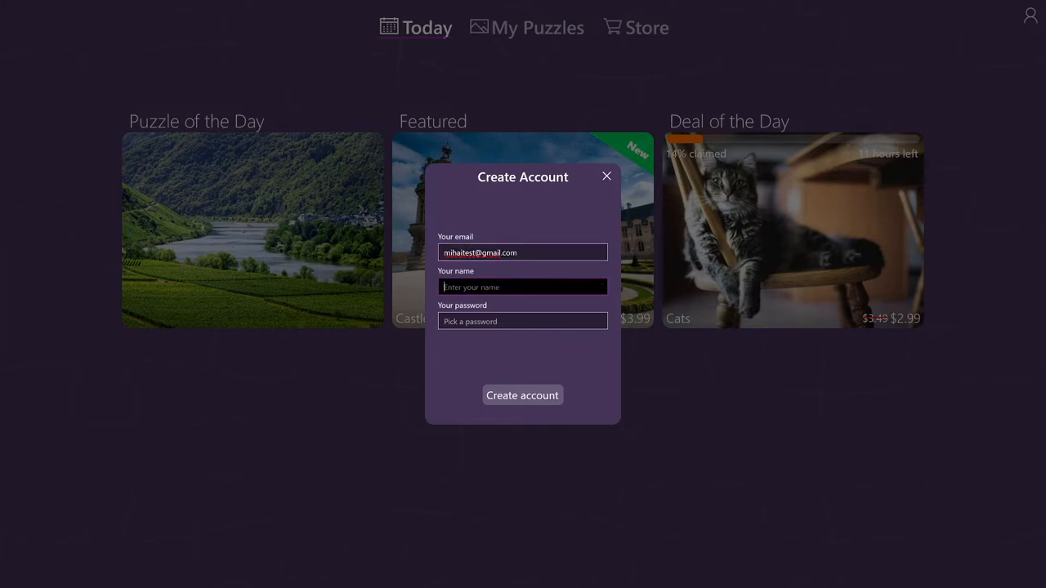
type("Mihai")
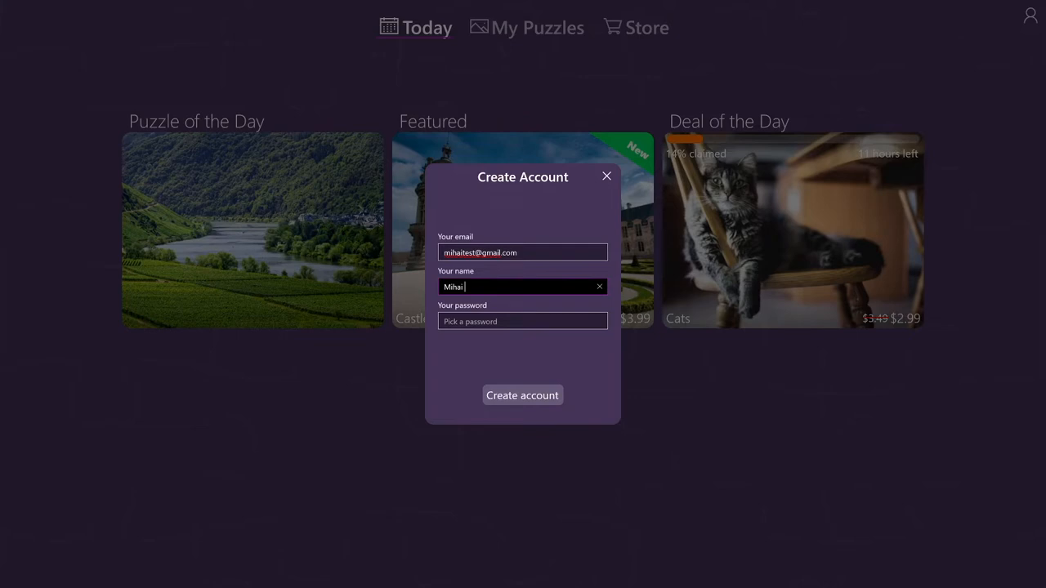
type("Test")
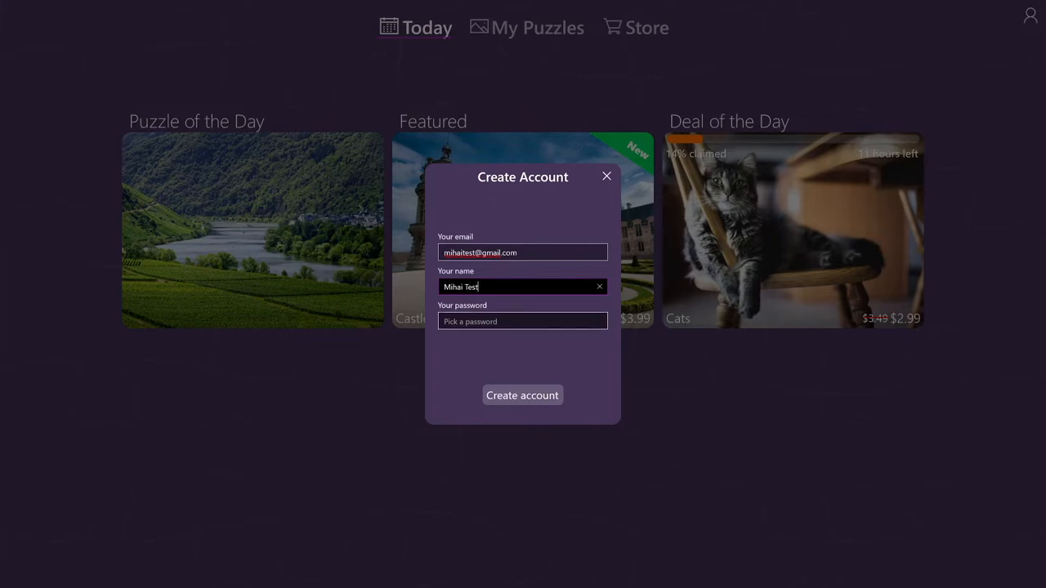
left_click(523, 320)
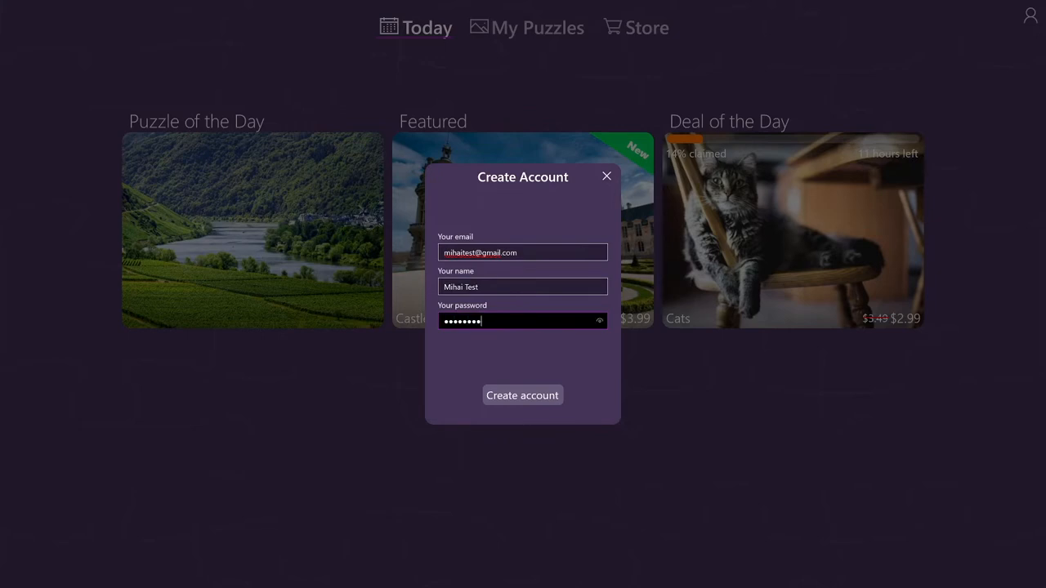
type("*")
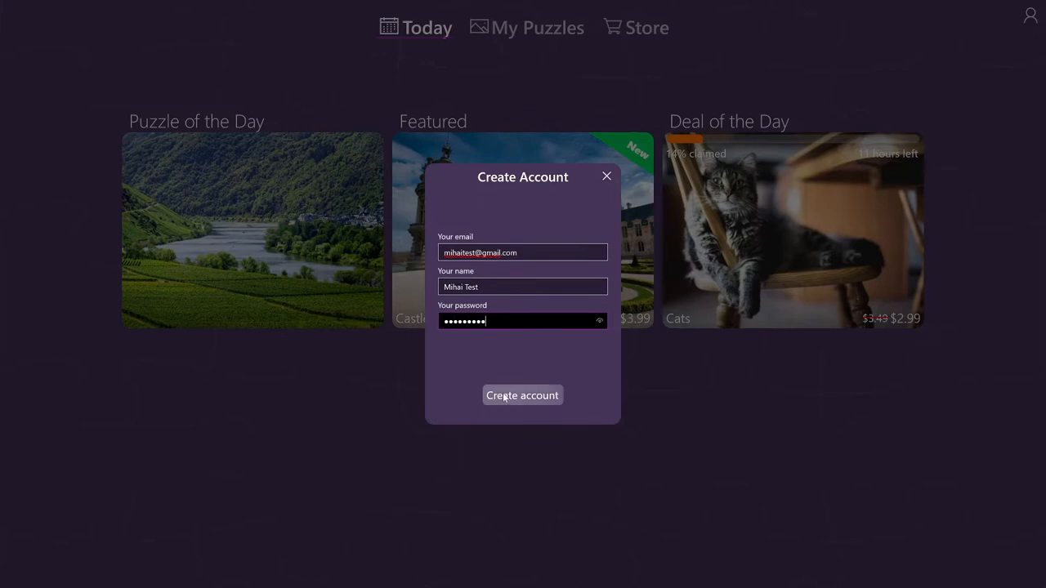
left_click(522, 394)
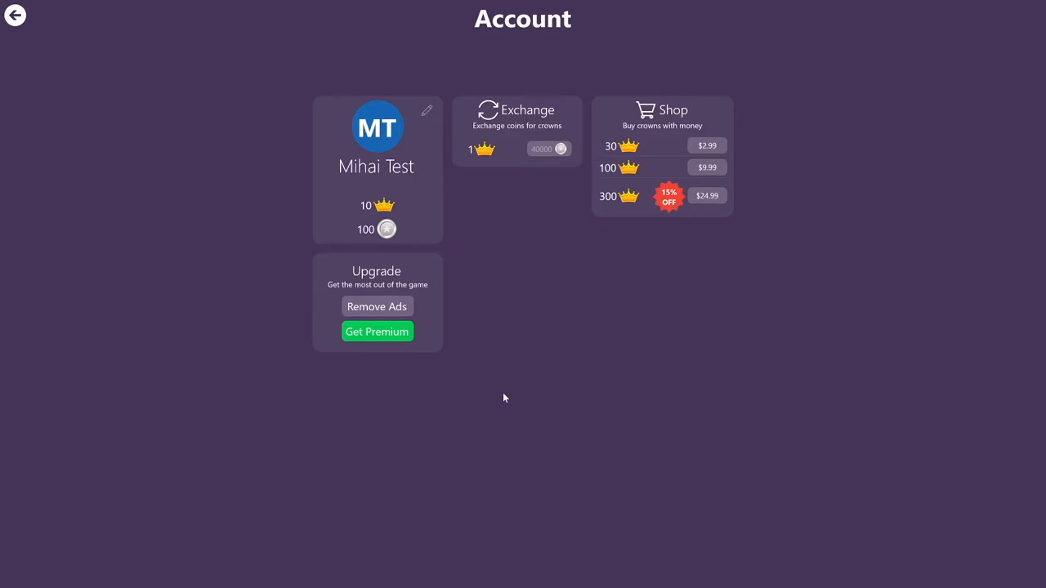
mouse_move(446, 264)
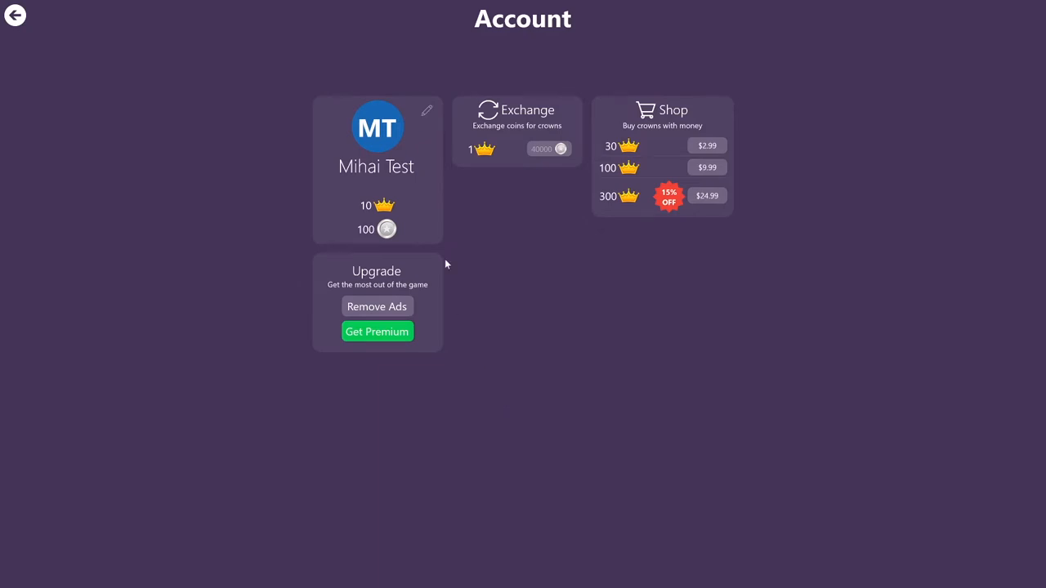
mouse_move(414, 172)
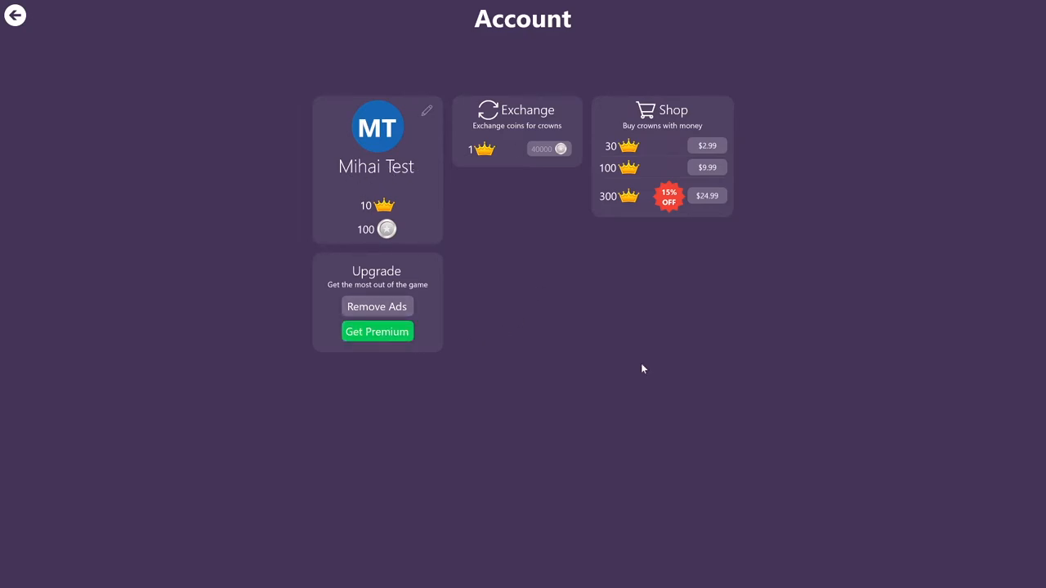
mouse_move(45, 54)
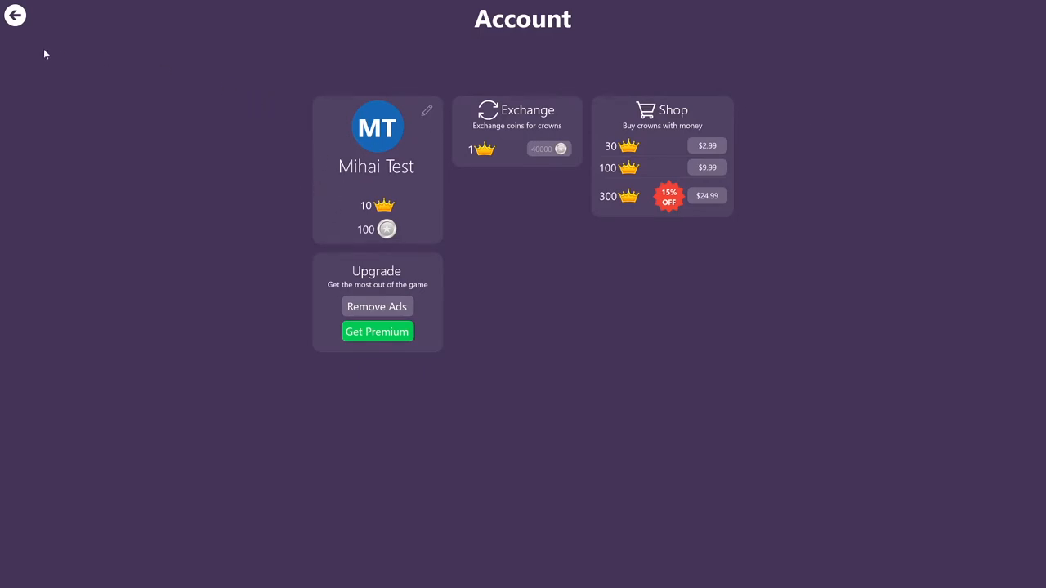
Return to Today, exit fullscreen, and open See my account from the avatar menu.
left_click(15, 14)
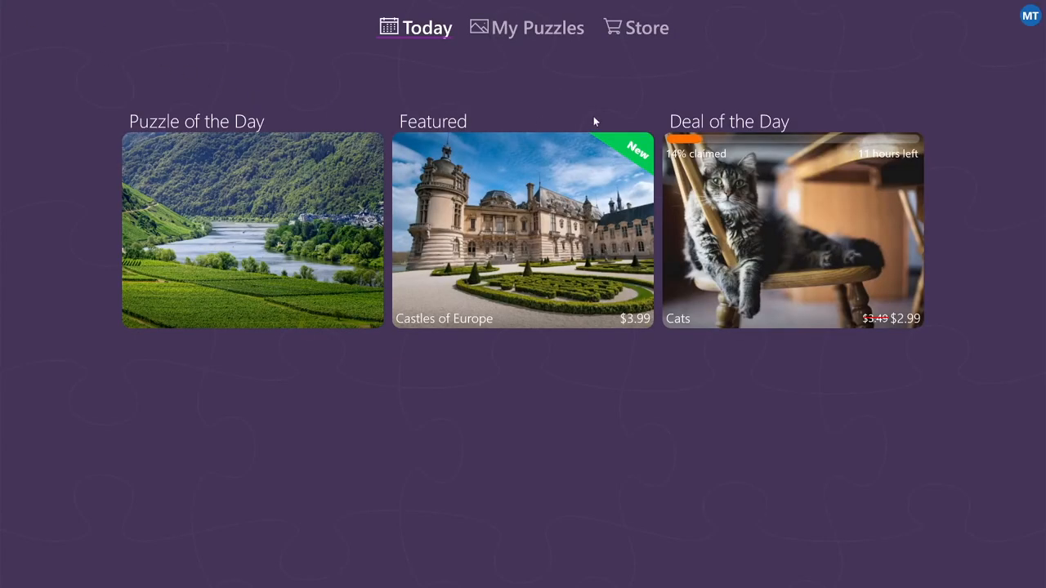
mouse_move(944, 25)
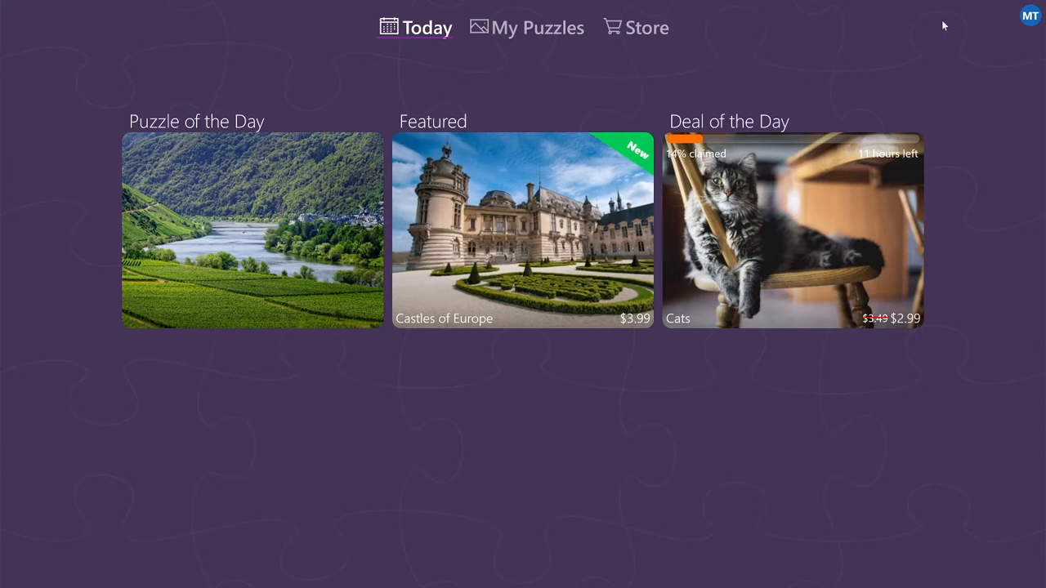
mouse_move(1030, 14)
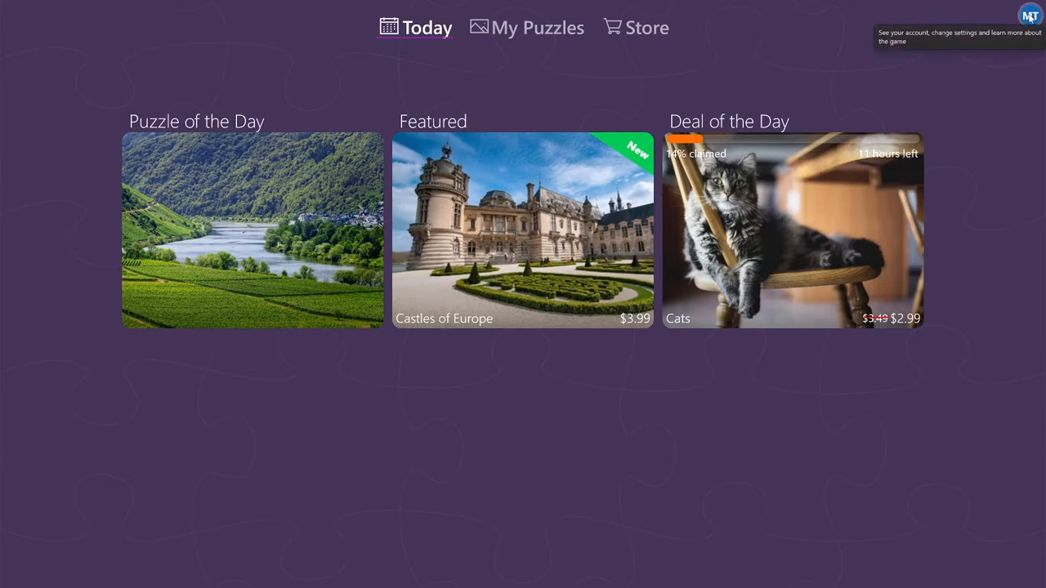
left_click(1030, 14)
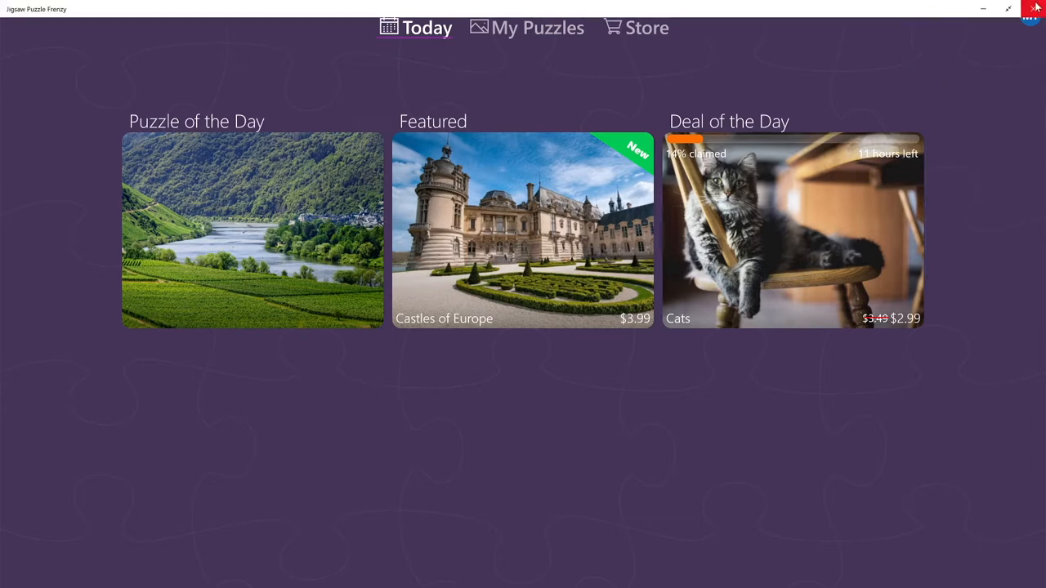
left_click(1030, 9)
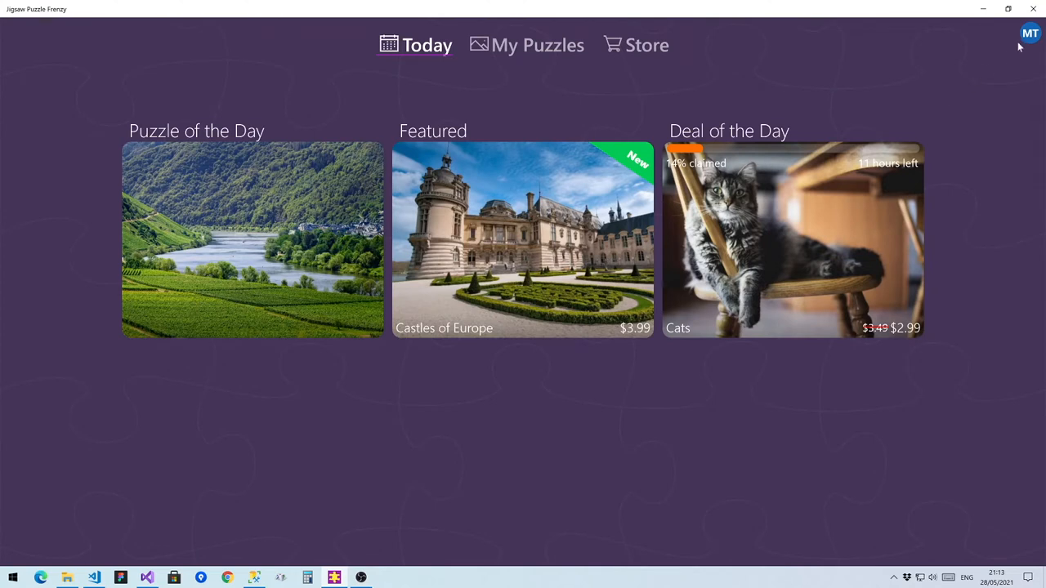
left_click(1030, 33)
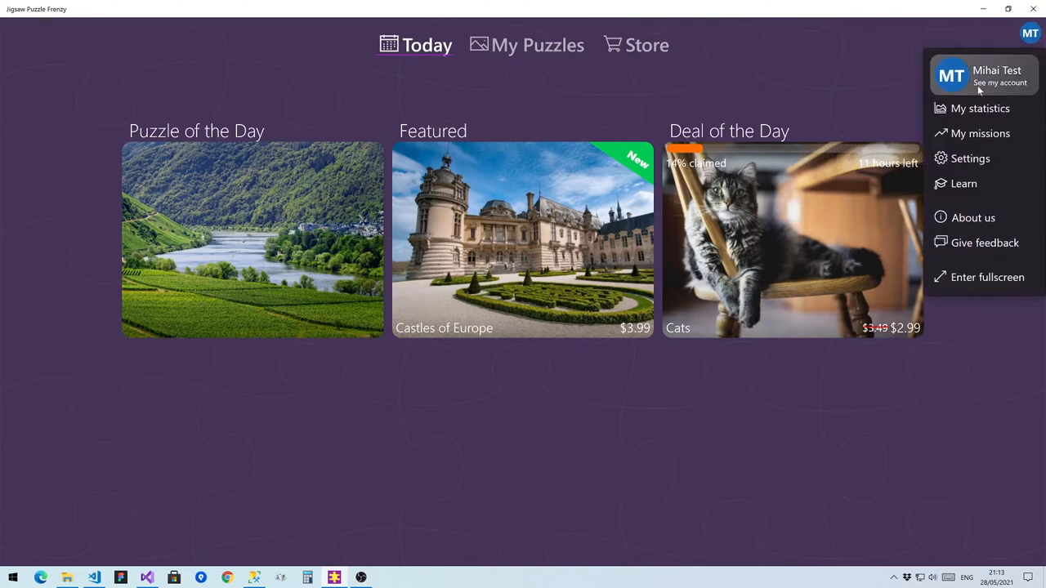
left_click(871, 72)
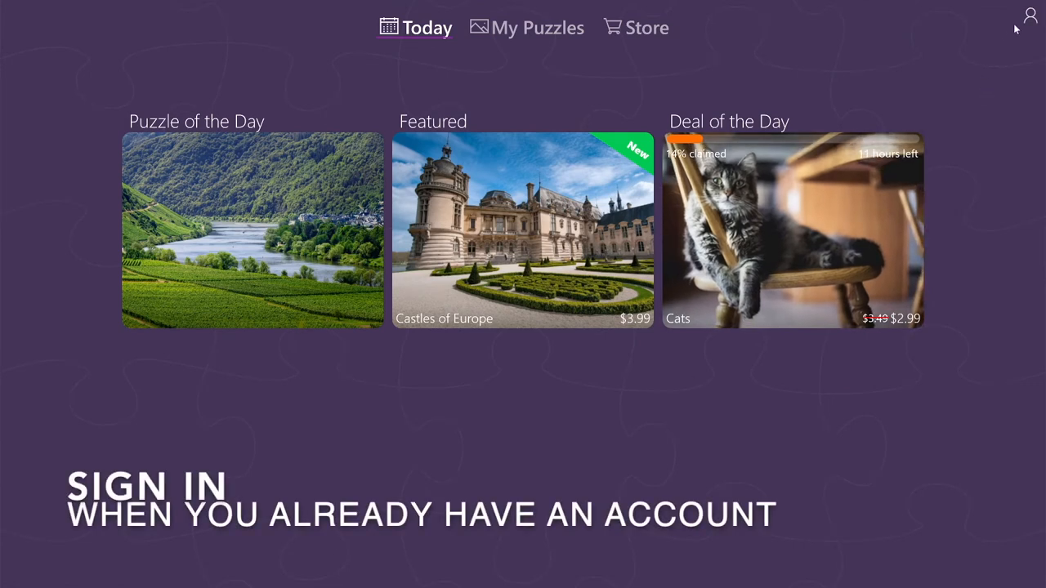
From the account menu, choose Existing player to reach the empty sign-in form.
left_click(1031, 15)
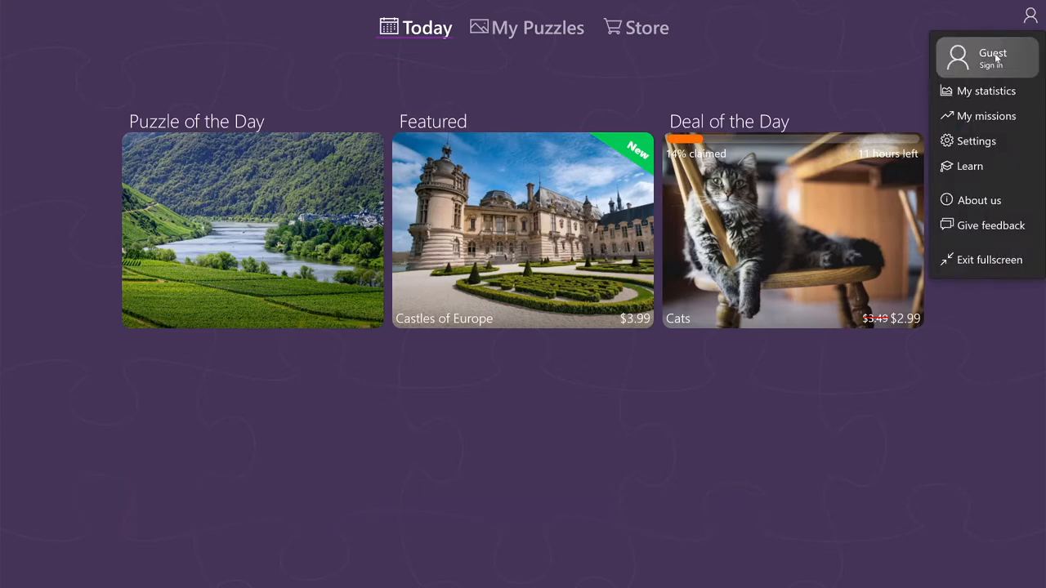
left_click(992, 58)
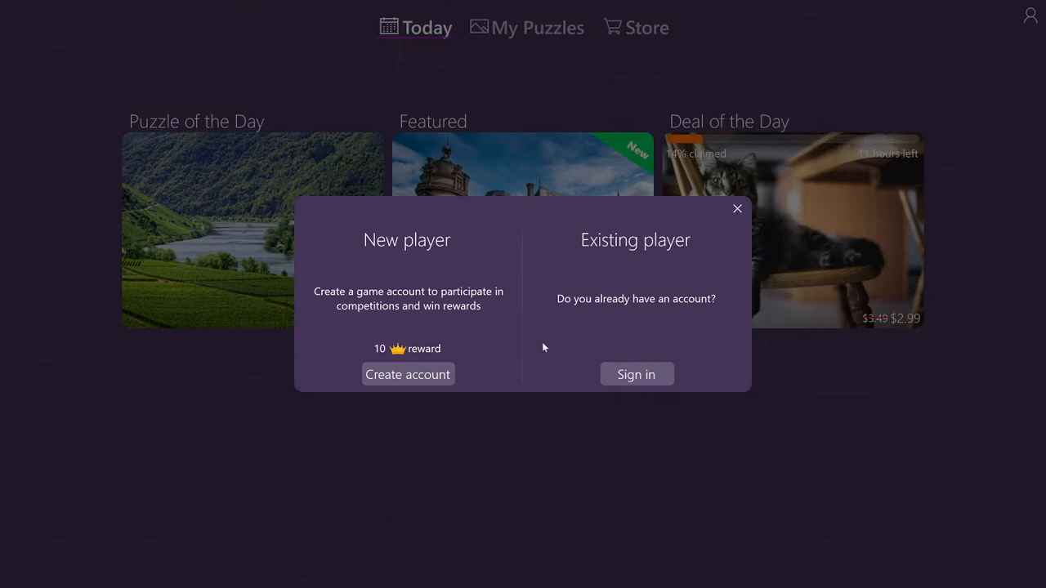
left_click(636, 374)
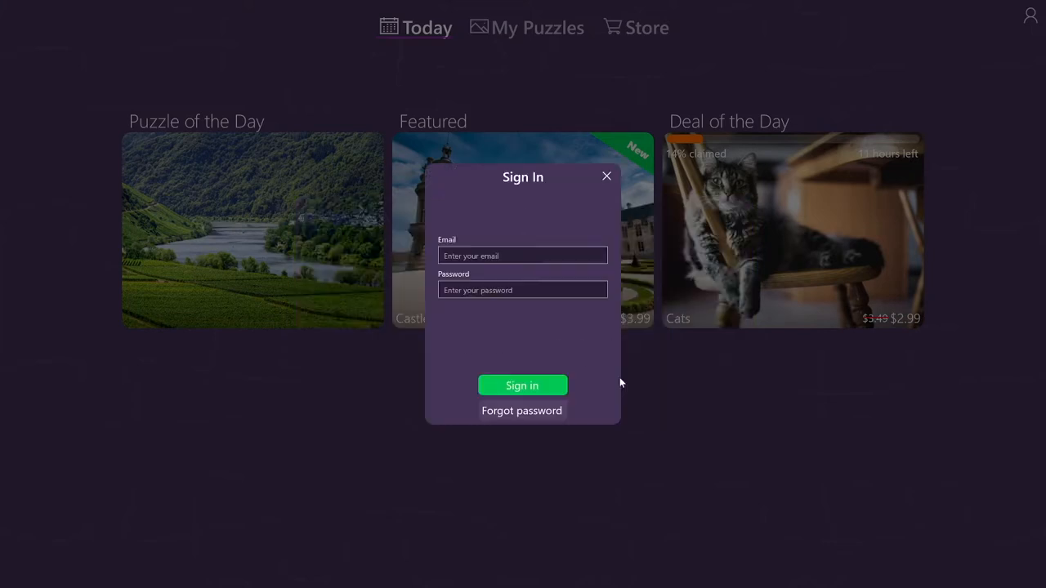
Sign in using the mihai Gmail address and its password.
left_click(522, 256)
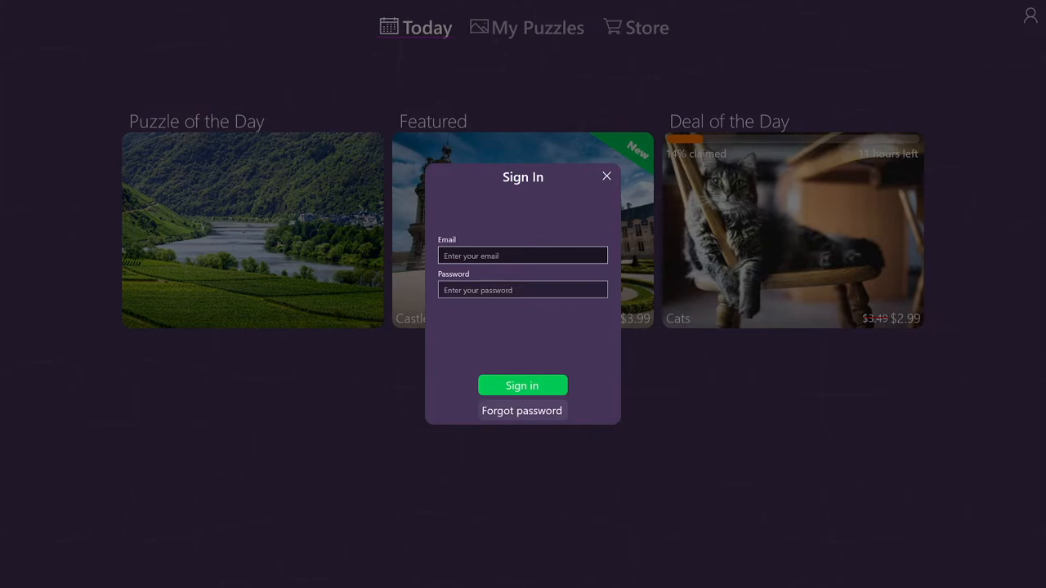
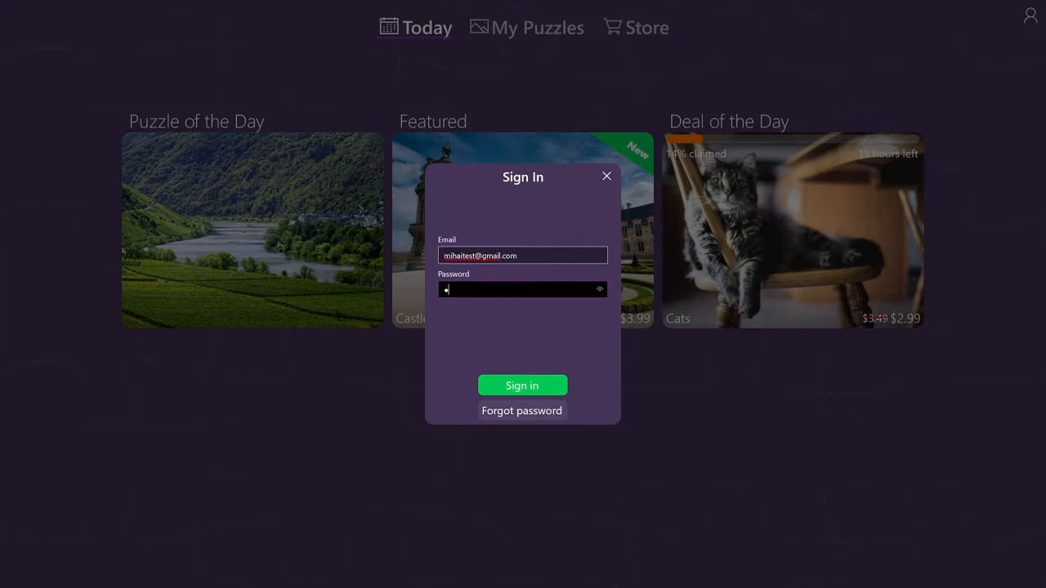
type("password")
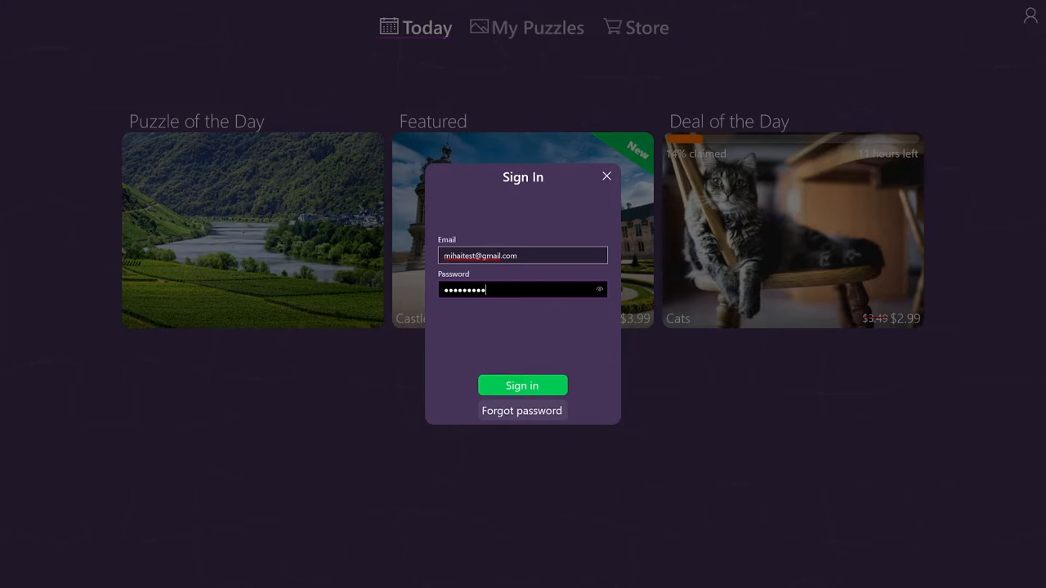
mouse_move(531, 326)
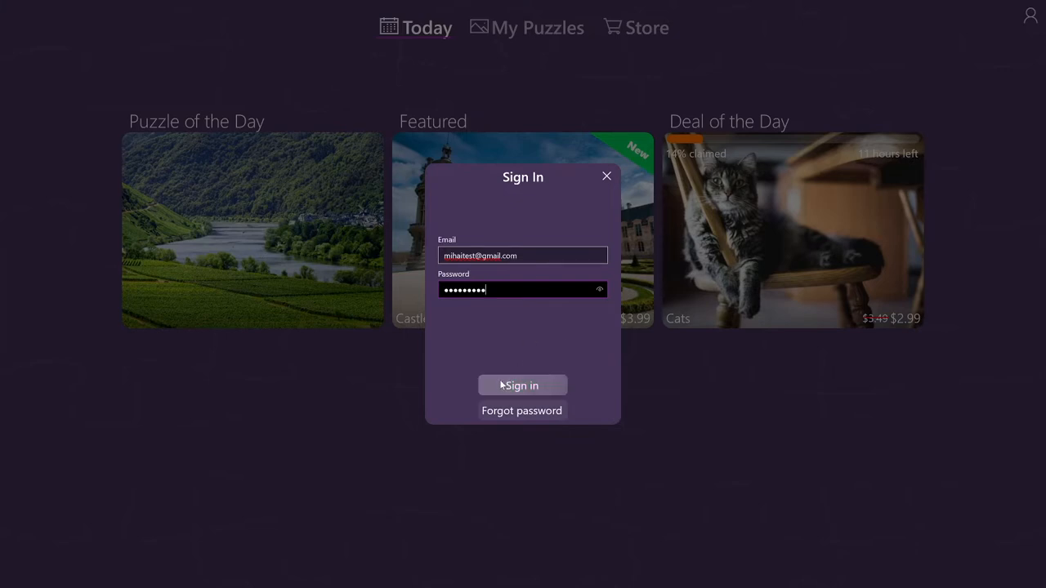
left_click(522, 385)
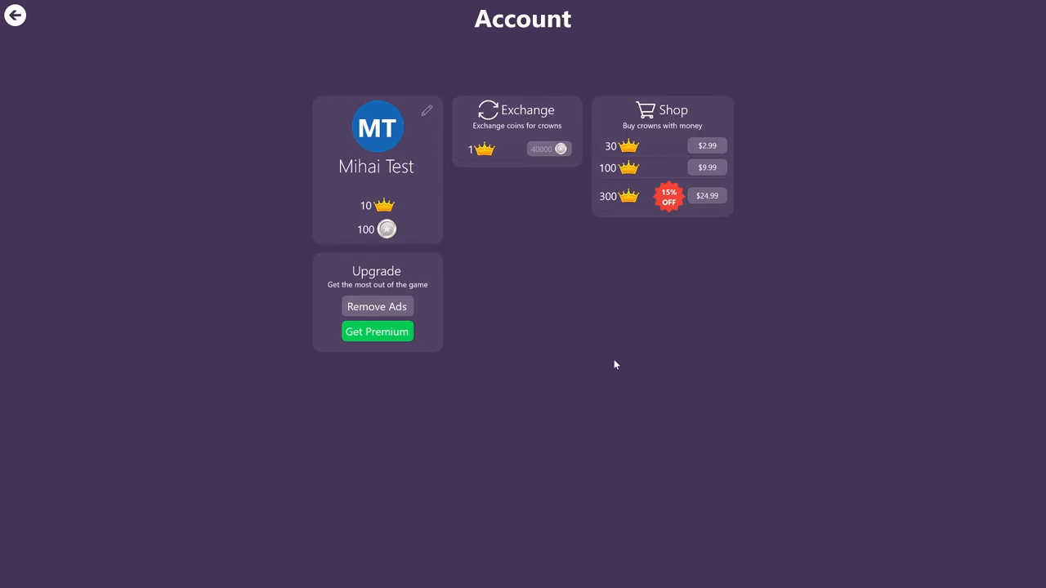
Go back from the Account page to the Today screen with Puzzle of the Day.
left_click(14, 15)
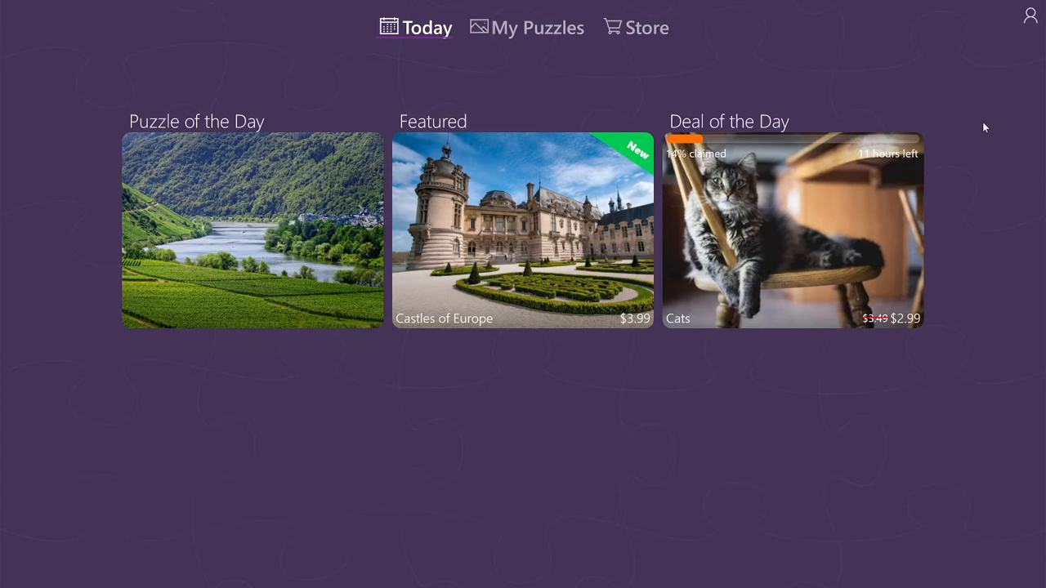
mouse_move(1031, 15)
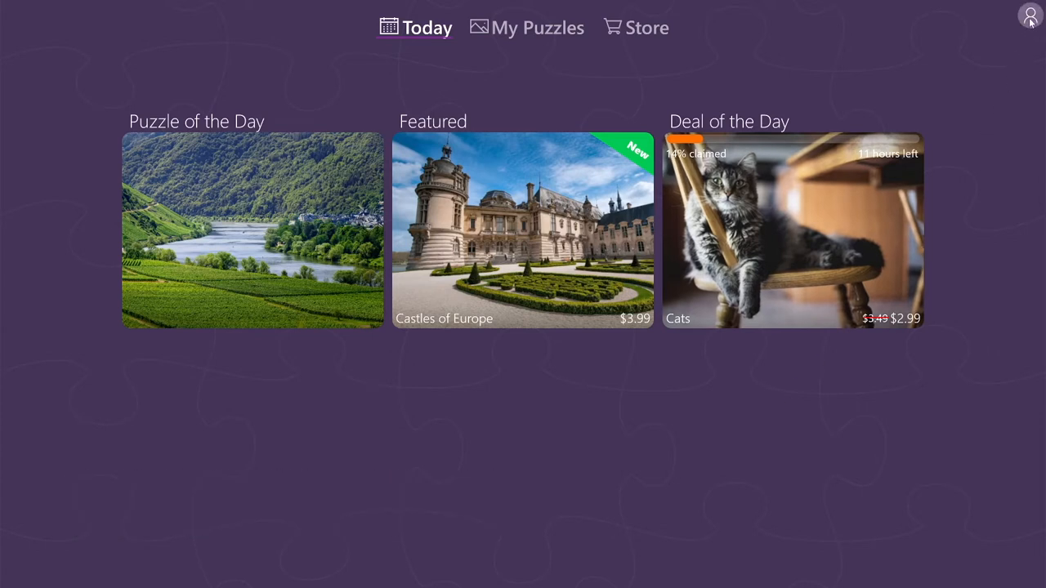
Open the existing-player sign-in form and choose Forgot password.
left_click(1030, 15)
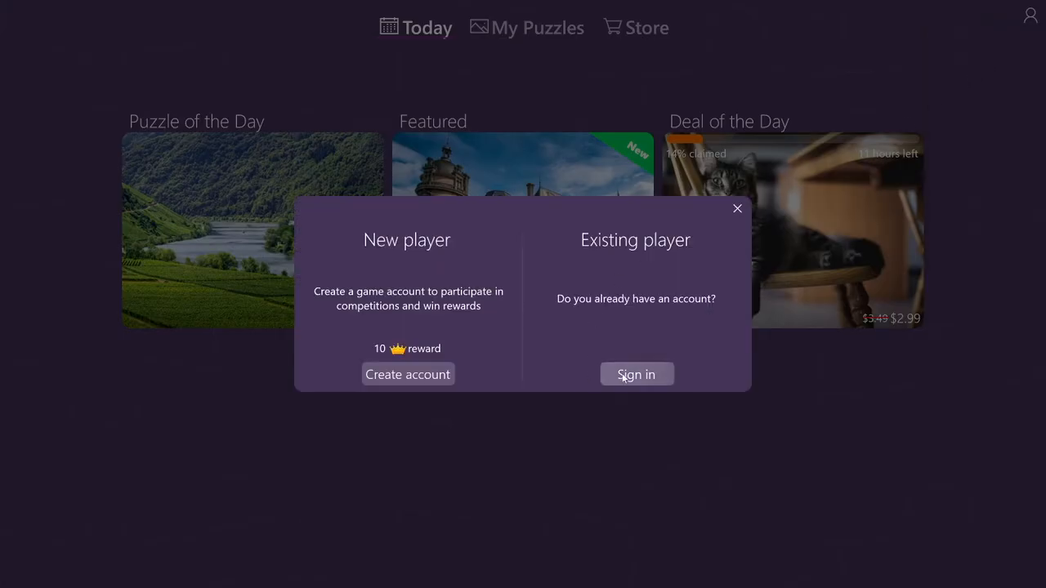
left_click(637, 374)
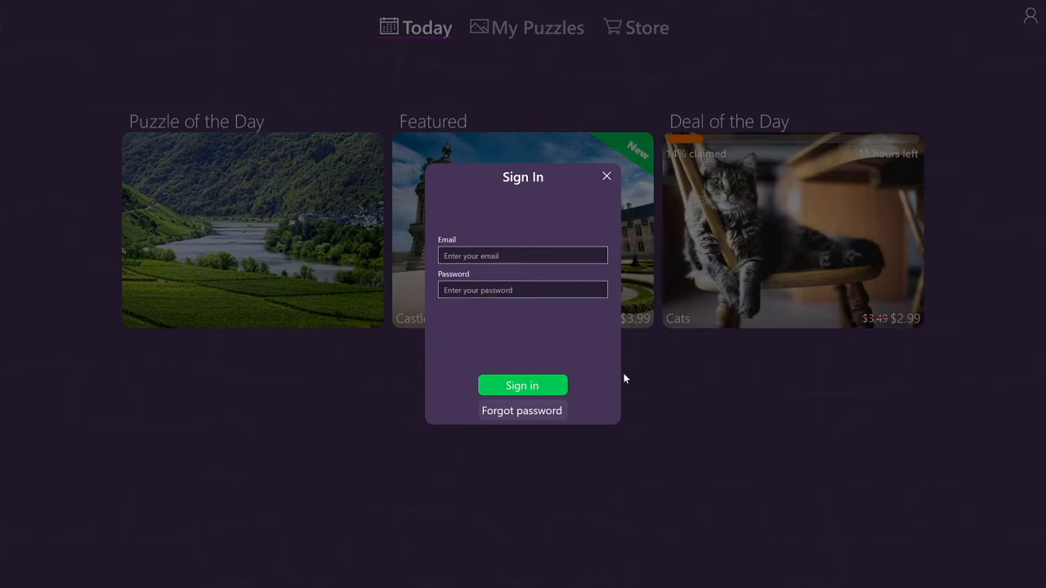
left_click(522, 256)
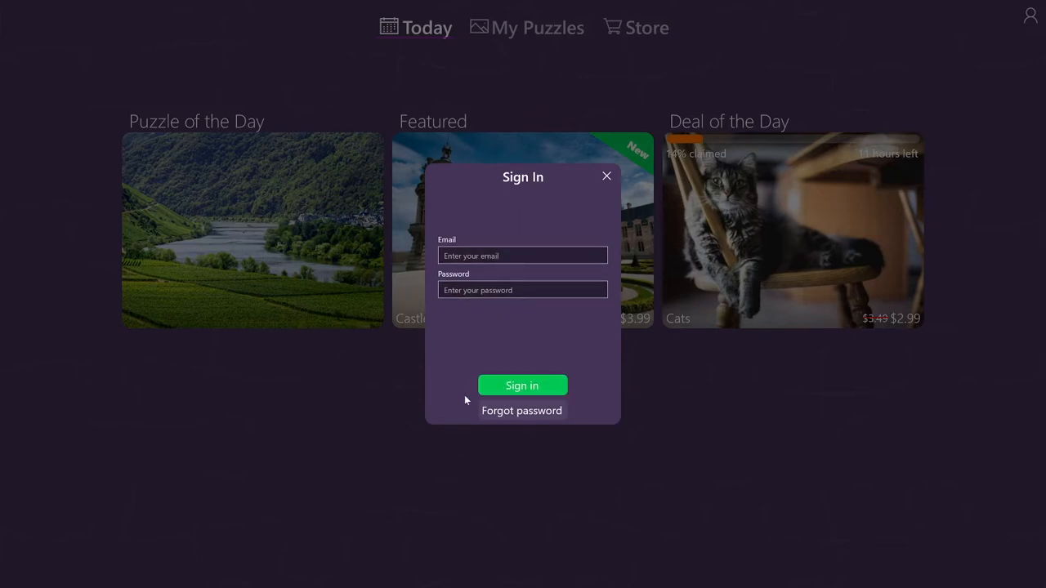
left_click(522, 411)
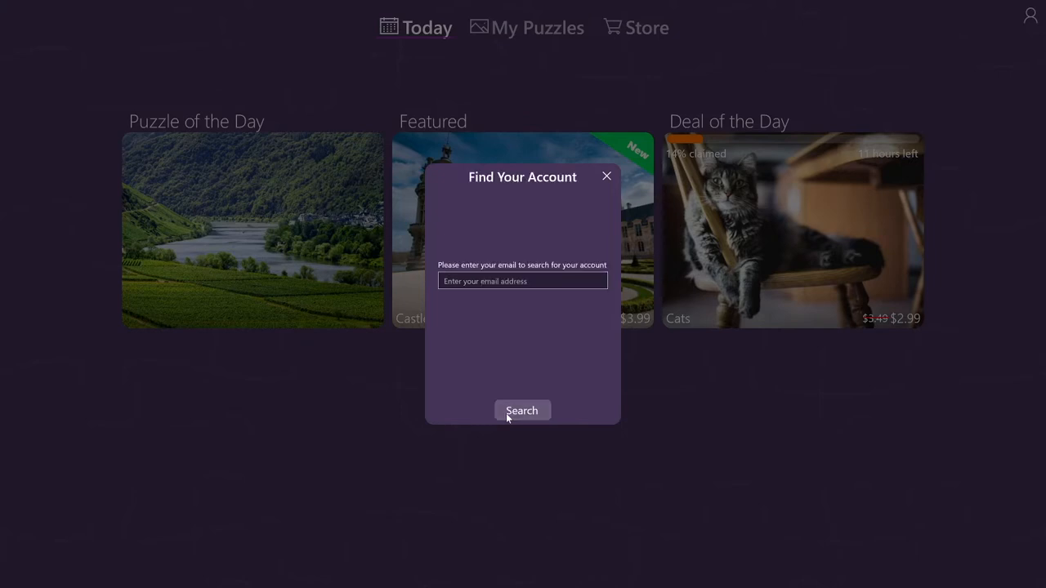
Enter the account's mihai email address in the Find Your Account search field.
left_click(522, 281)
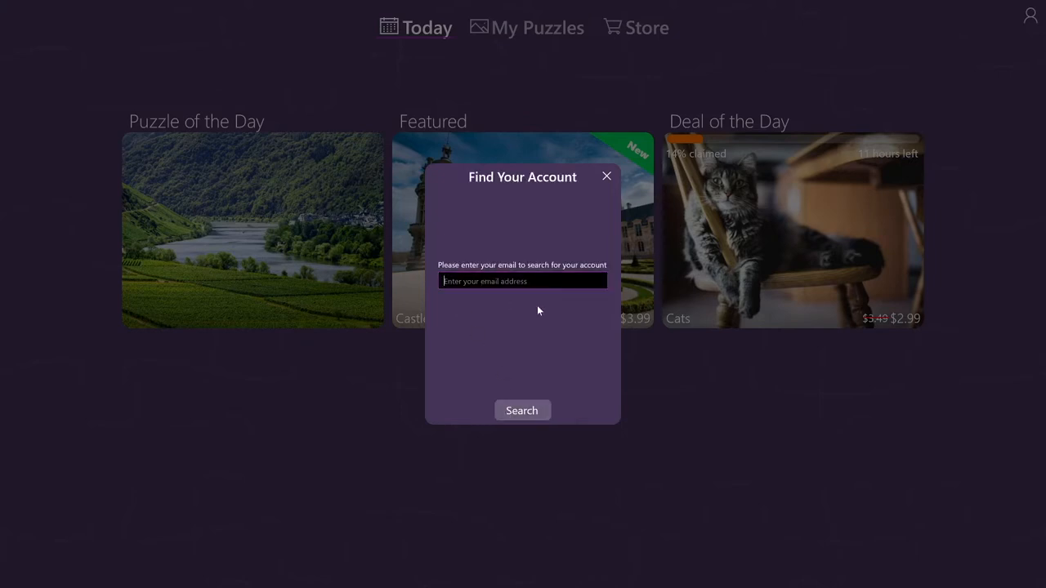
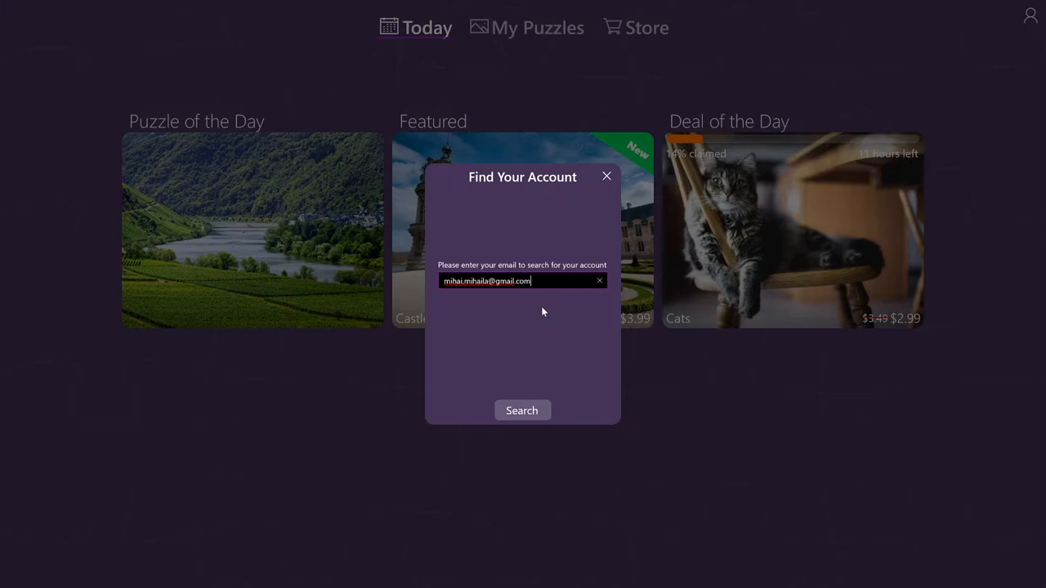
Search for the account, reset its password, and focus the new password field.
left_click(521, 411)
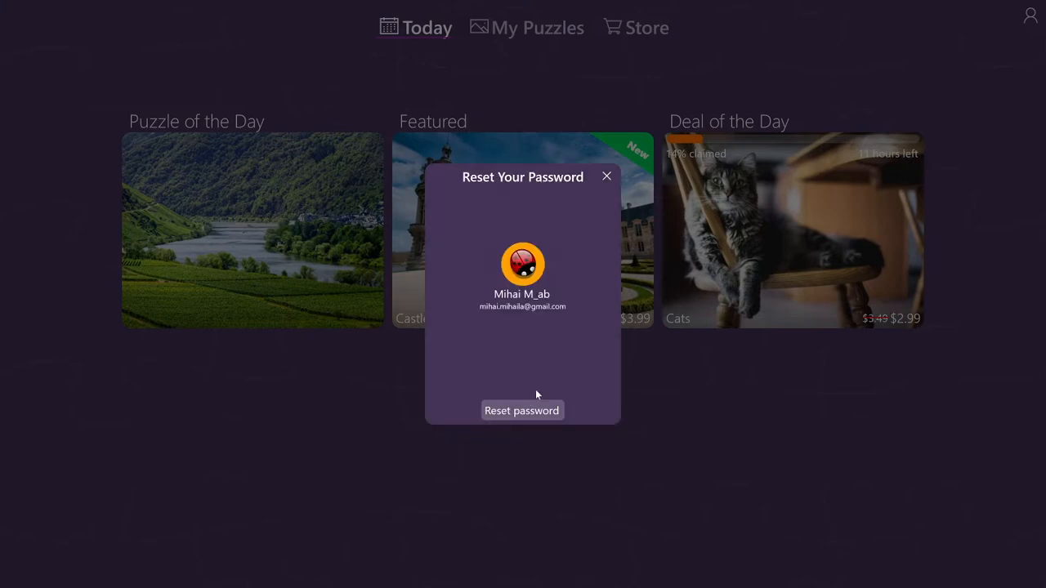
mouse_move(556, 382)
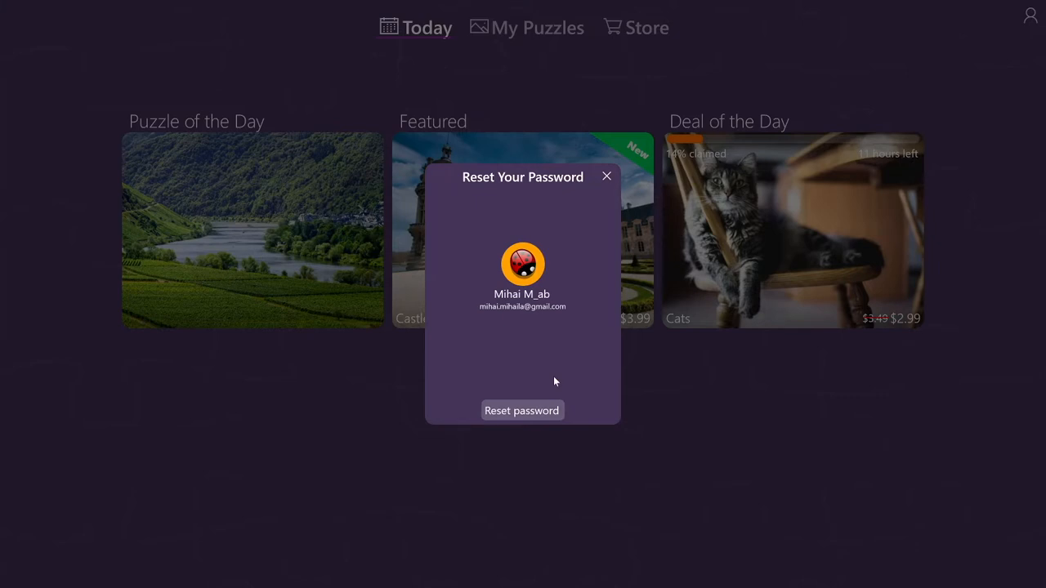
mouse_move(515, 316)
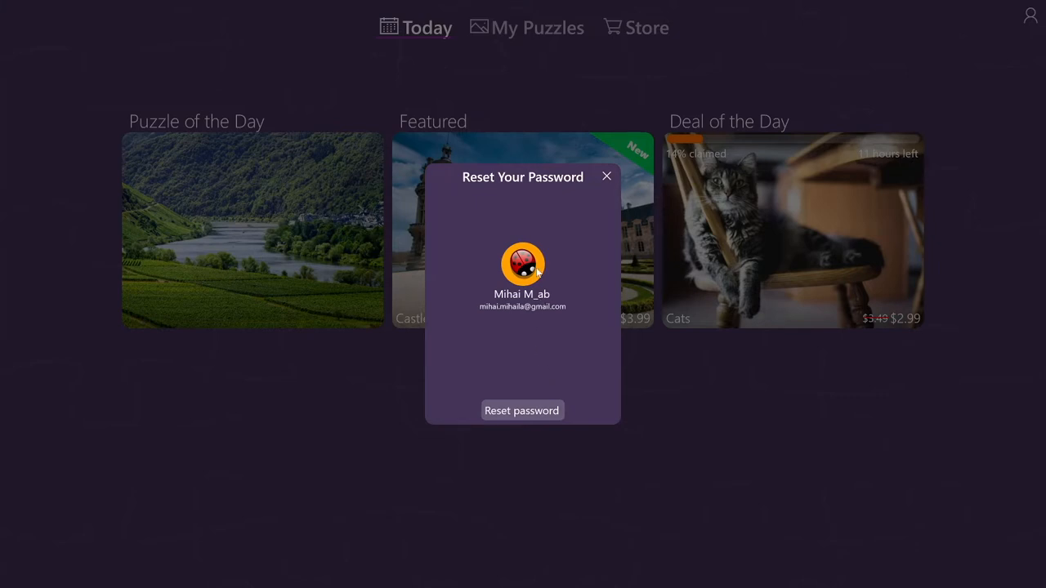
mouse_move(573, 378)
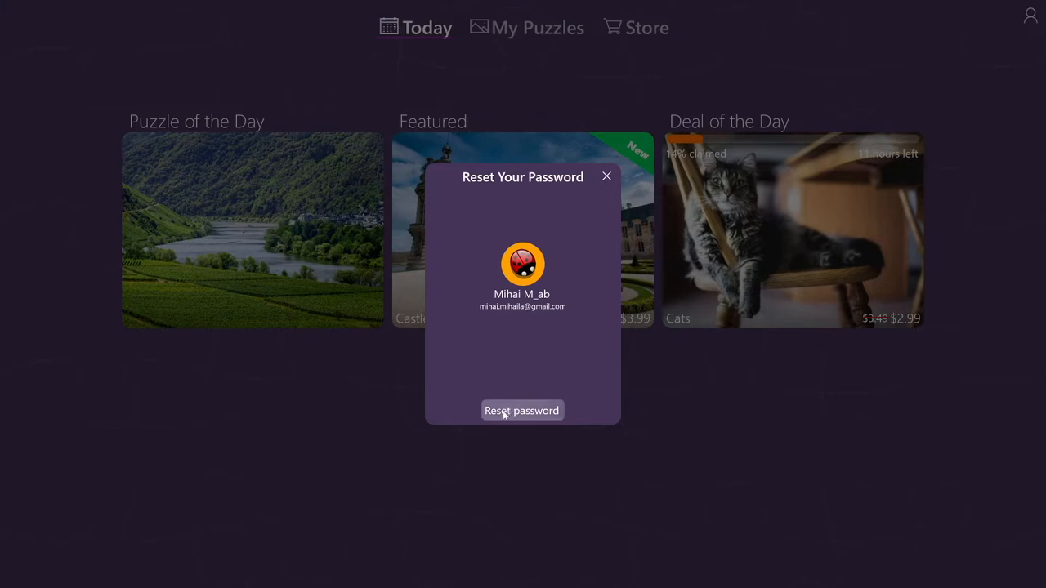
left_click(521, 410)
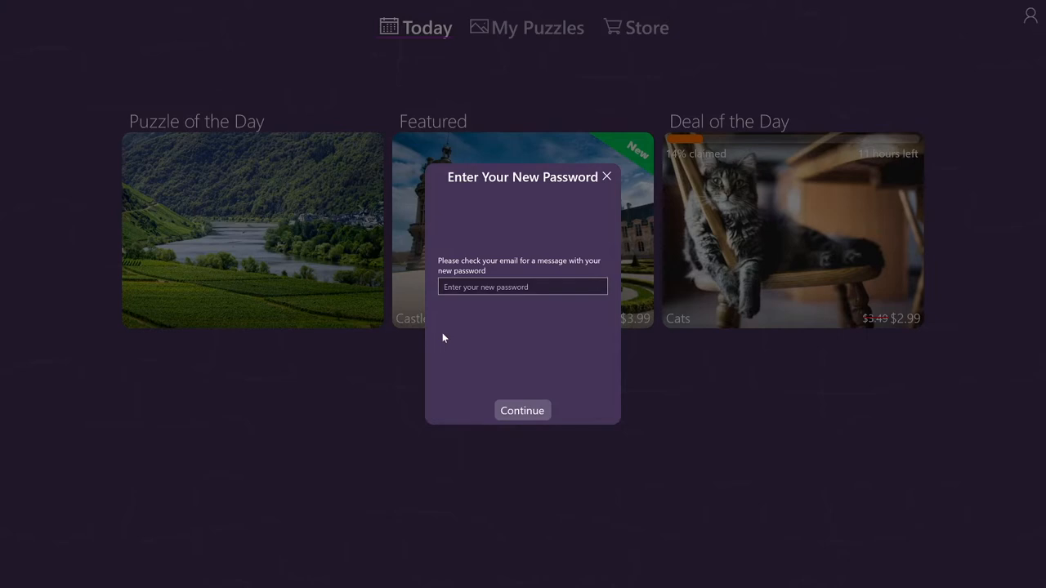
left_click(522, 286)
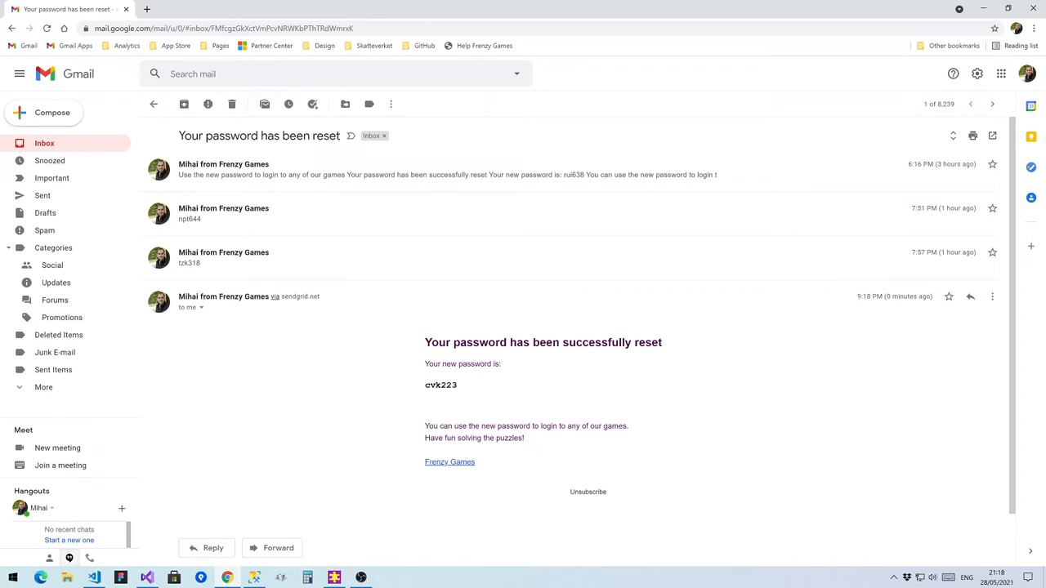
Copy the new password from the reset email via the right-click menu.
right_click(440, 385)
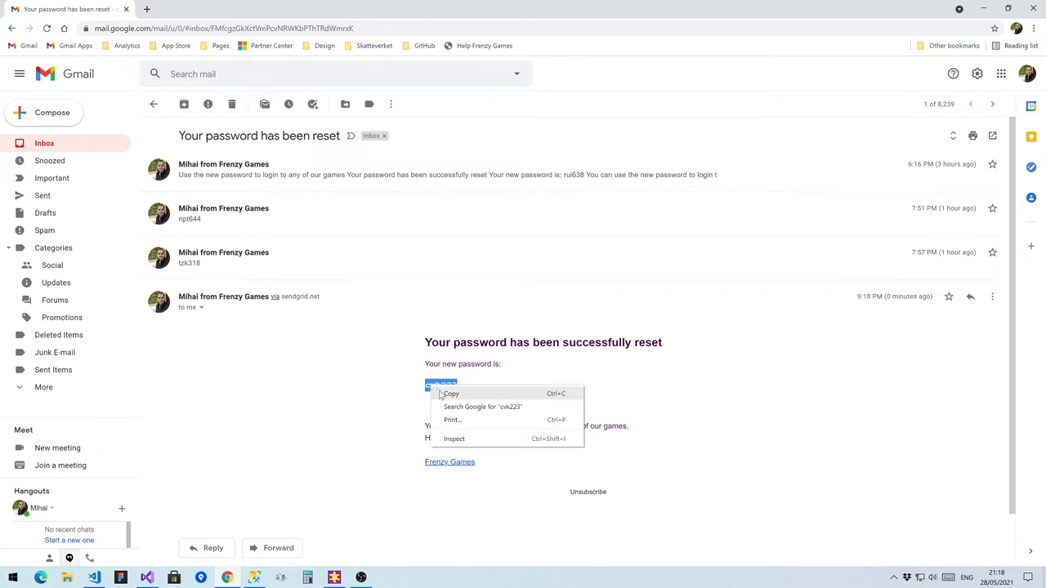
left_click(450, 393)
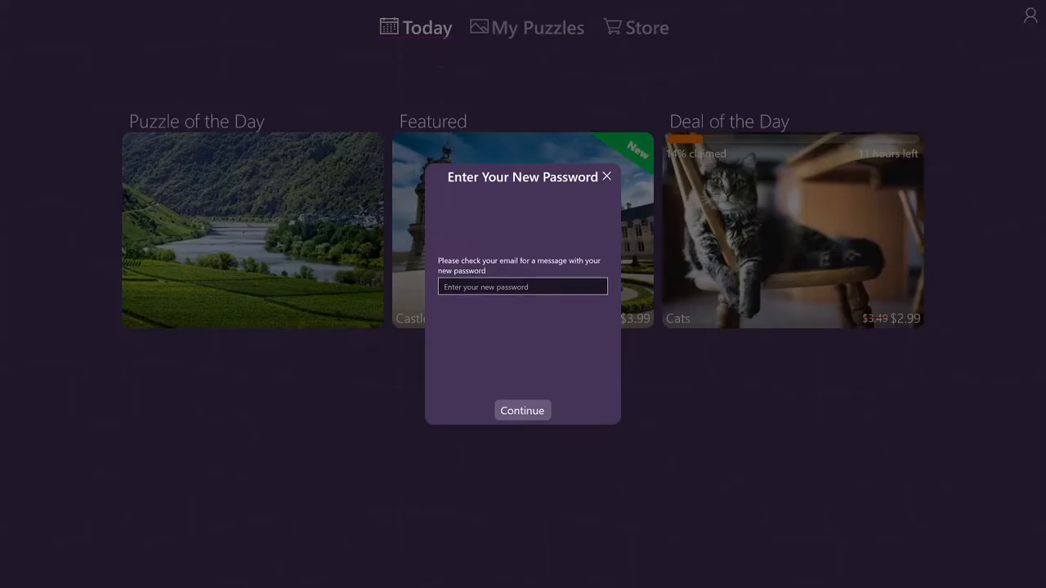
Paste the emailed password, continue to sign in, and return to Today.
type("•••••")
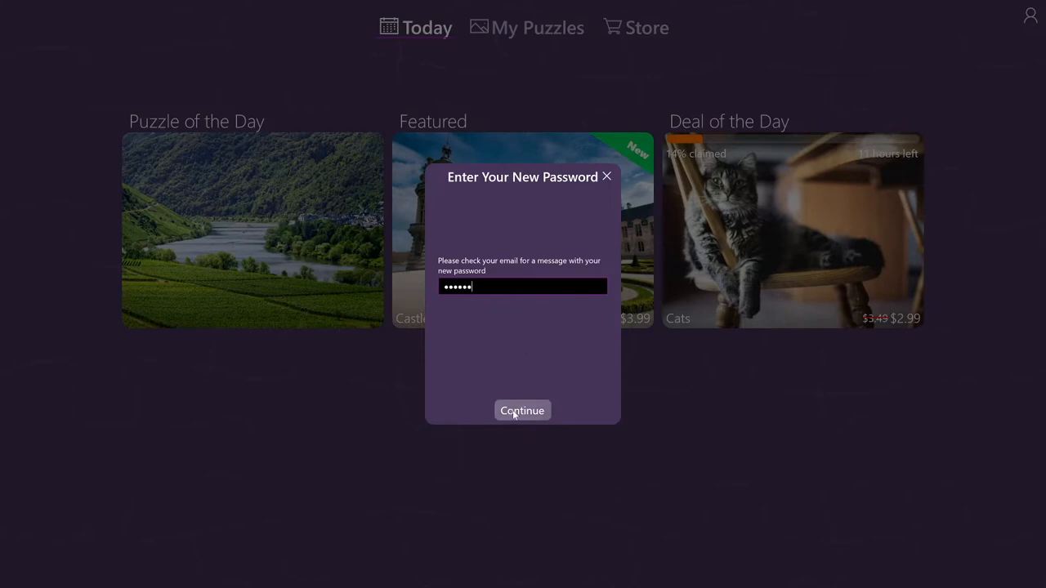
left_click(523, 410)
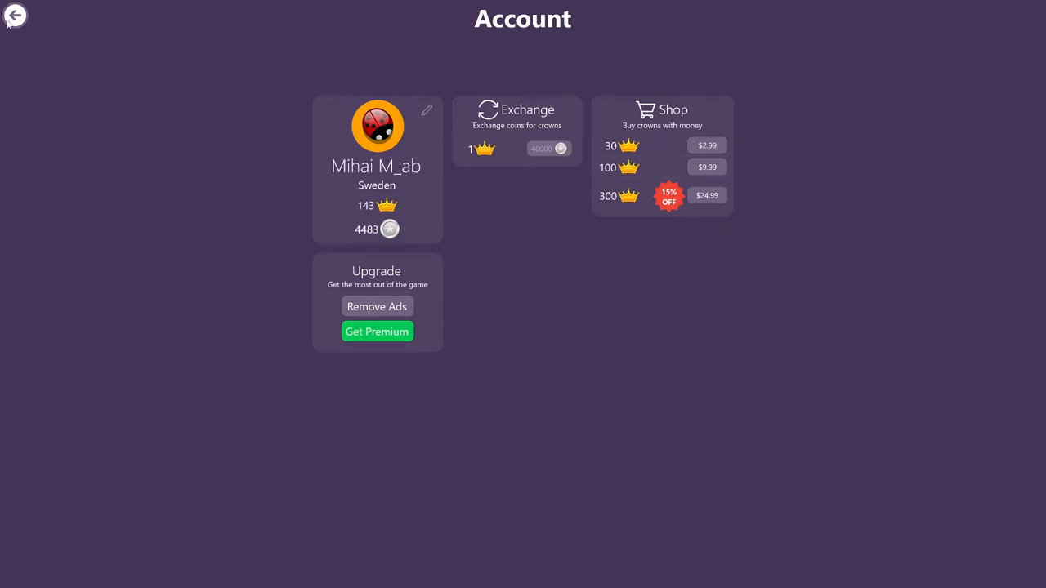
left_click(15, 16)
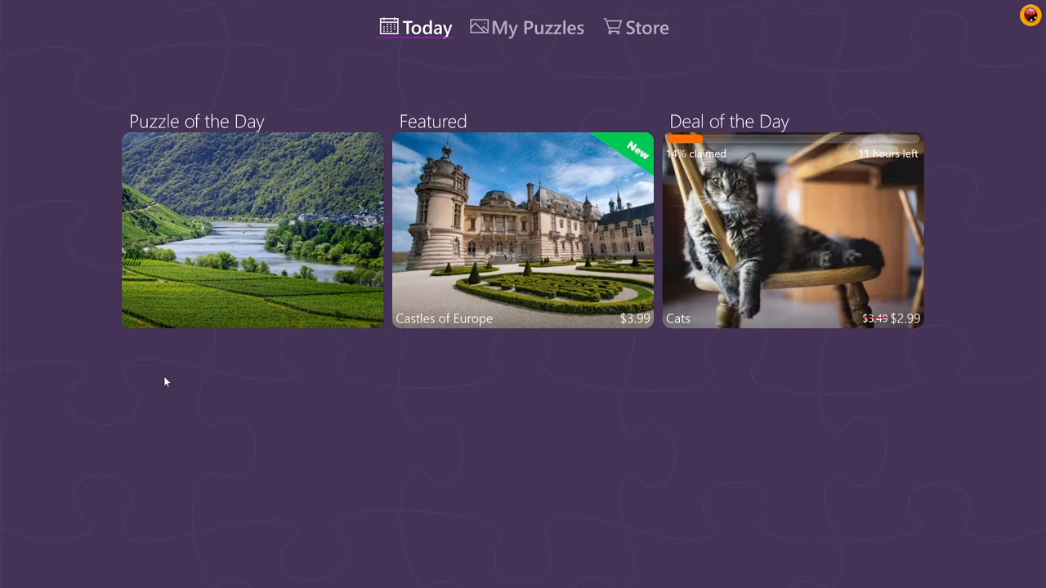
mouse_move(875, 106)
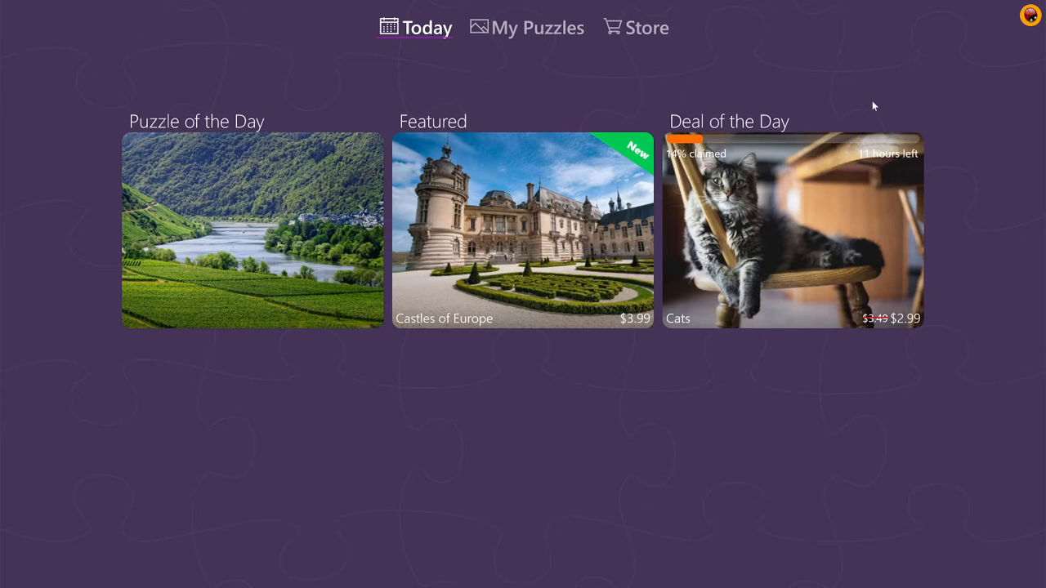
left_click(1030, 14)
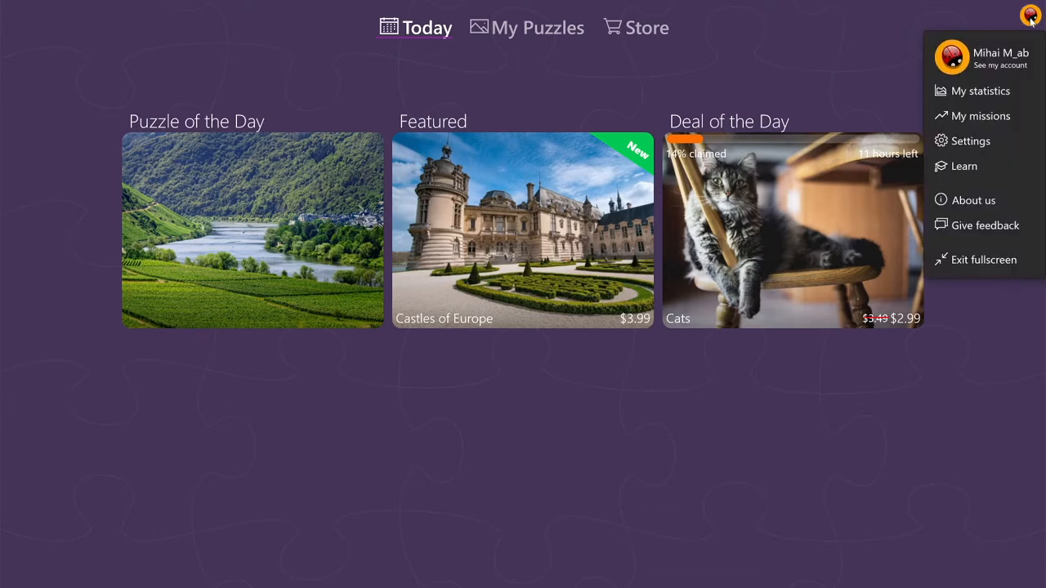
left_click(1000, 57)
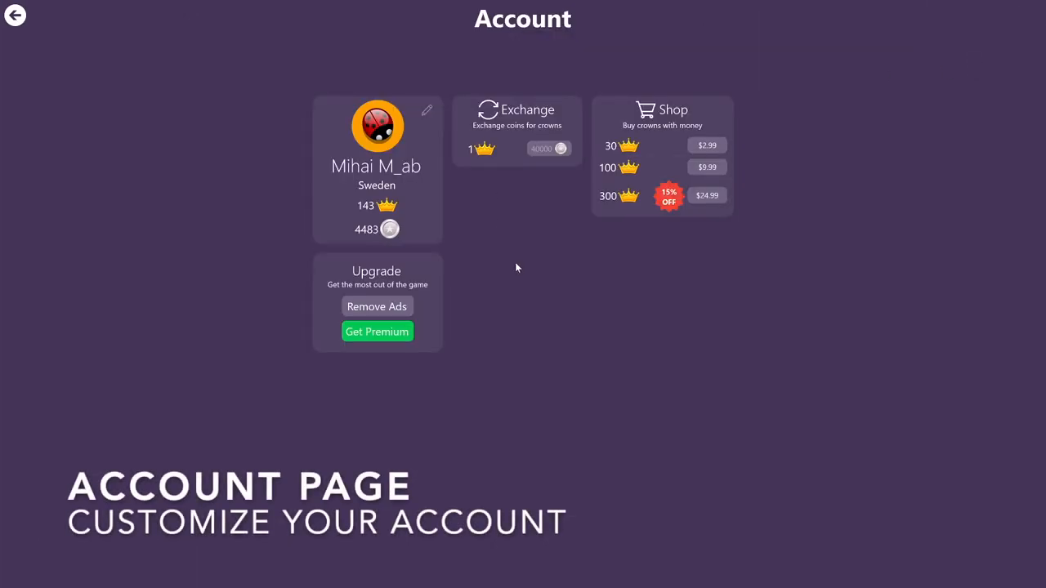
mouse_move(307, 246)
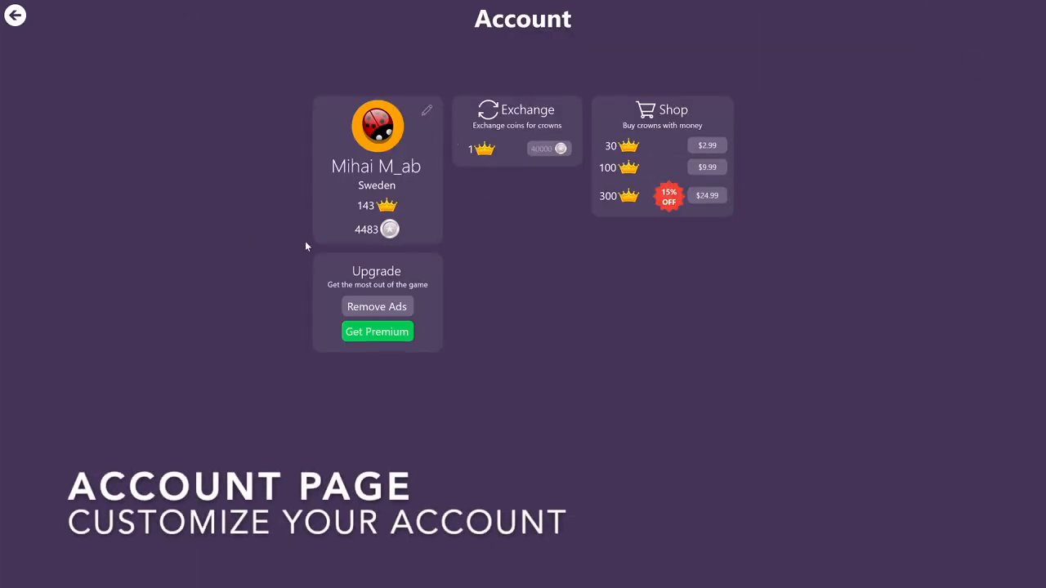
mouse_move(444, 196)
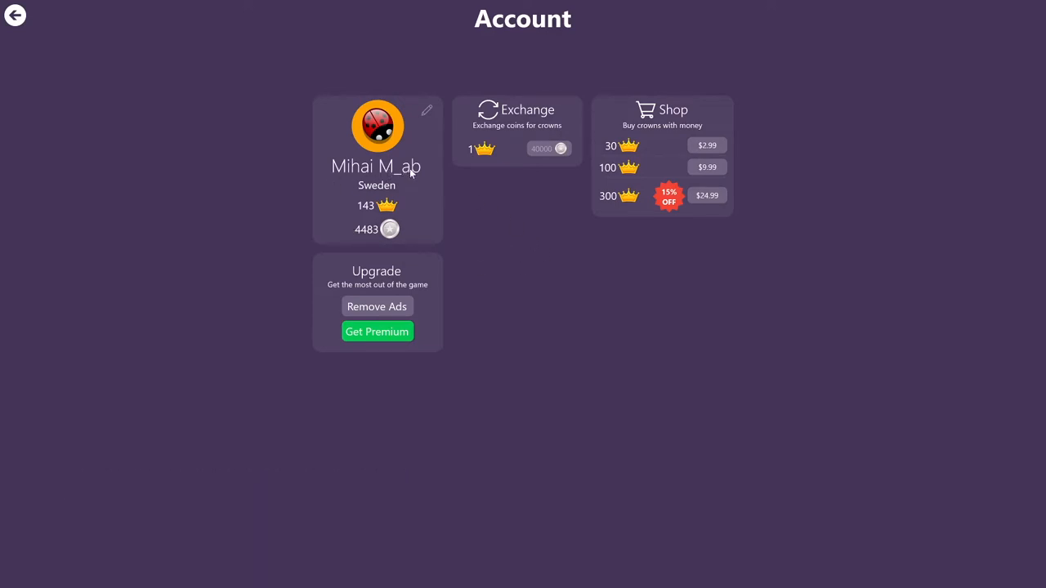
mouse_move(386, 206)
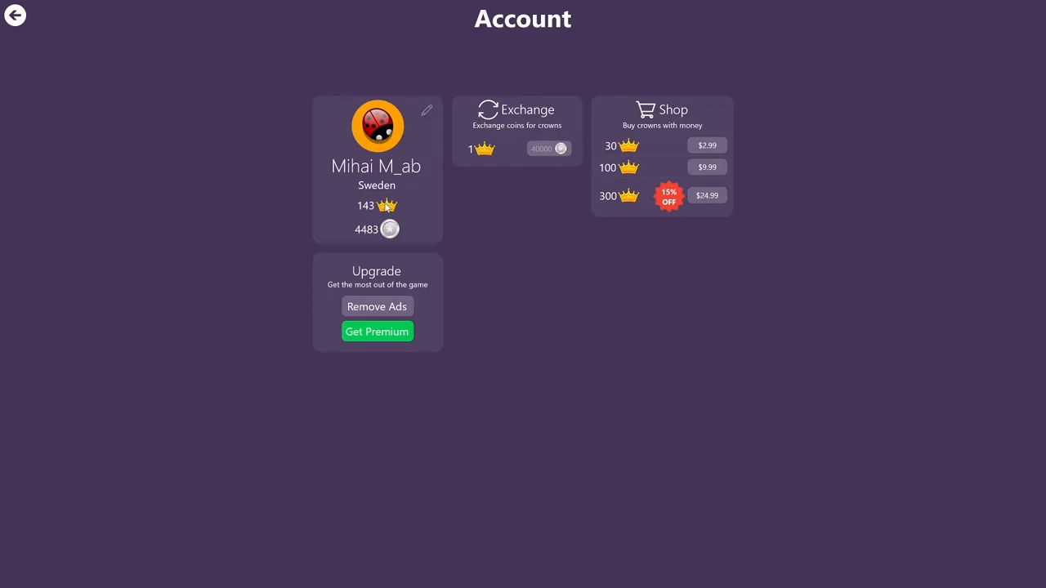
mouse_move(371, 239)
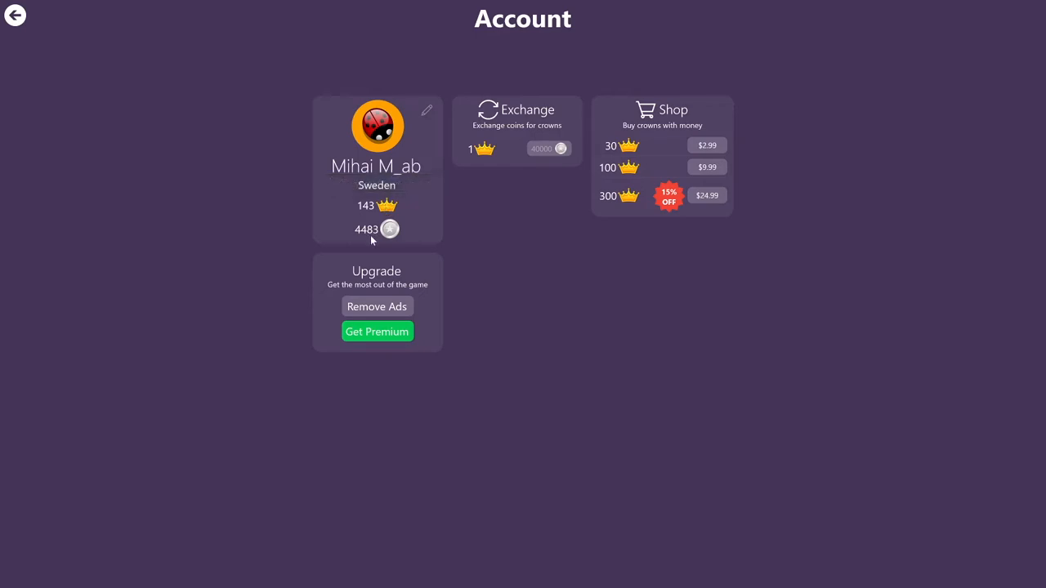
mouse_move(471, 242)
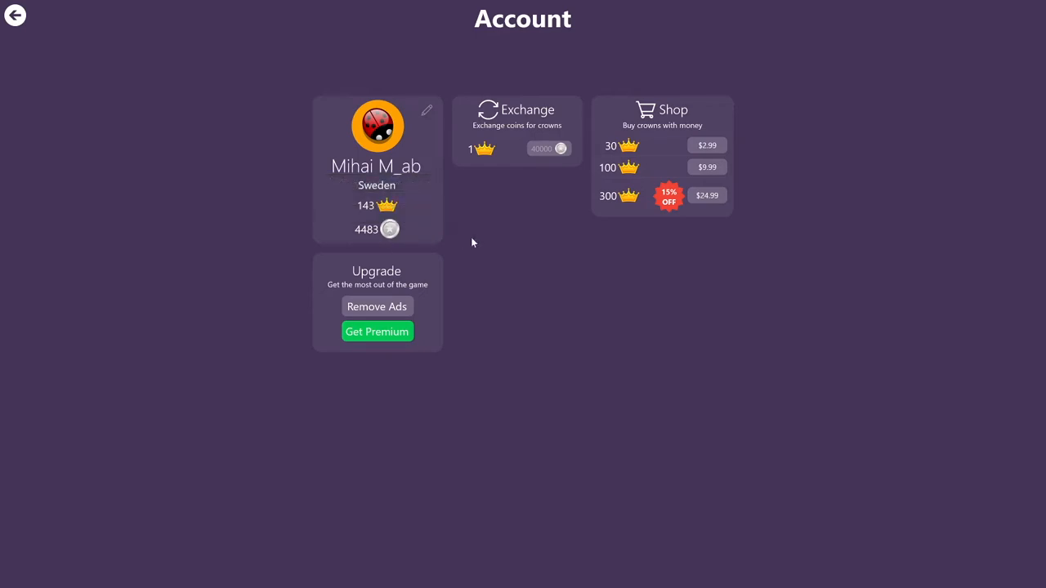
mouse_move(417, 142)
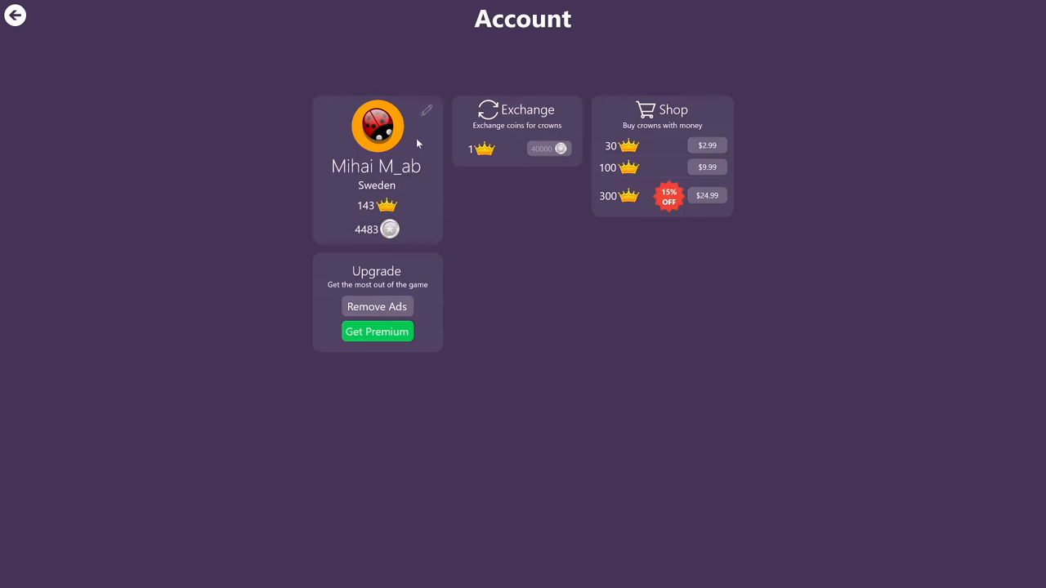
mouse_move(426, 111)
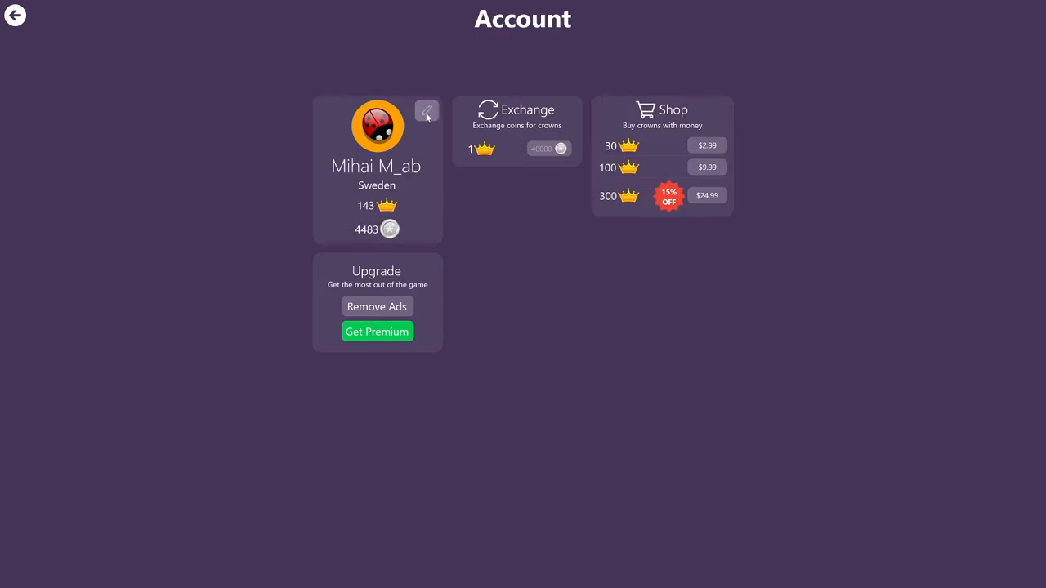
Update the profile to Mihai M_abc from Switzerland with the leopard avatar, and save.
left_click(425, 110)
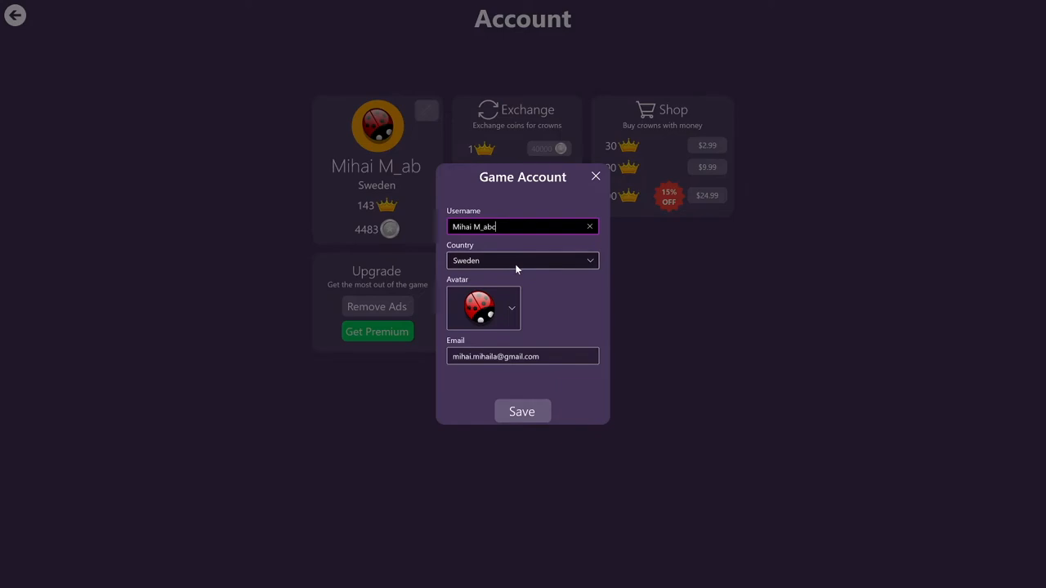
left_click(522, 260)
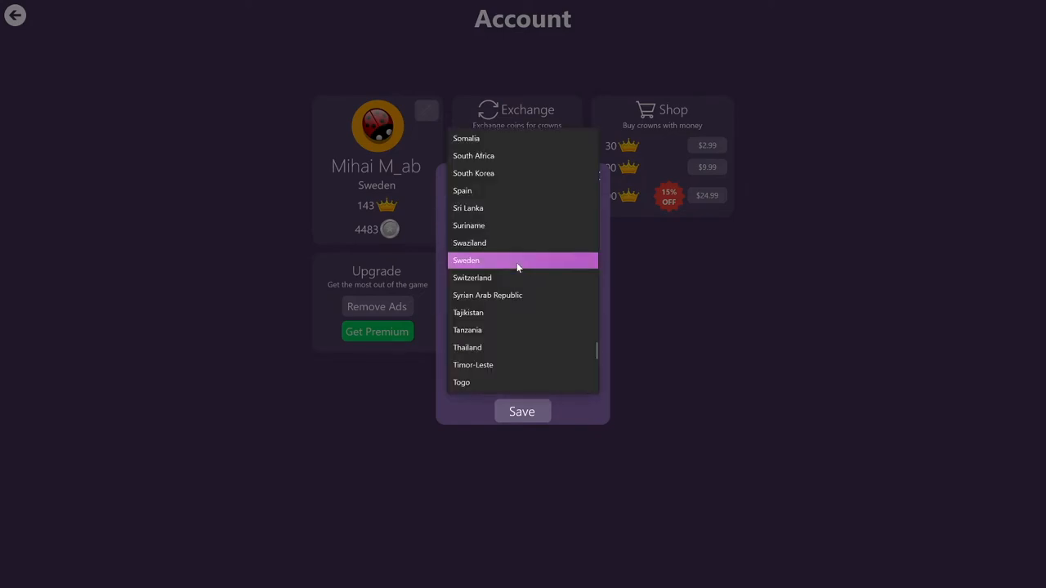
left_click(472, 278)
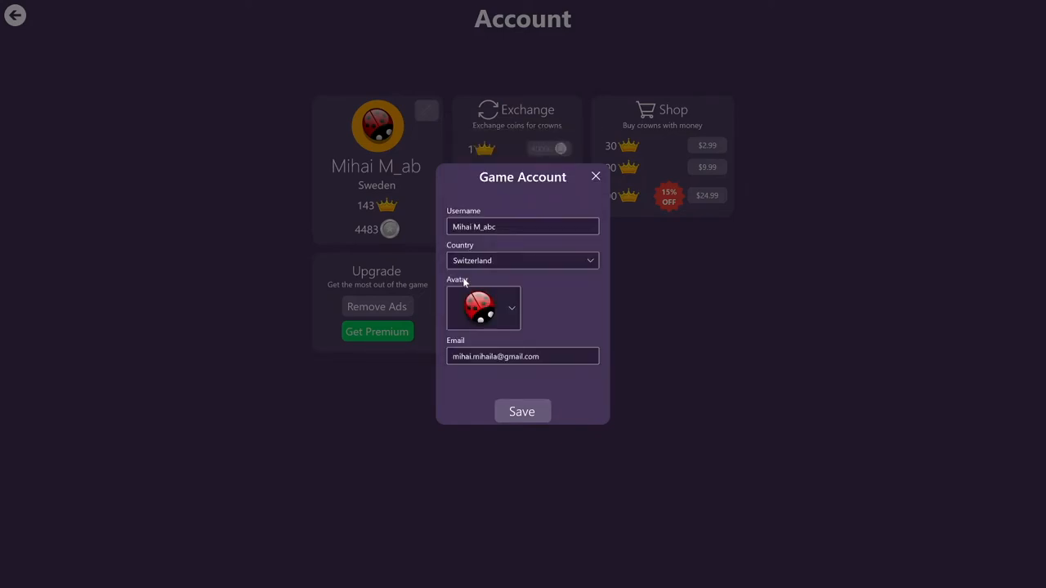
left_click(511, 309)
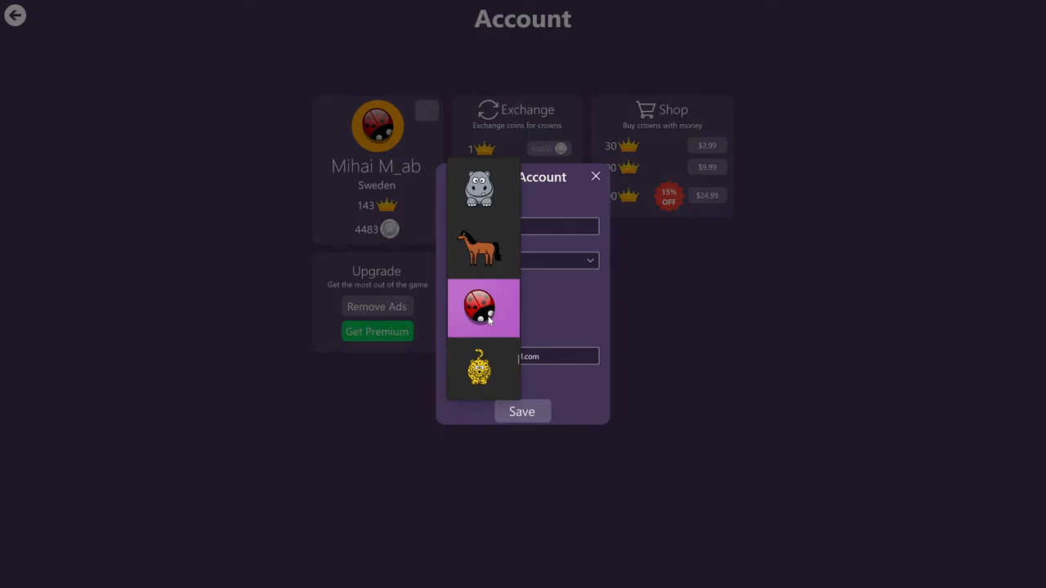
scroll("down", 3)
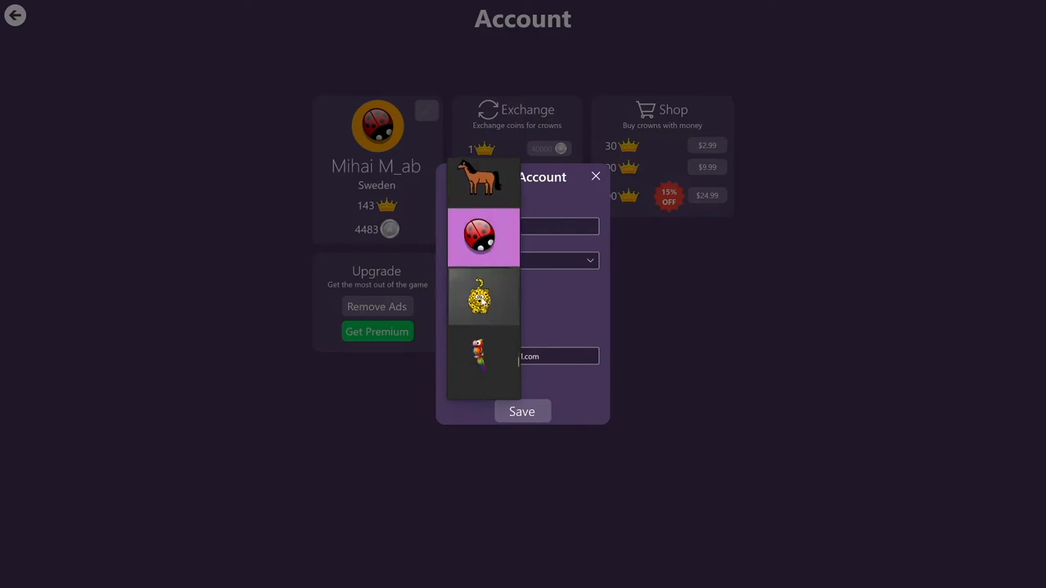
left_click(483, 296)
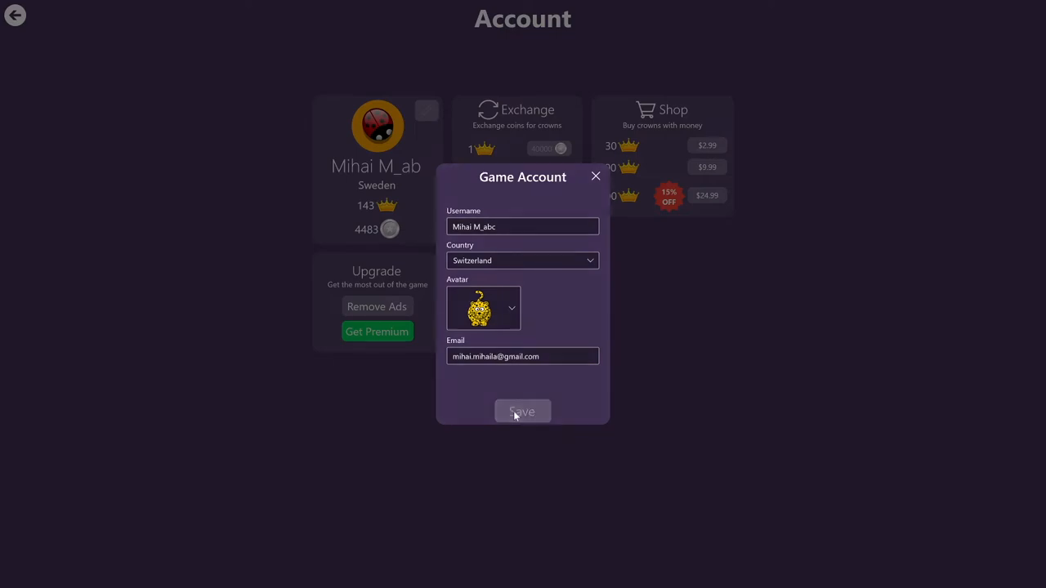
left_click(523, 411)
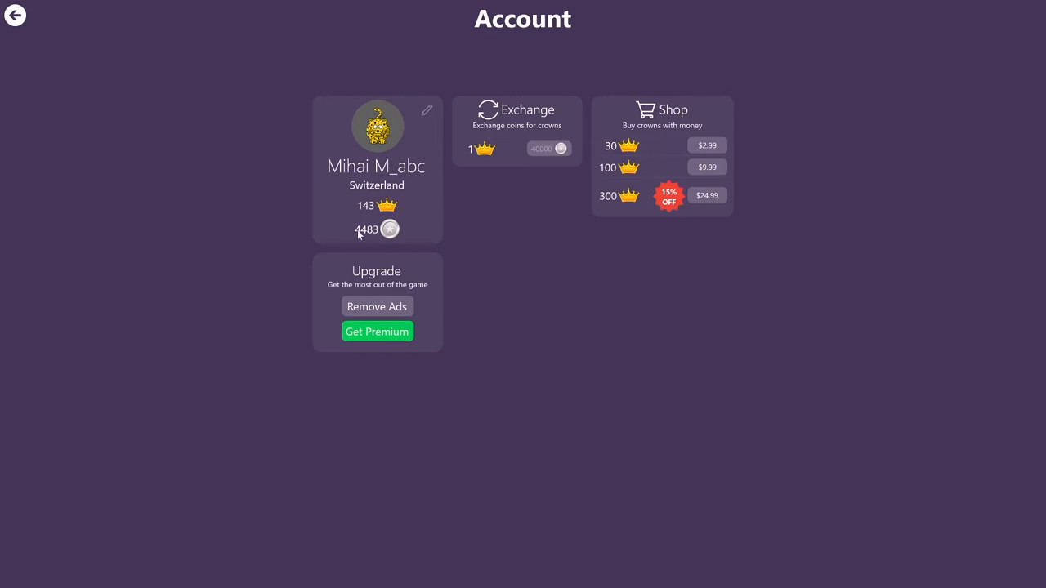
mouse_move(410, 205)
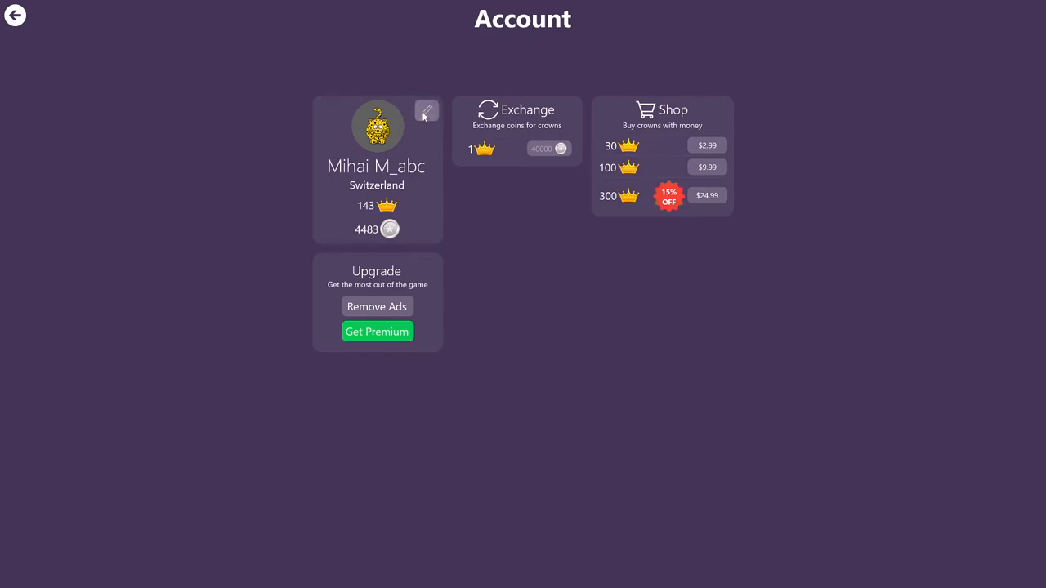
Replace the profile email with a mihai yahoo.com address and save it.
left_click(426, 110)
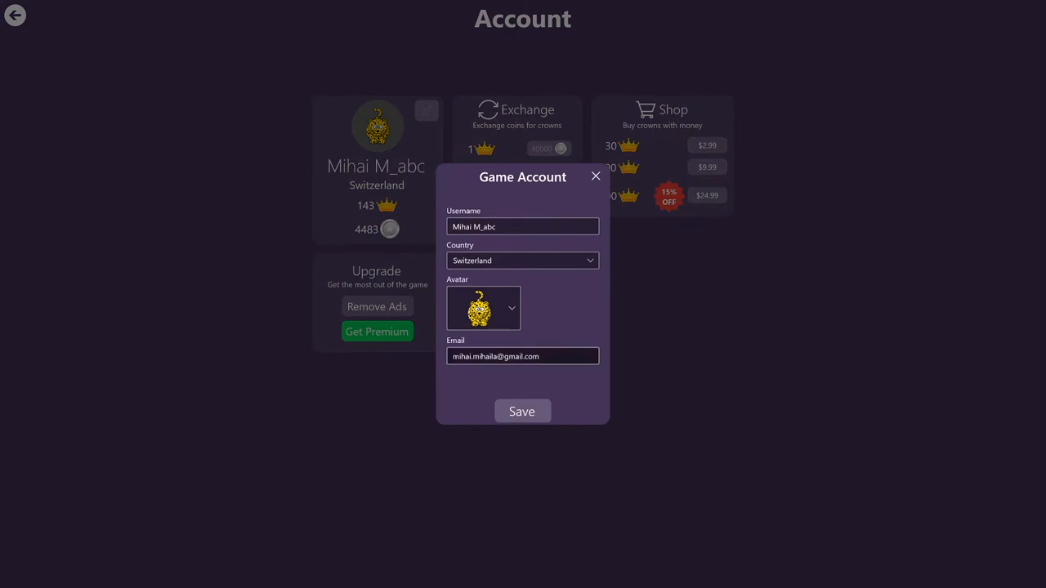
double_click(482, 356)
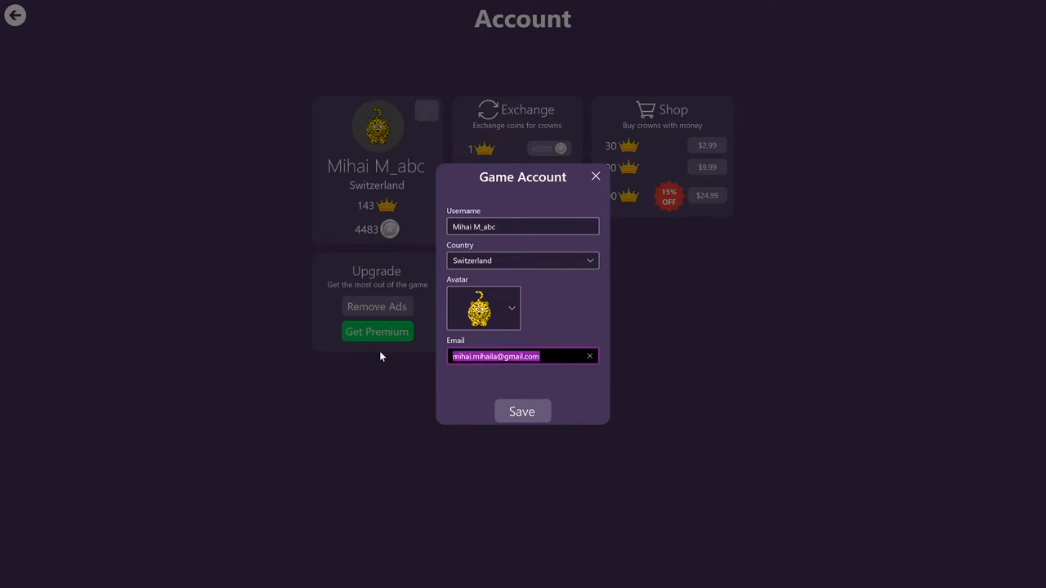
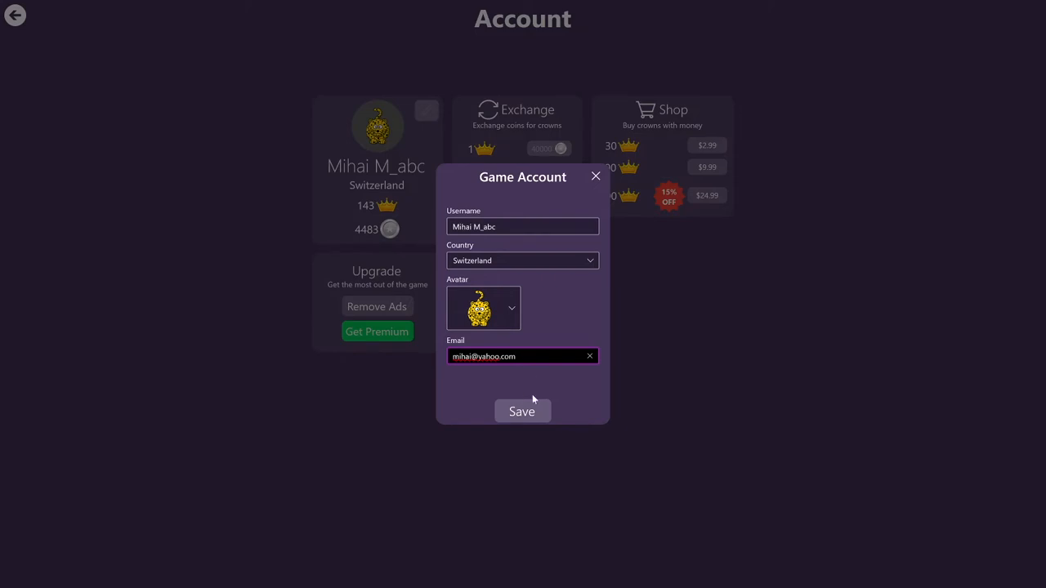
left_click(523, 356)
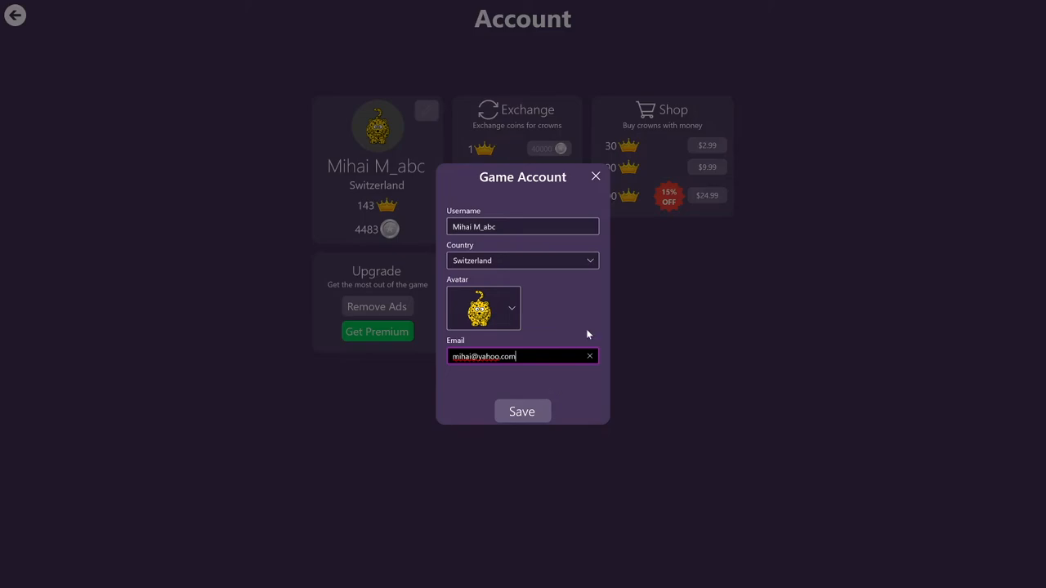
left_click(596, 177)
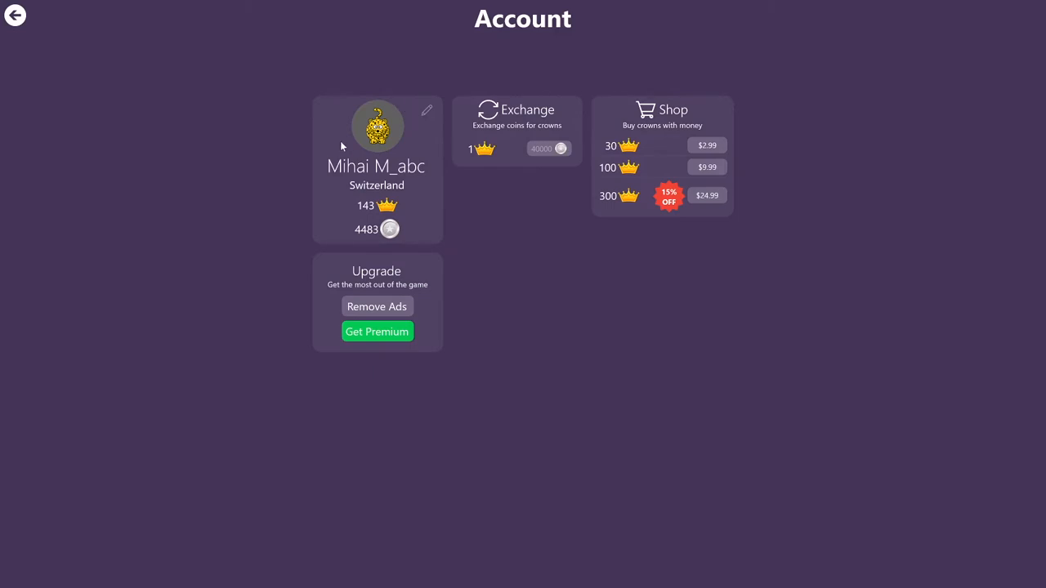
mouse_move(441, 152)
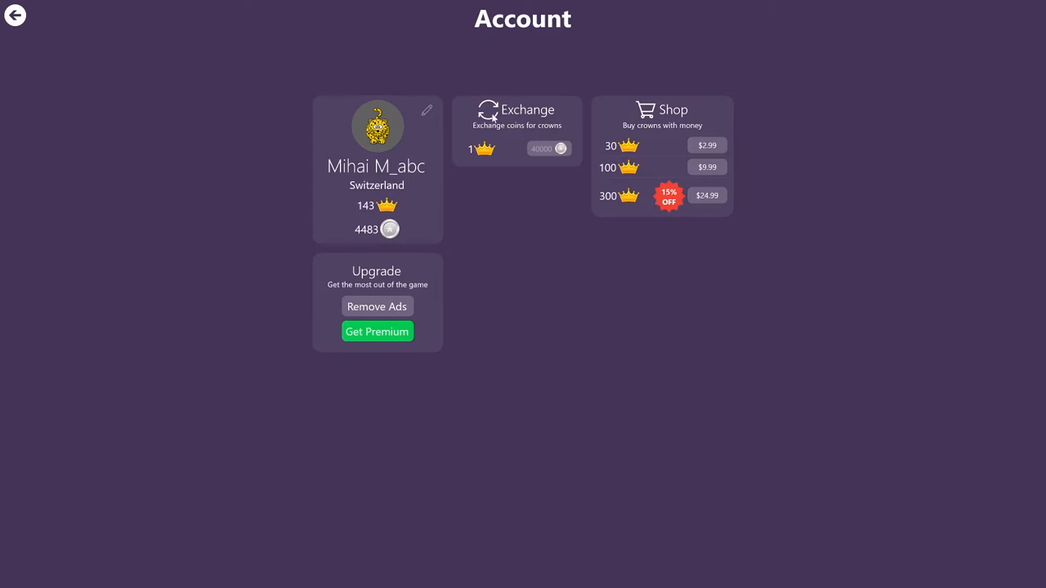
mouse_move(537, 130)
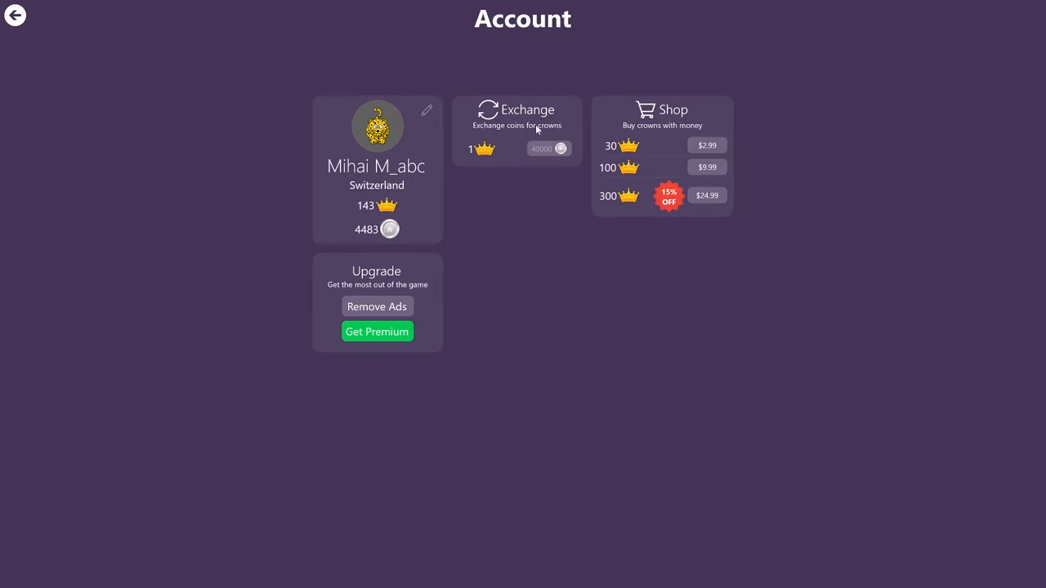
mouse_move(515, 136)
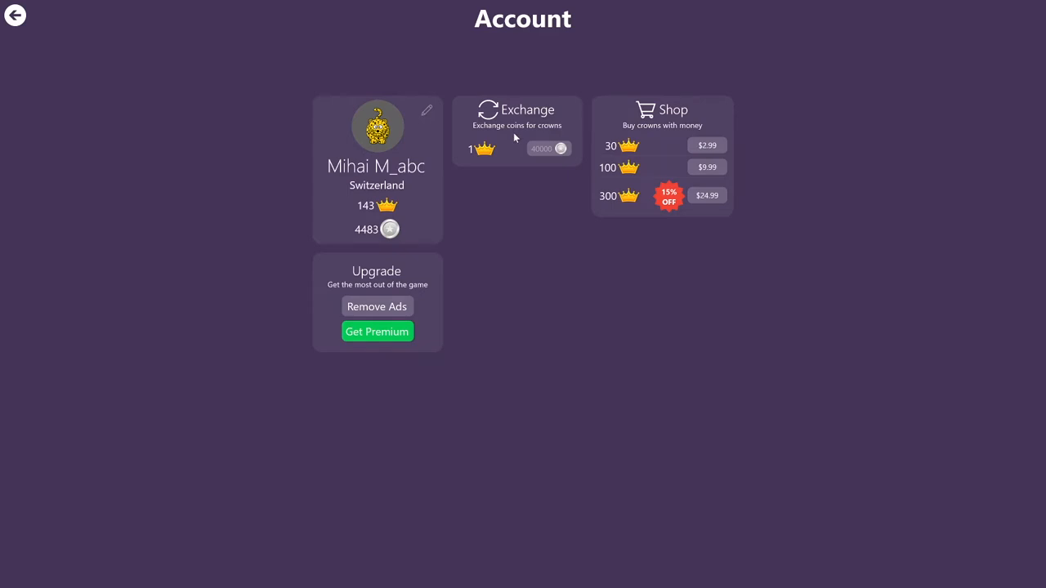
mouse_move(391, 231)
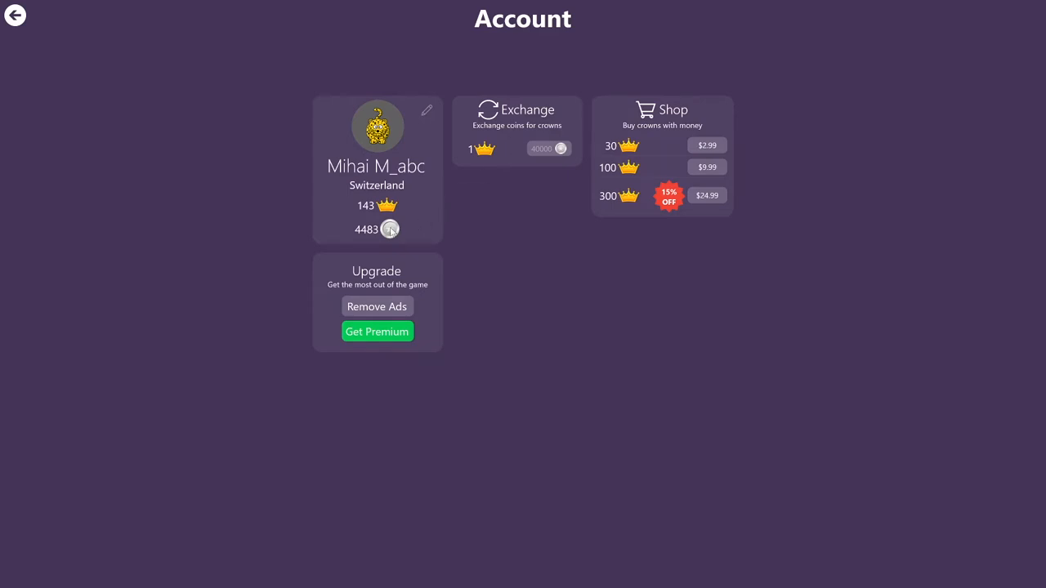
mouse_move(389, 228)
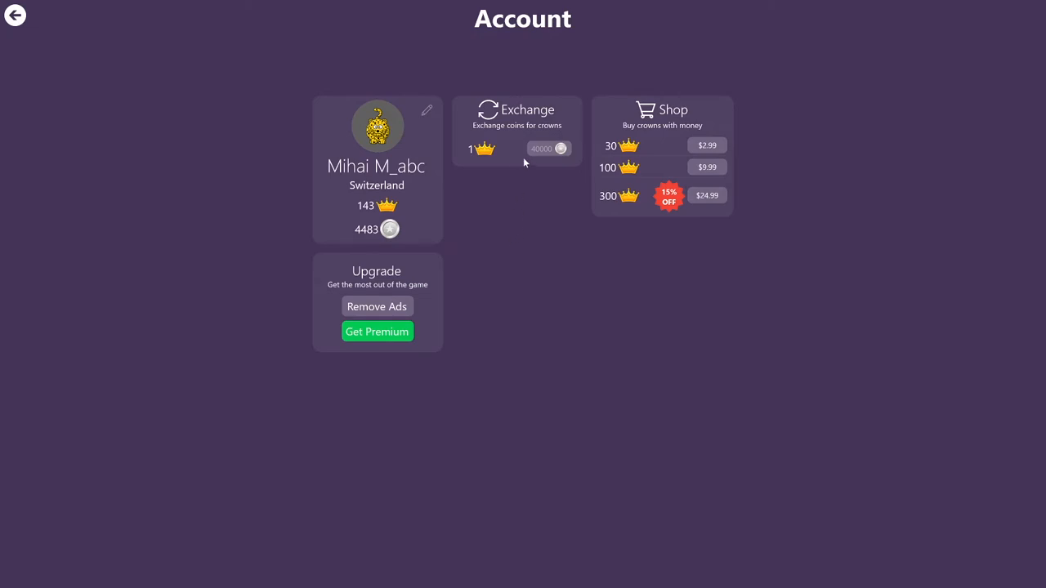
mouse_move(460, 145)
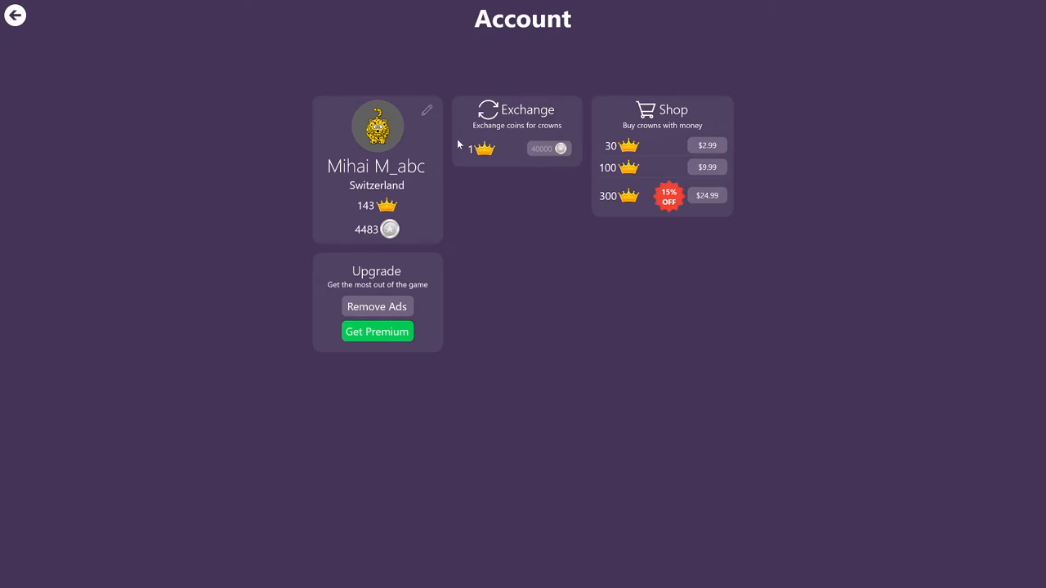
mouse_move(466, 175)
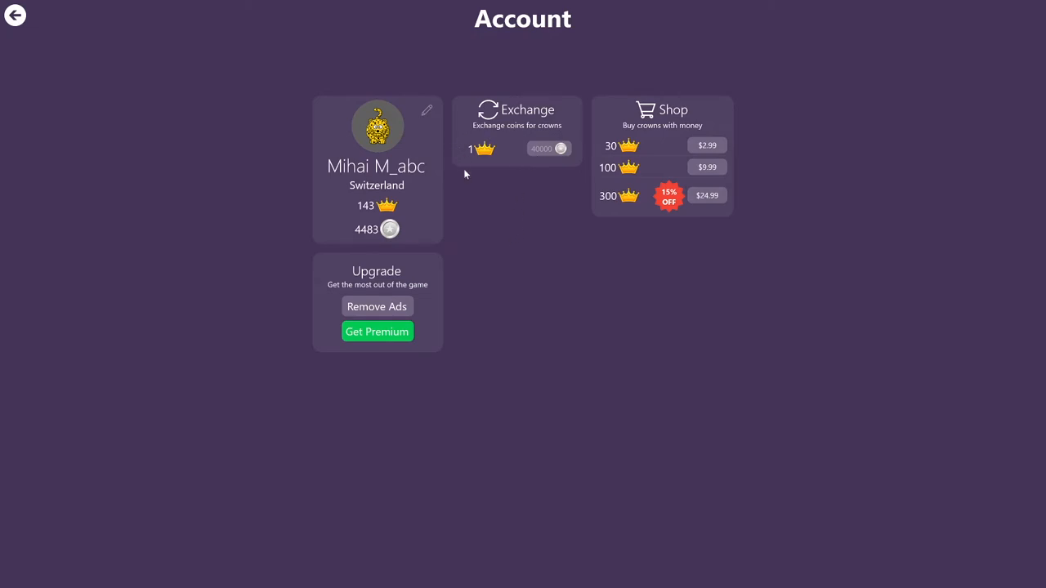
mouse_move(482, 162)
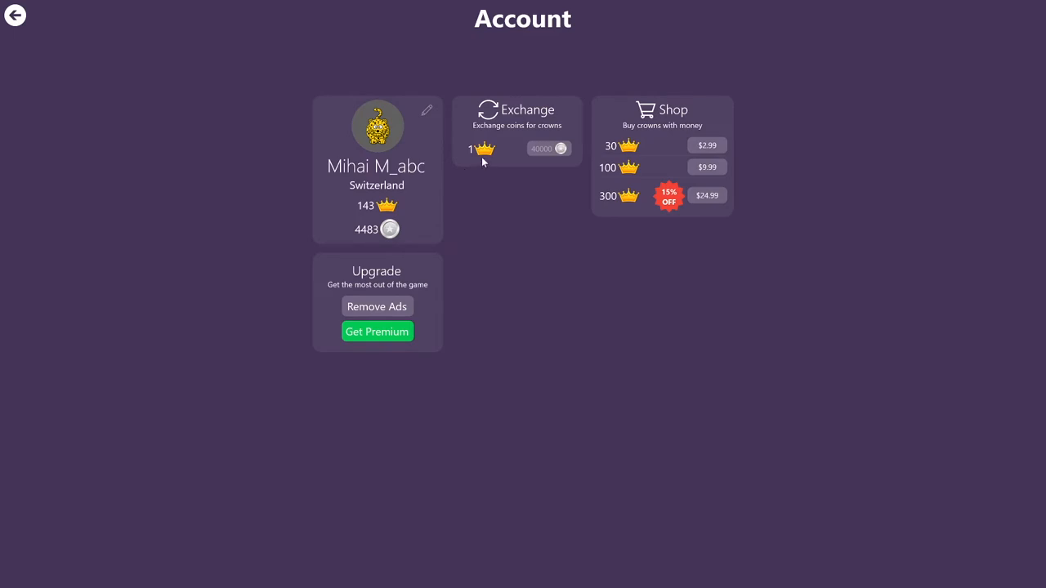
mouse_move(562, 161)
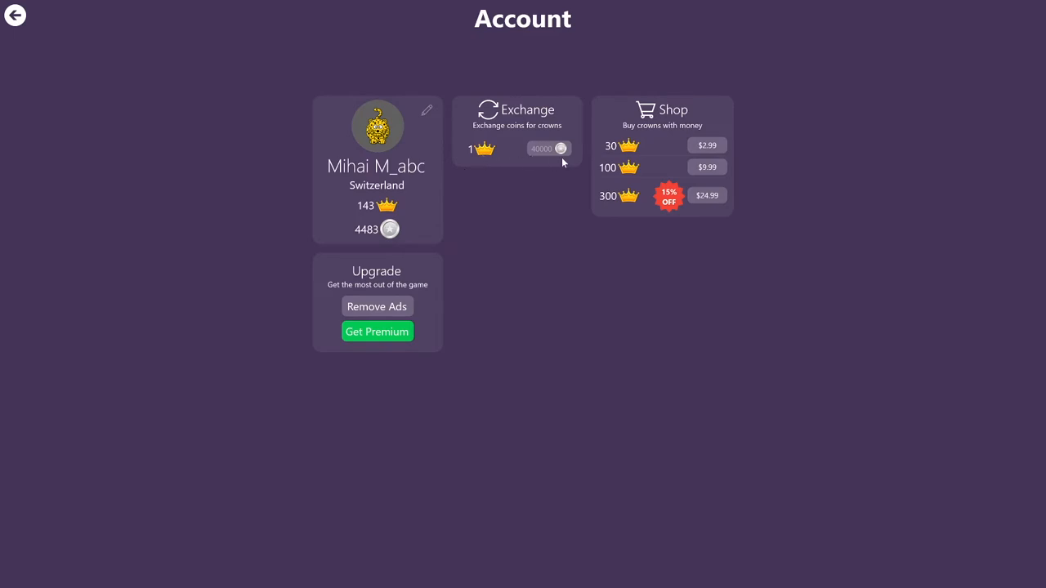
mouse_move(384, 247)
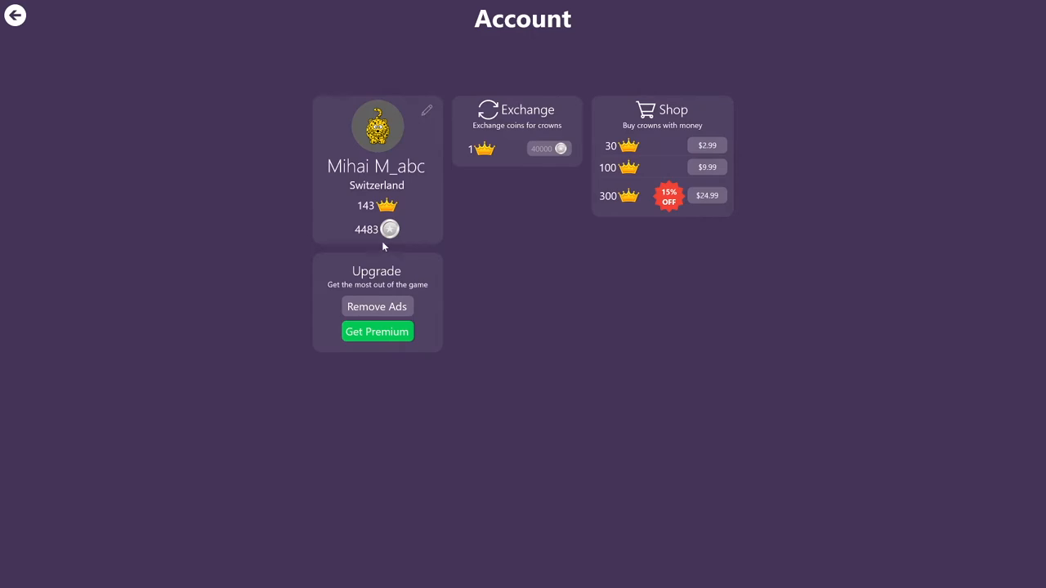
mouse_move(362, 236)
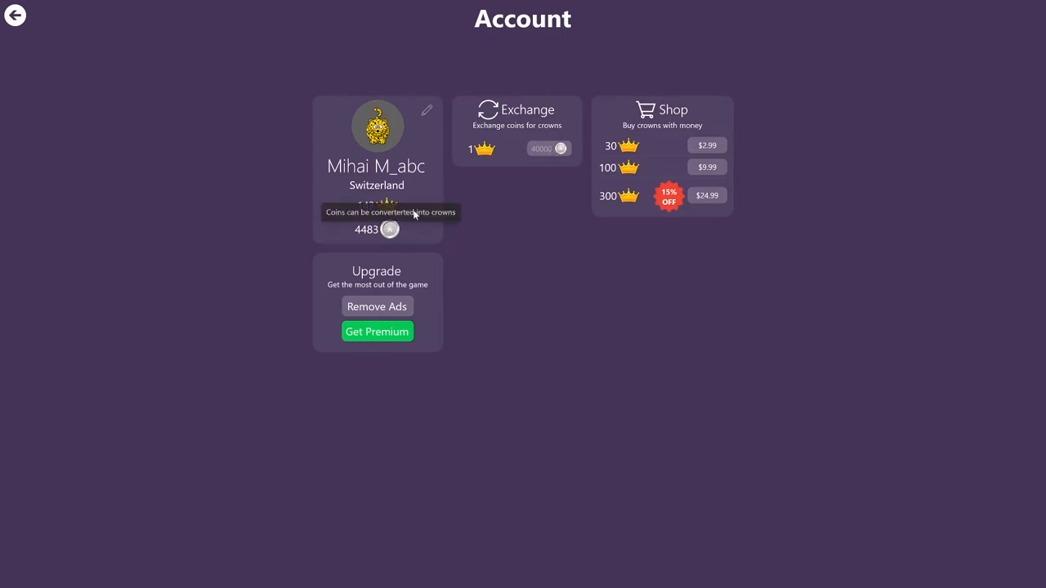
mouse_move(439, 216)
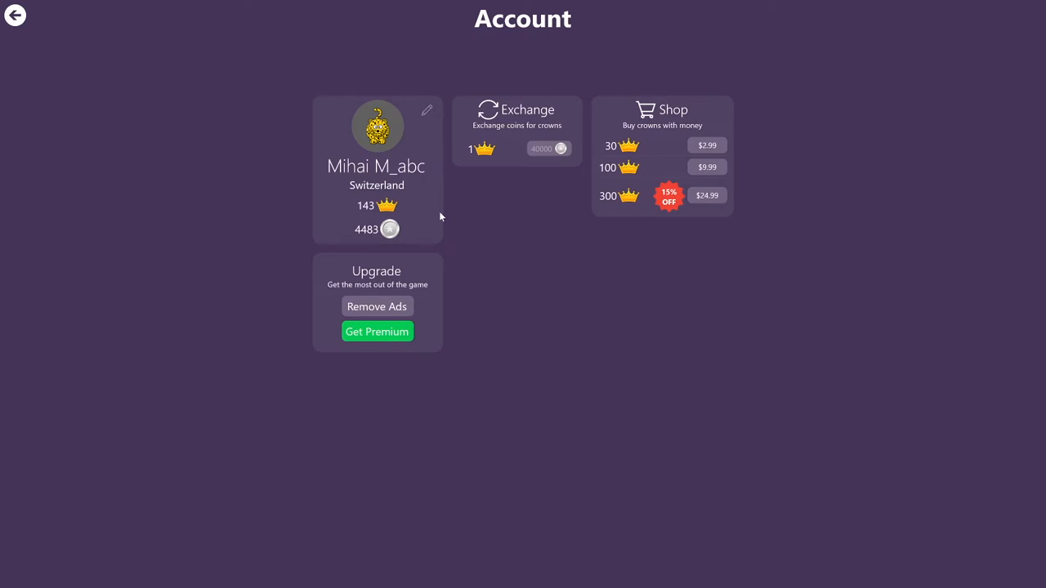
mouse_move(466, 211)
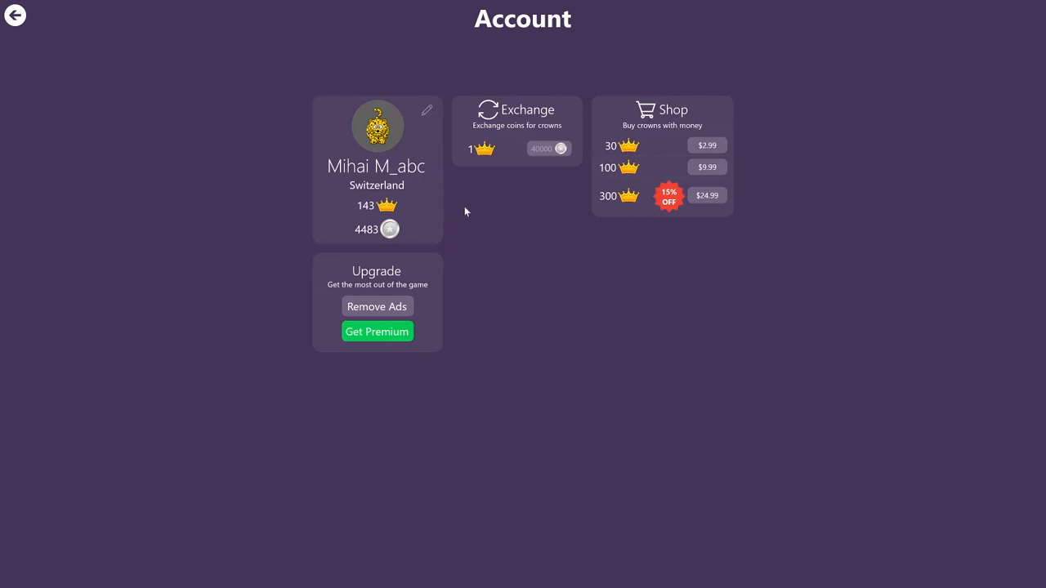
mouse_move(530, 206)
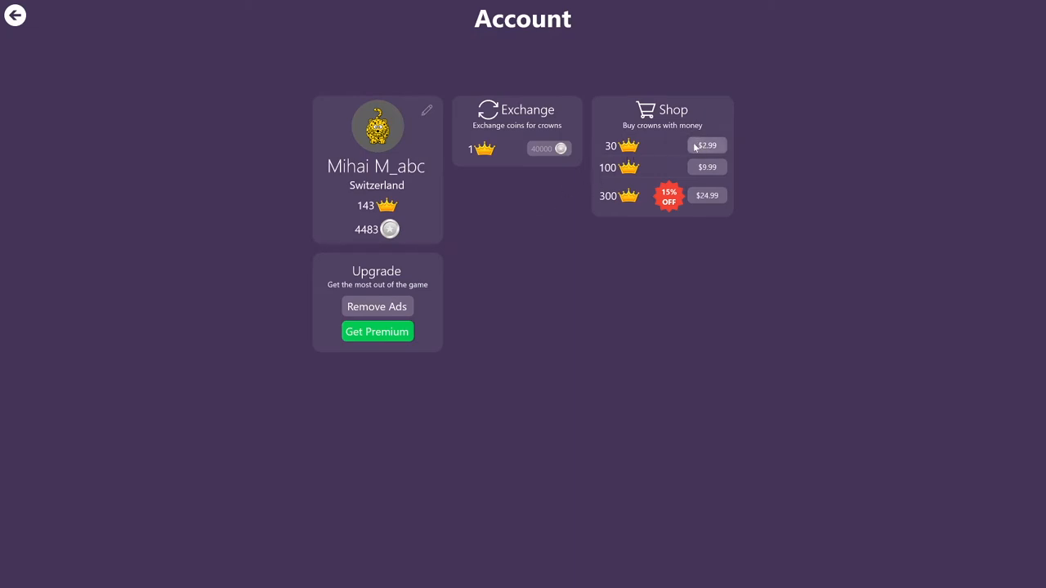
mouse_move(657, 169)
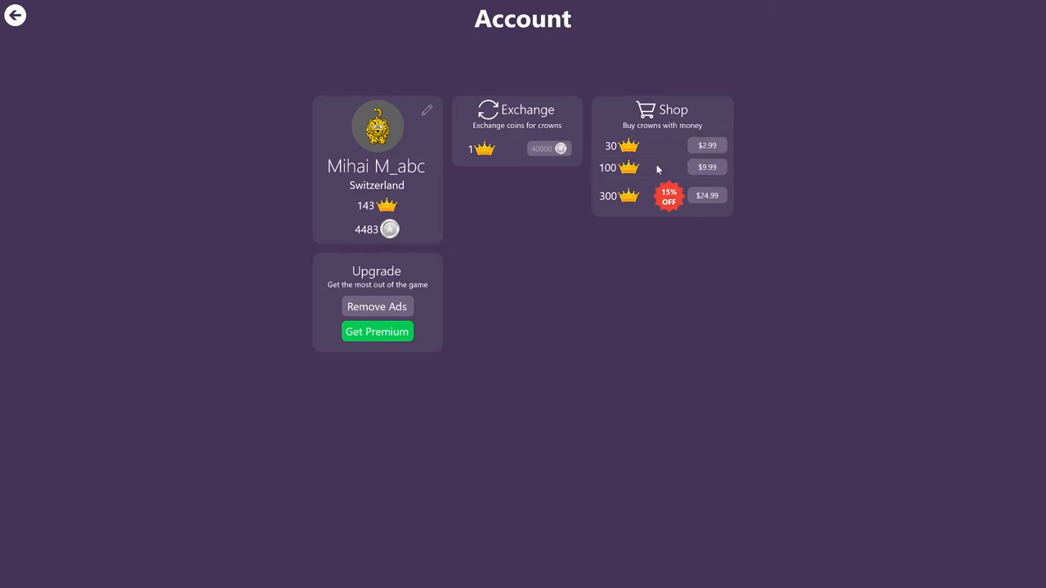
mouse_move(670, 153)
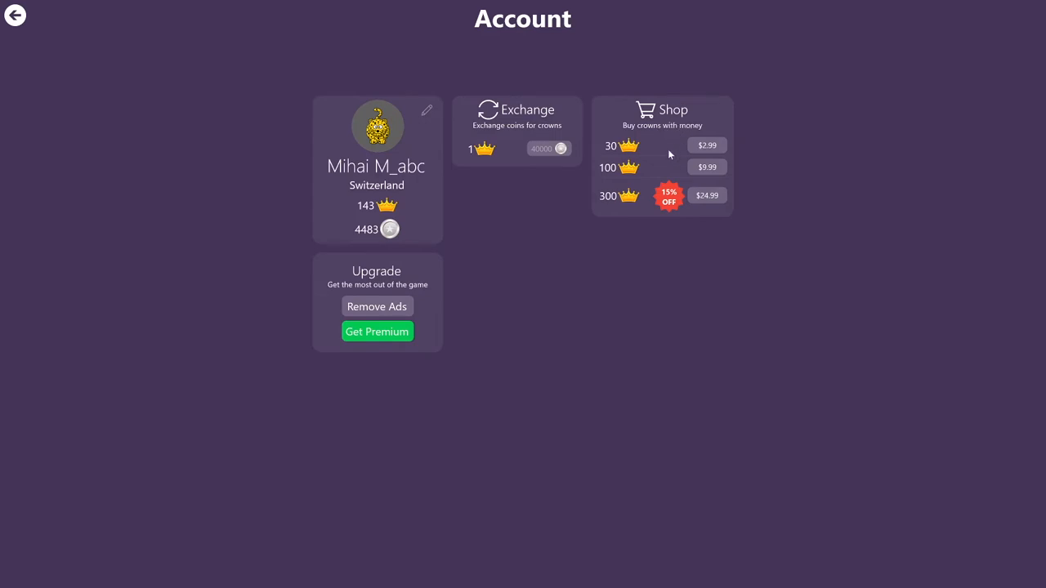
mouse_move(605, 294)
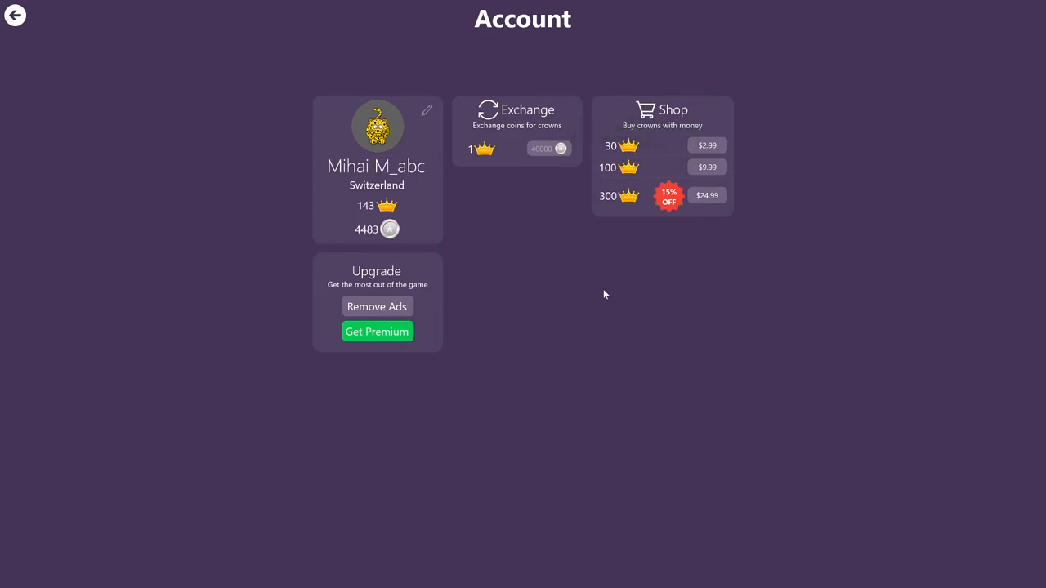
mouse_move(609, 294)
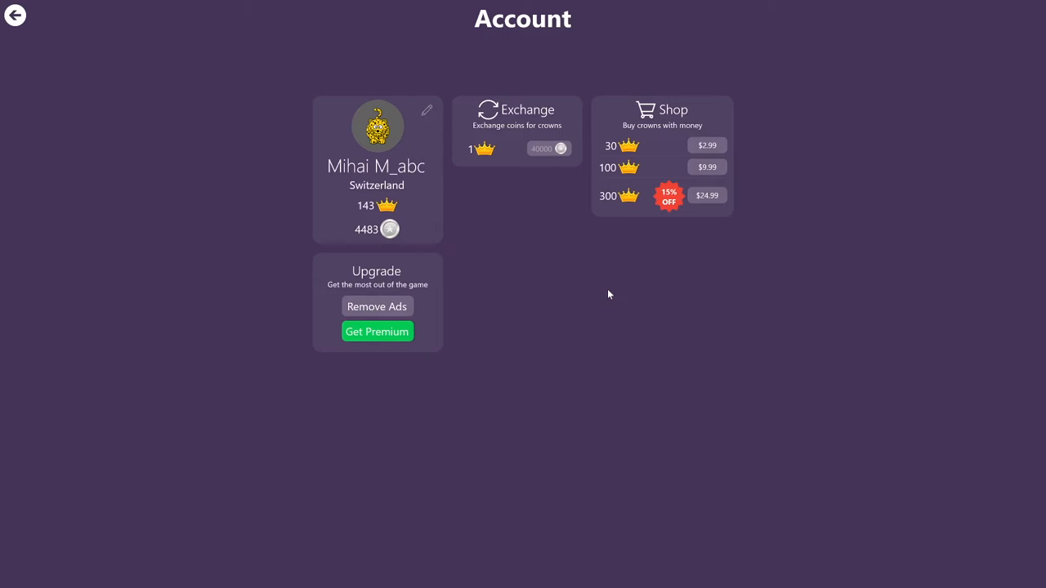
mouse_move(691, 124)
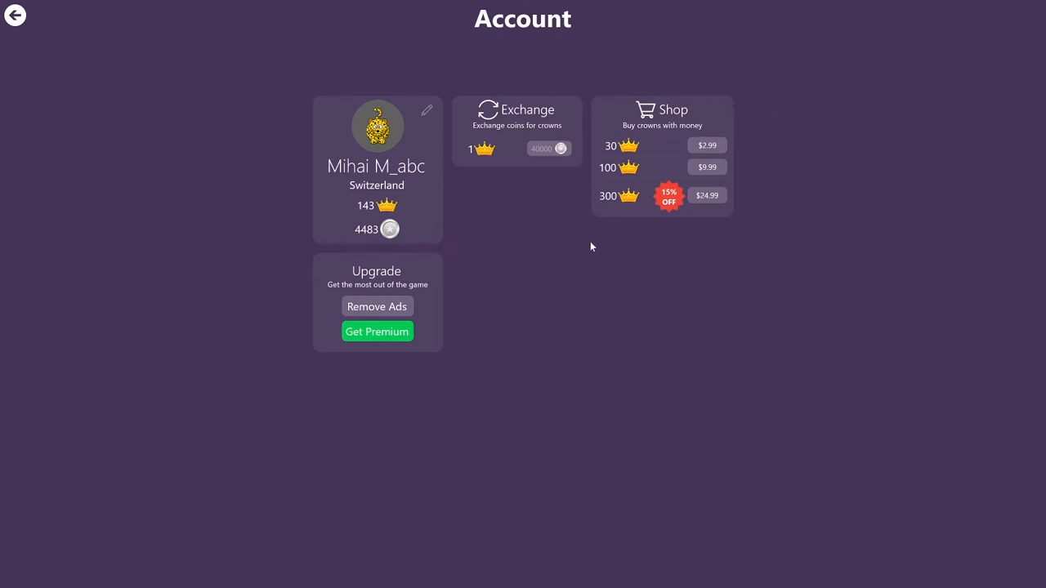
mouse_move(710, 221)
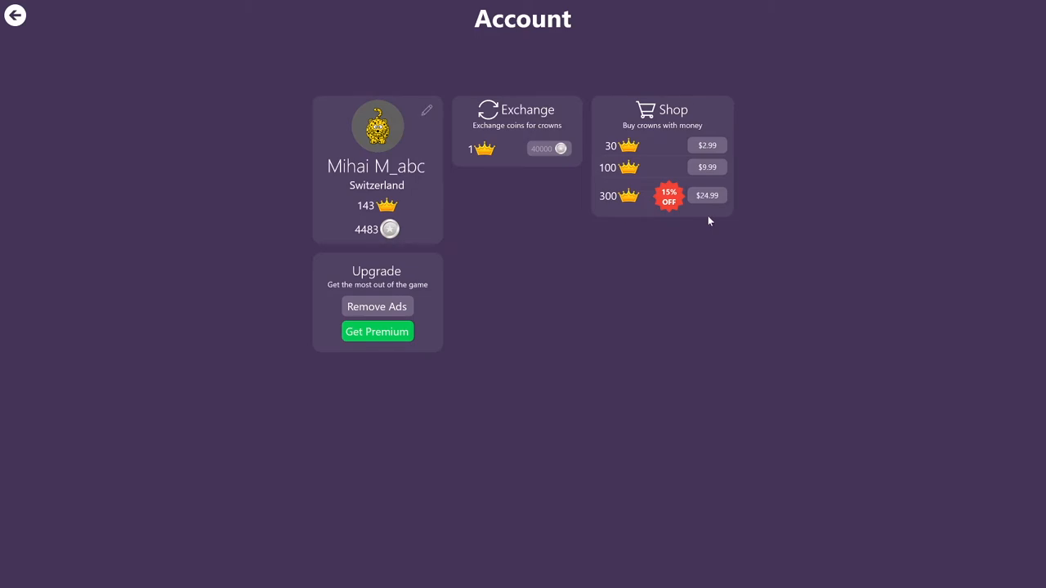
mouse_move(606, 154)
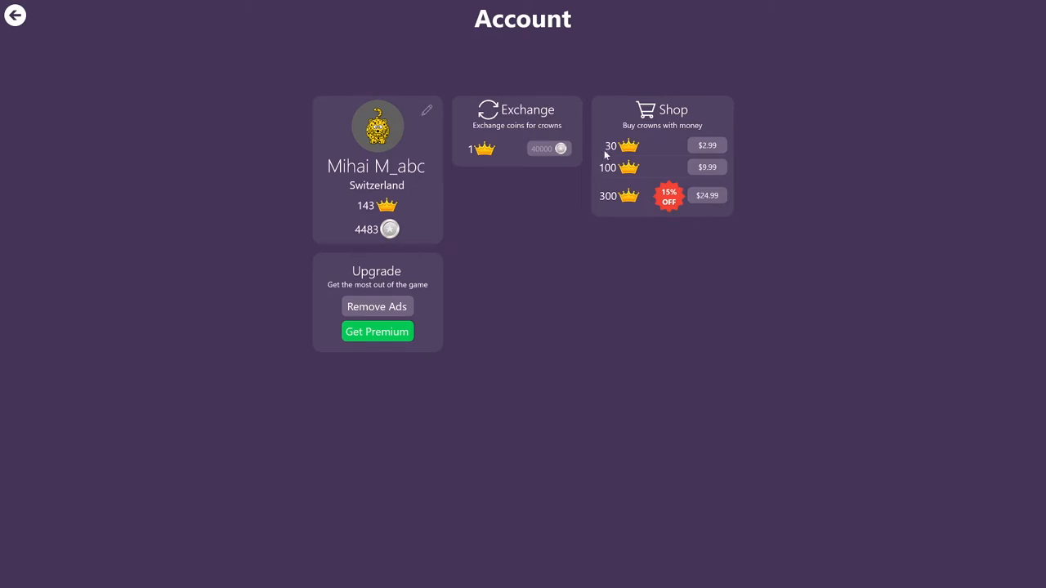
mouse_move(610, 226)
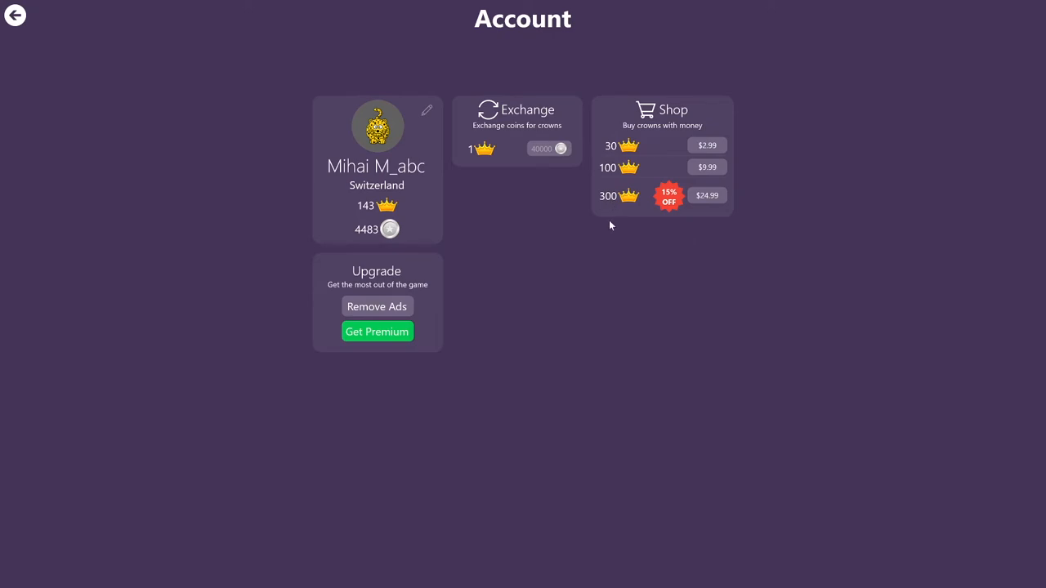
mouse_move(626, 254)
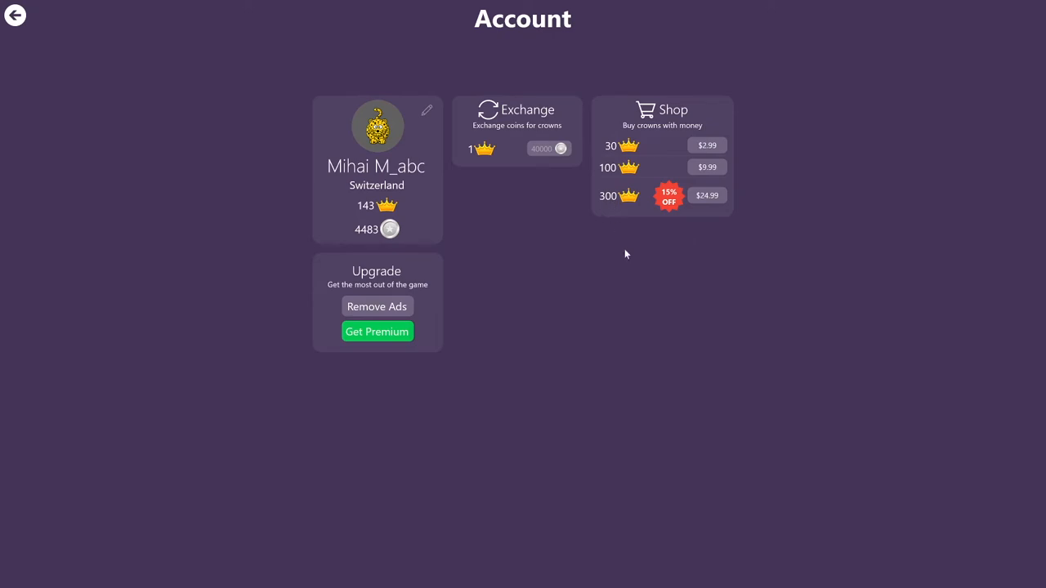
mouse_move(612, 232)
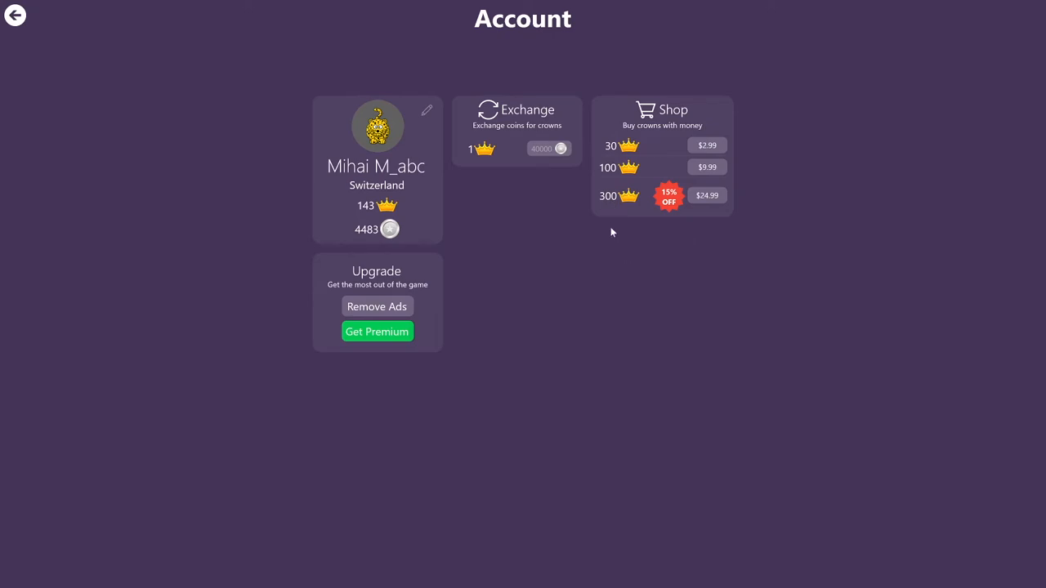
mouse_move(624, 209)
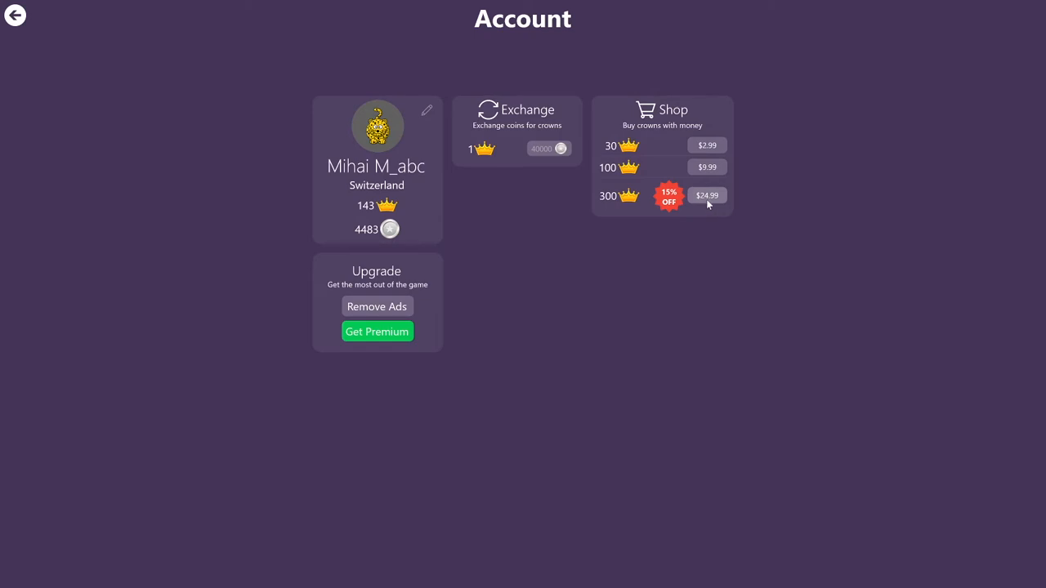
mouse_move(672, 229)
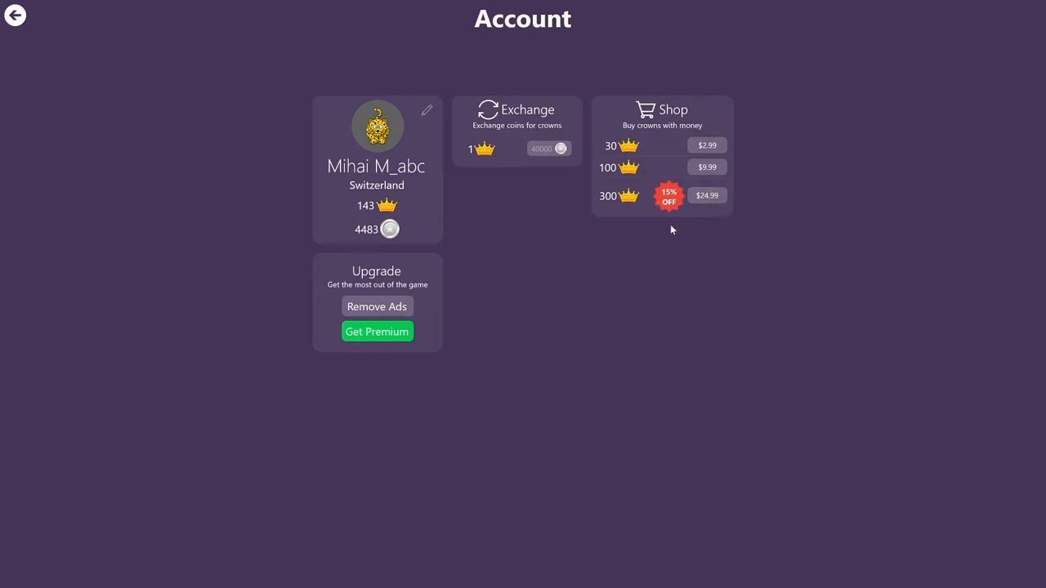
mouse_move(458, 226)
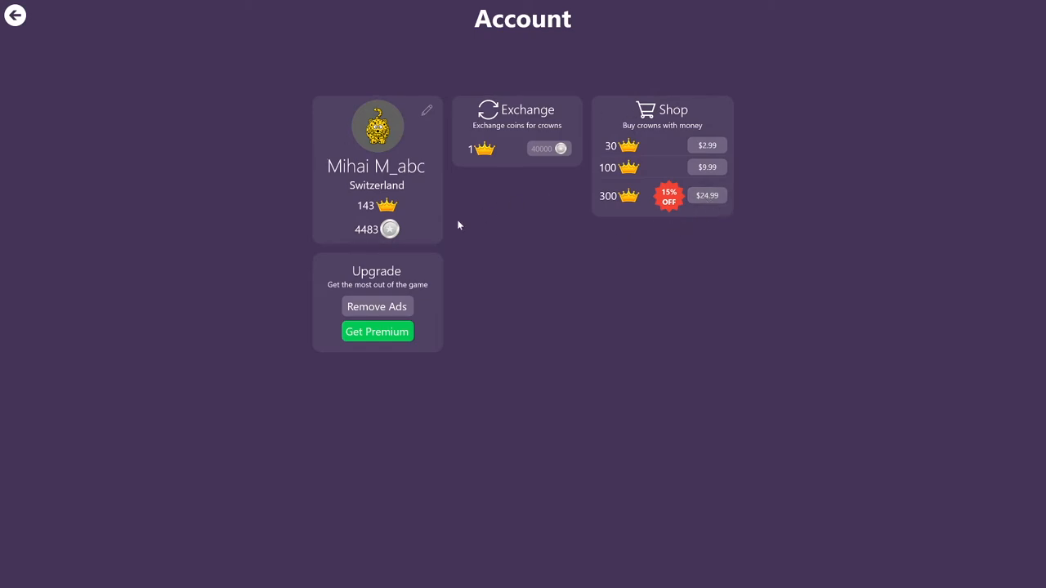
mouse_move(313, 286)
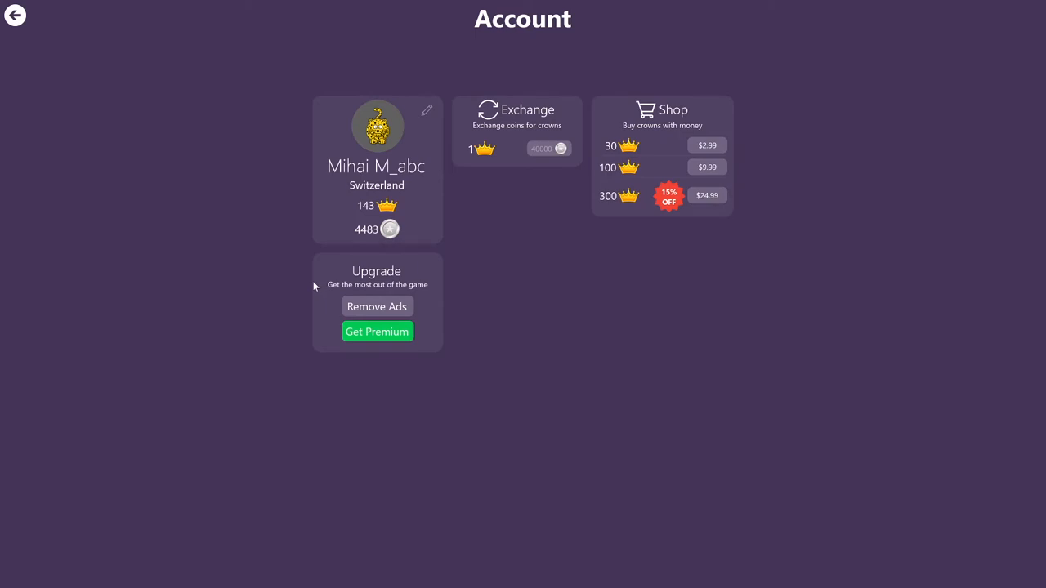
mouse_move(272, 290)
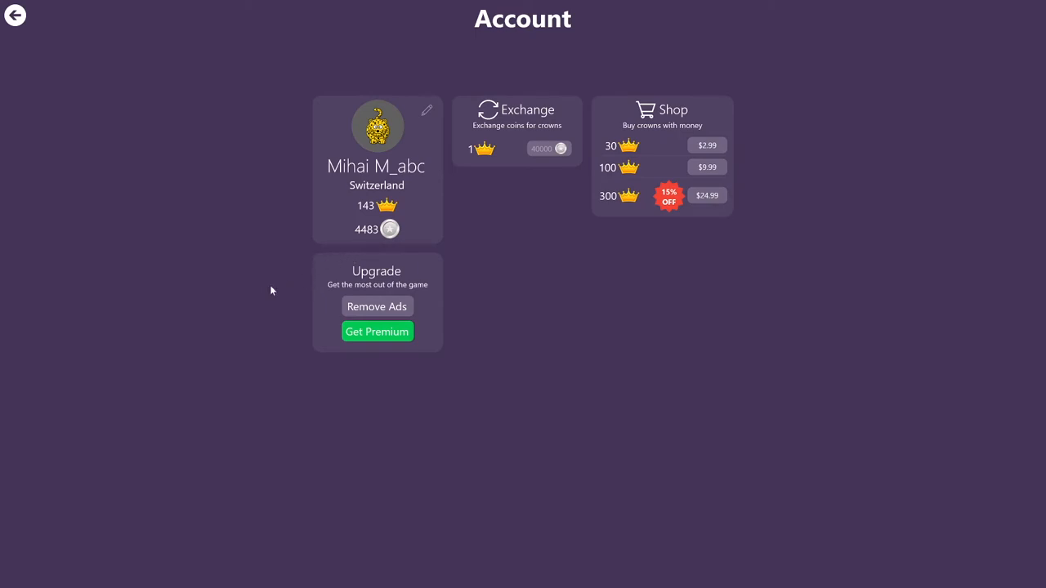
mouse_move(266, 291)
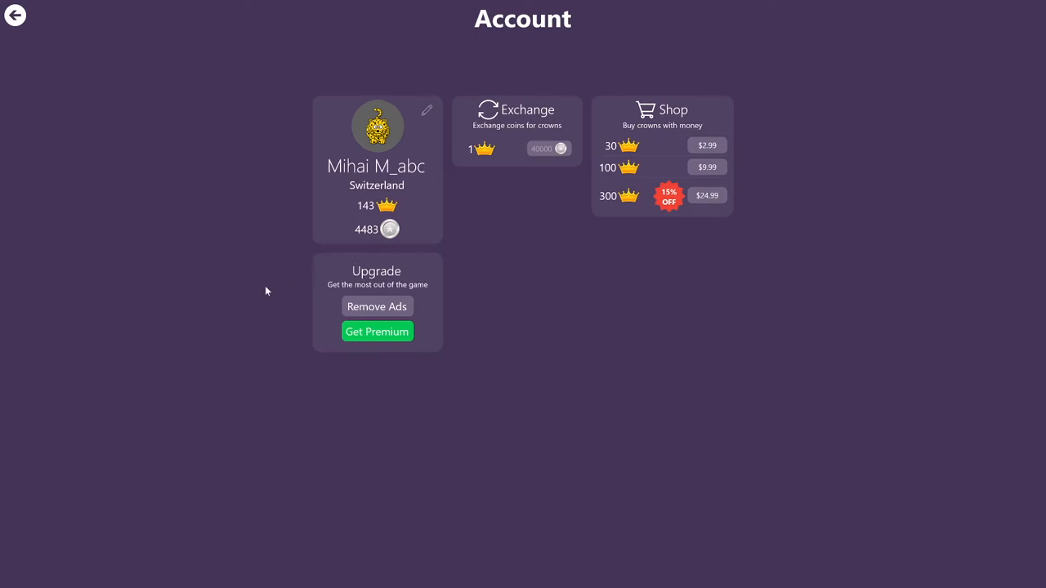
mouse_move(474, 283)
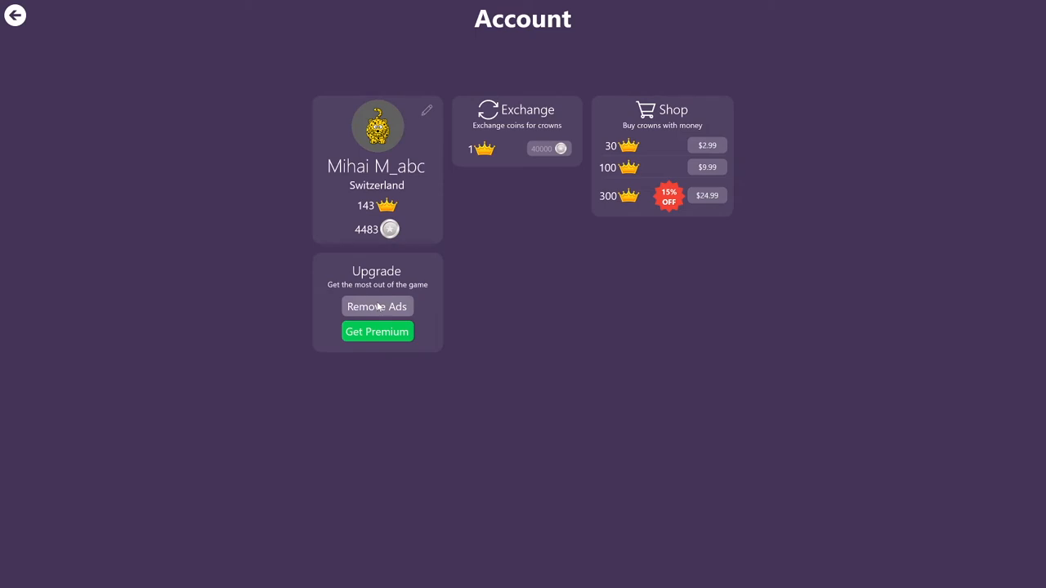
left_click(377, 306)
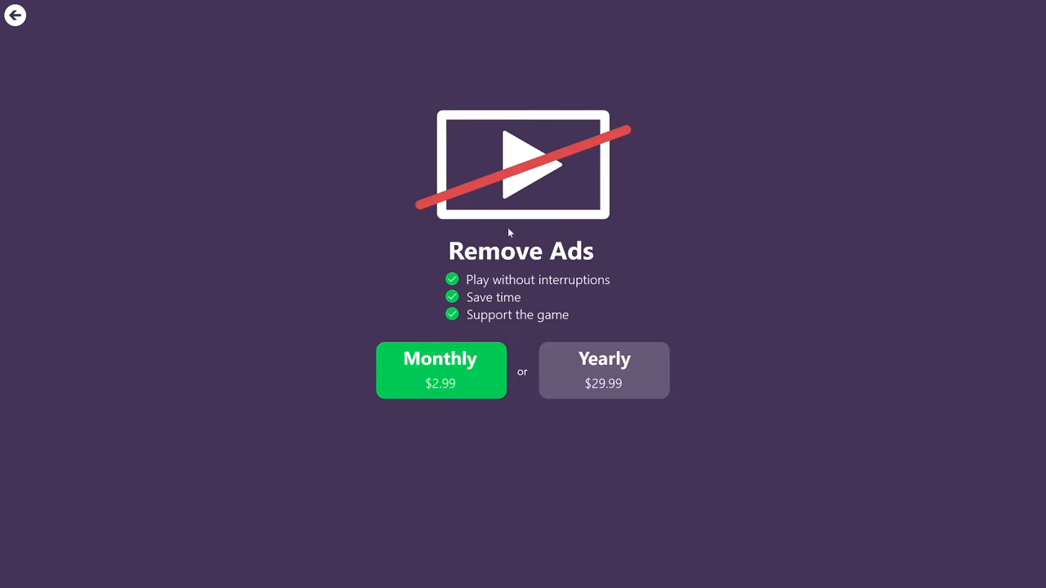
left_click(440, 370)
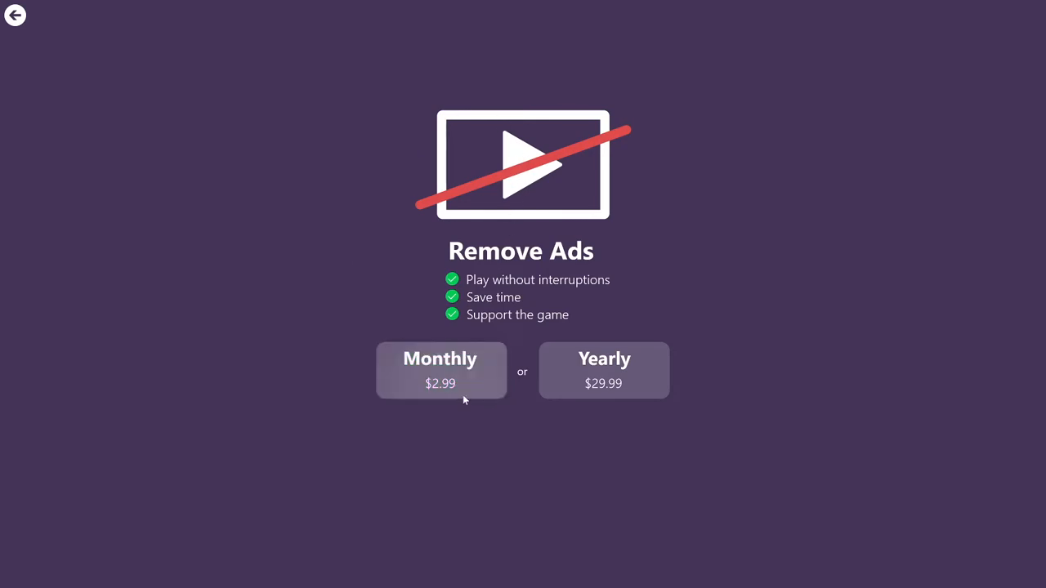
left_click(440, 370)
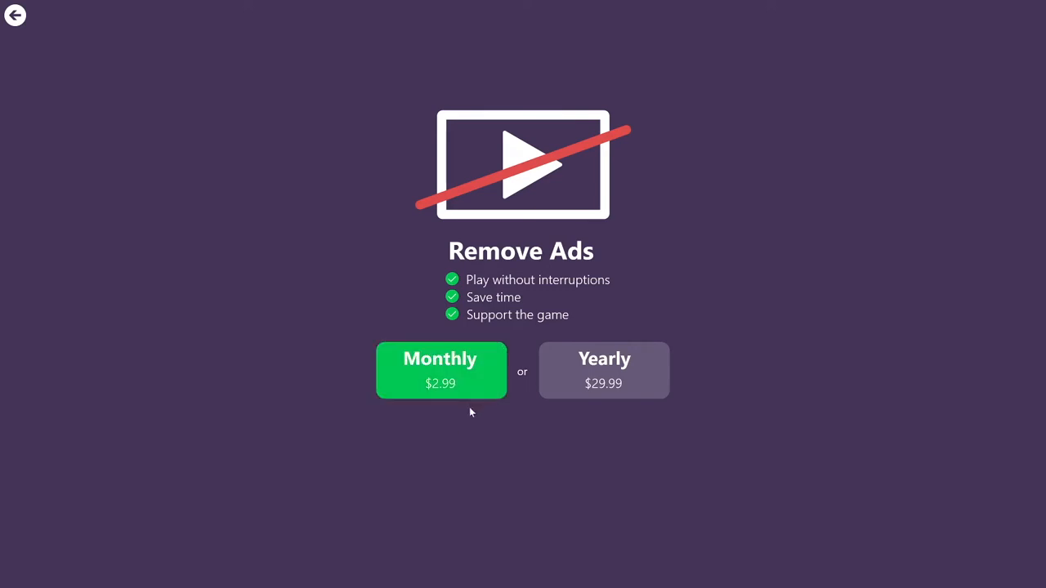
mouse_move(592, 424)
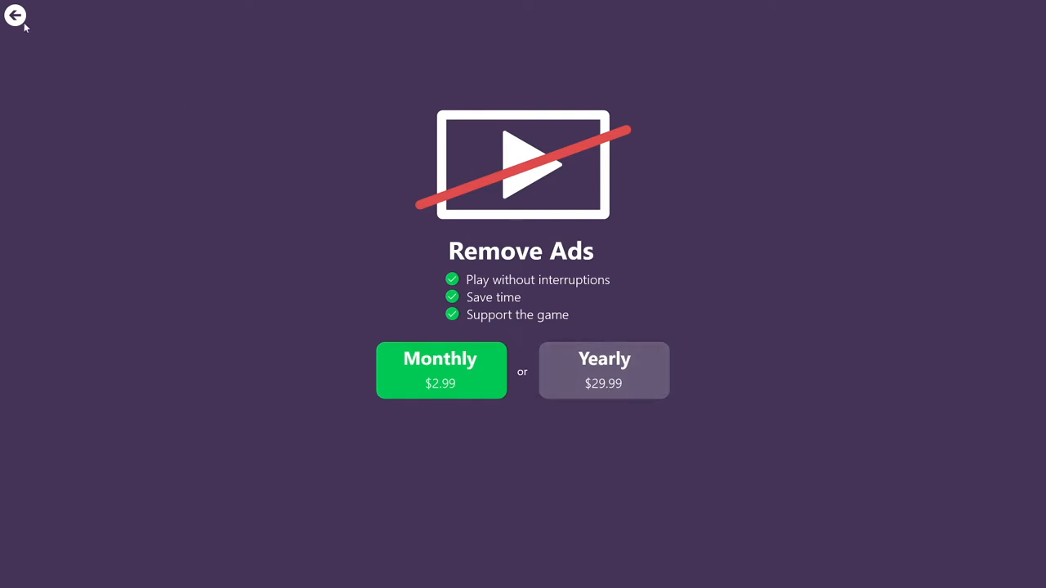
left_click(15, 15)
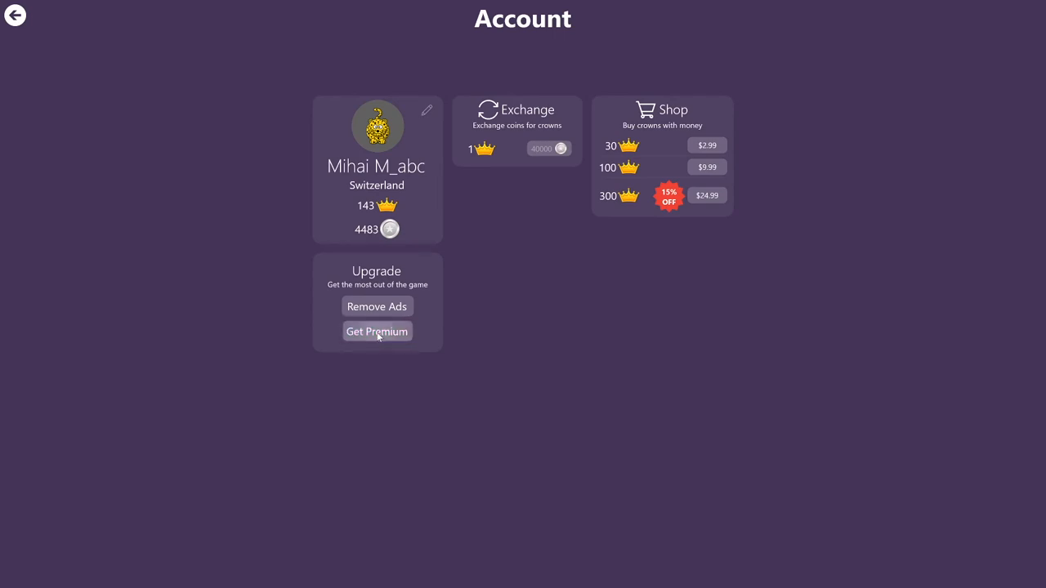
Open the Premium offer with Monthly $14.99 and Yearly $99.99 plans.
left_click(377, 331)
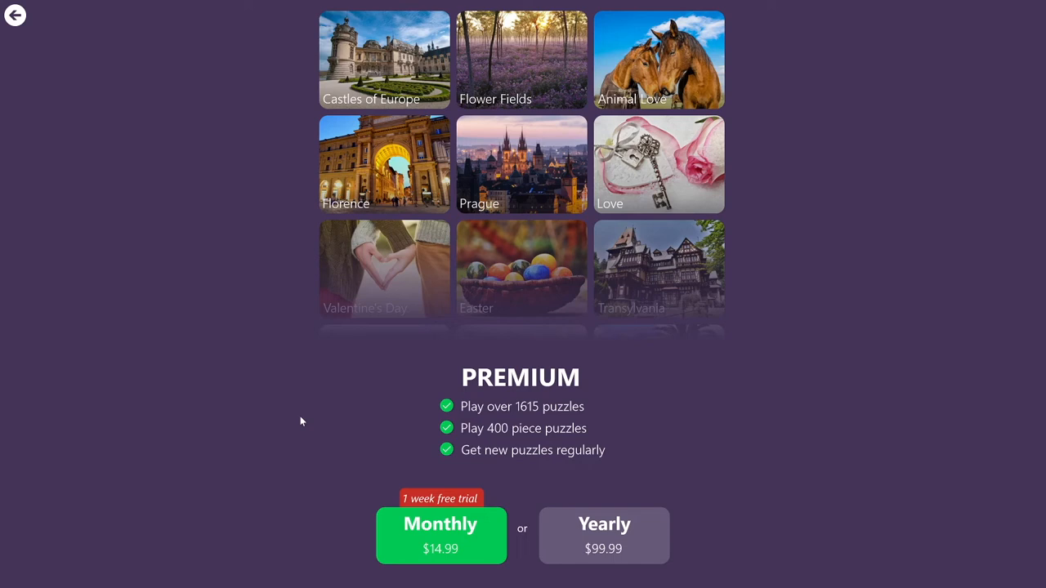
mouse_move(852, 408)
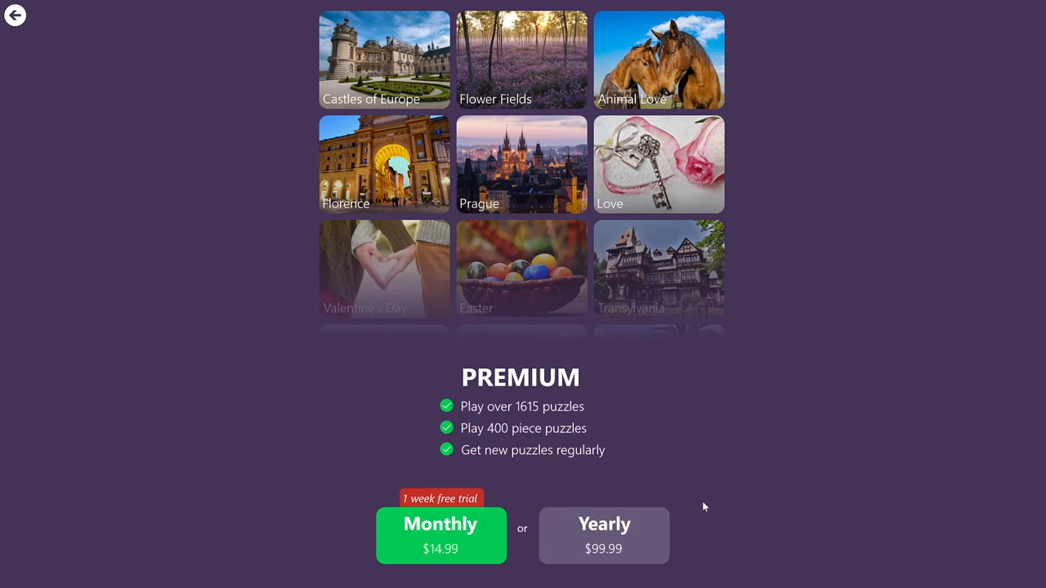
mouse_move(372, 538)
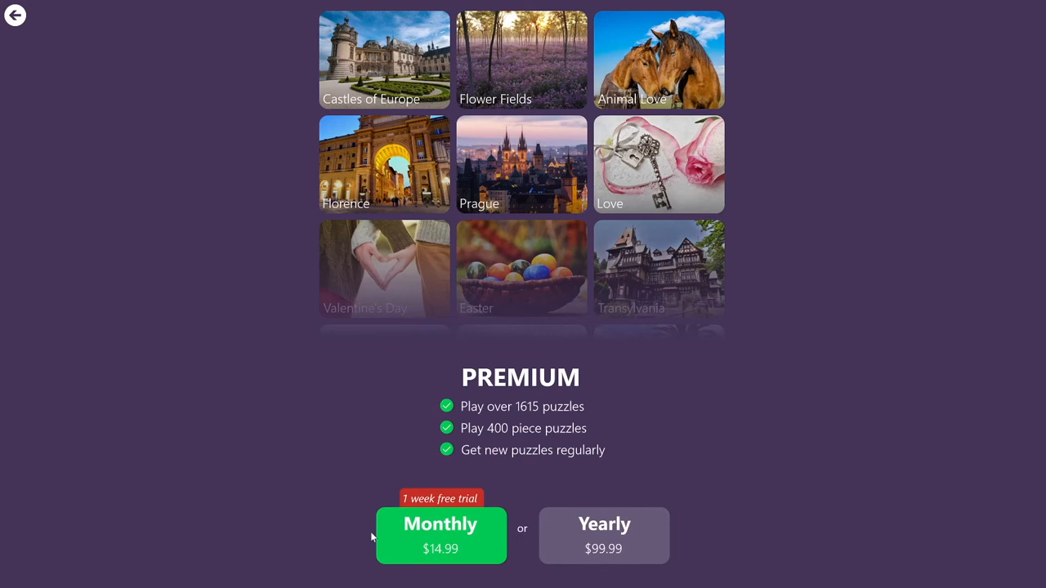
mouse_move(827, 437)
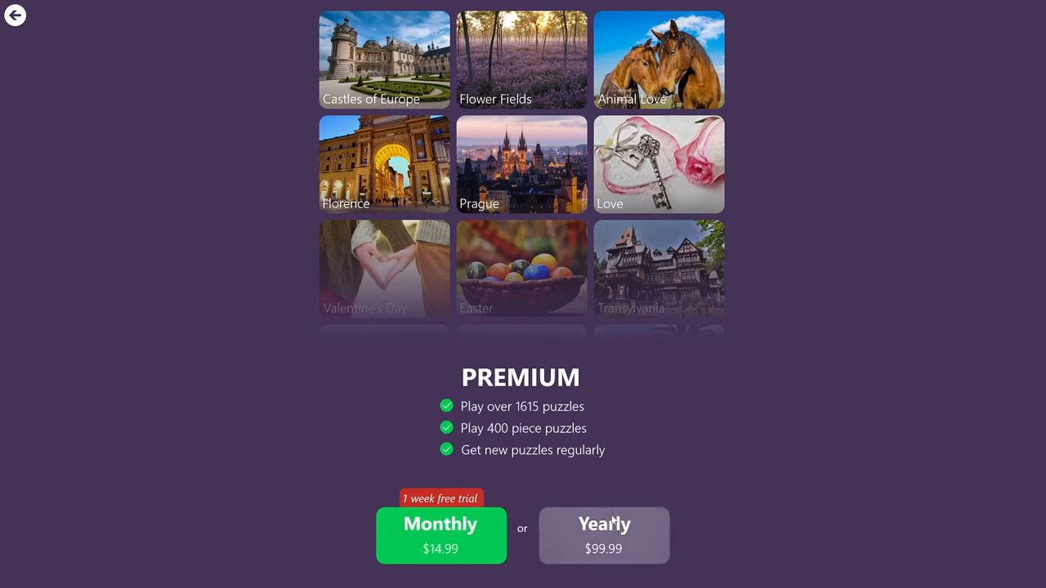
mouse_move(734, 478)
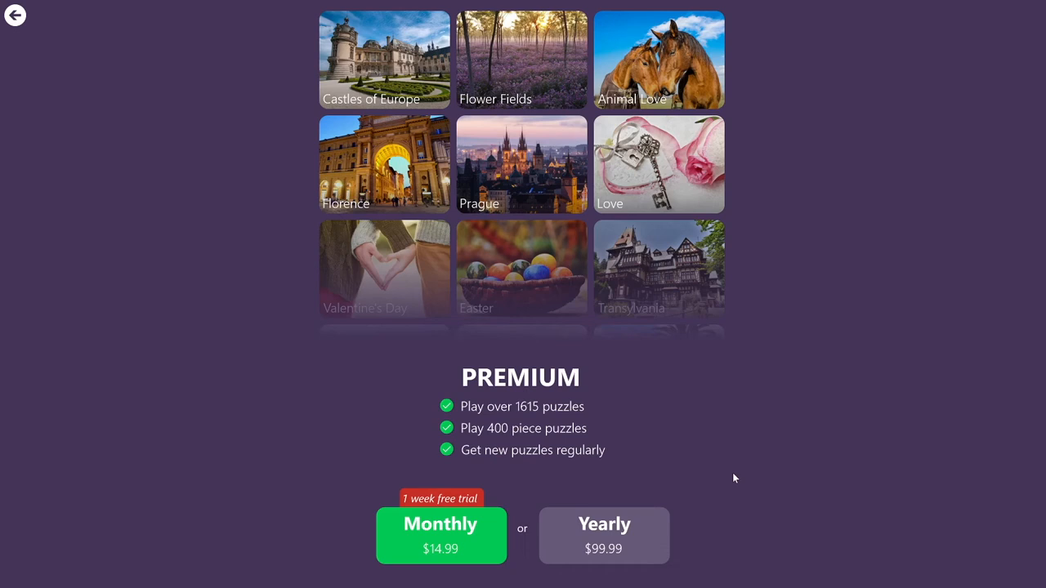
mouse_move(467, 429)
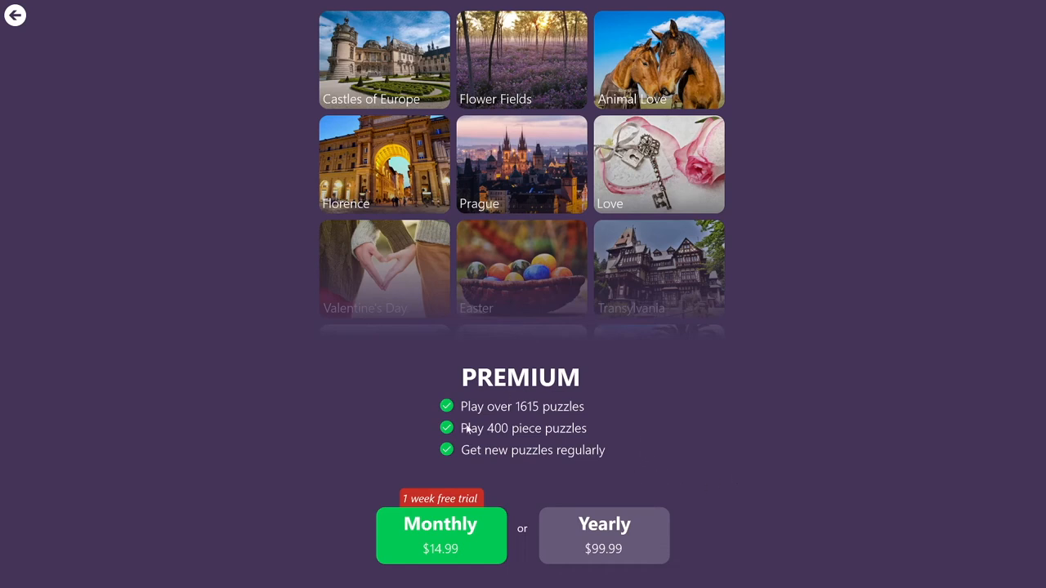
mouse_move(346, 456)
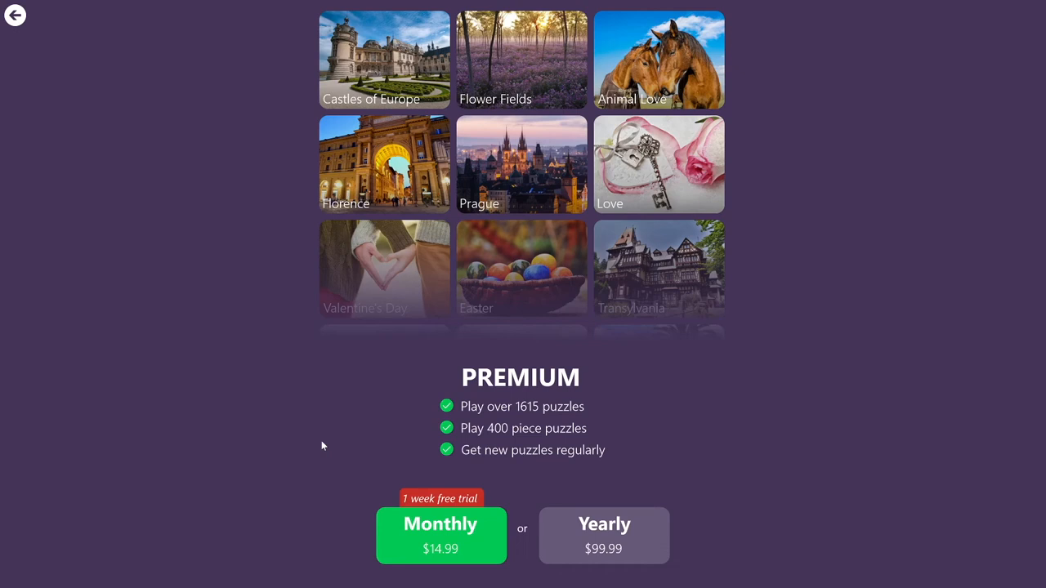
mouse_move(633, 485)
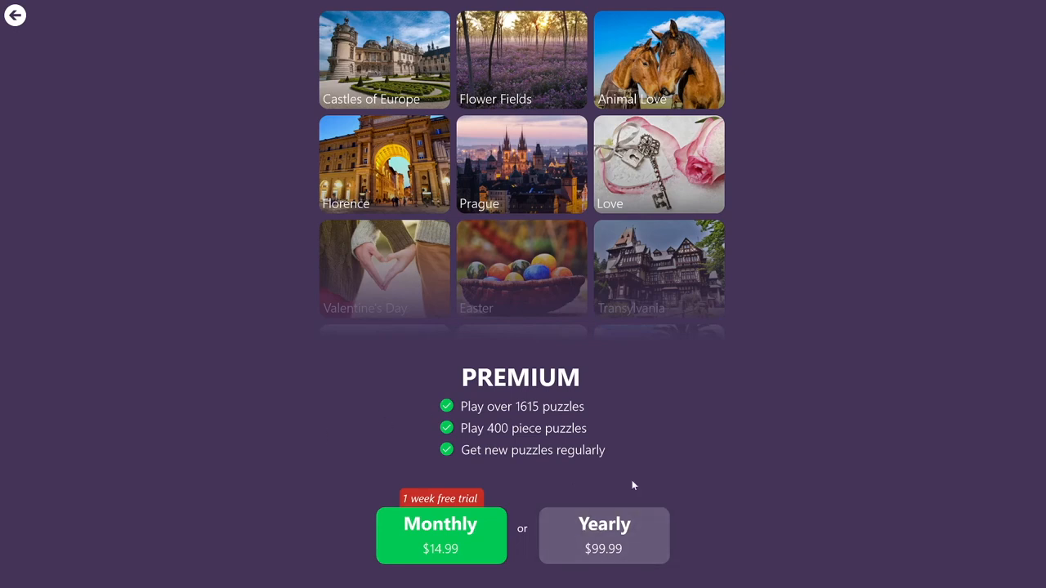
Return home and open My missions from the profile menu, showing 0 of 5 completed.
left_click(15, 15)
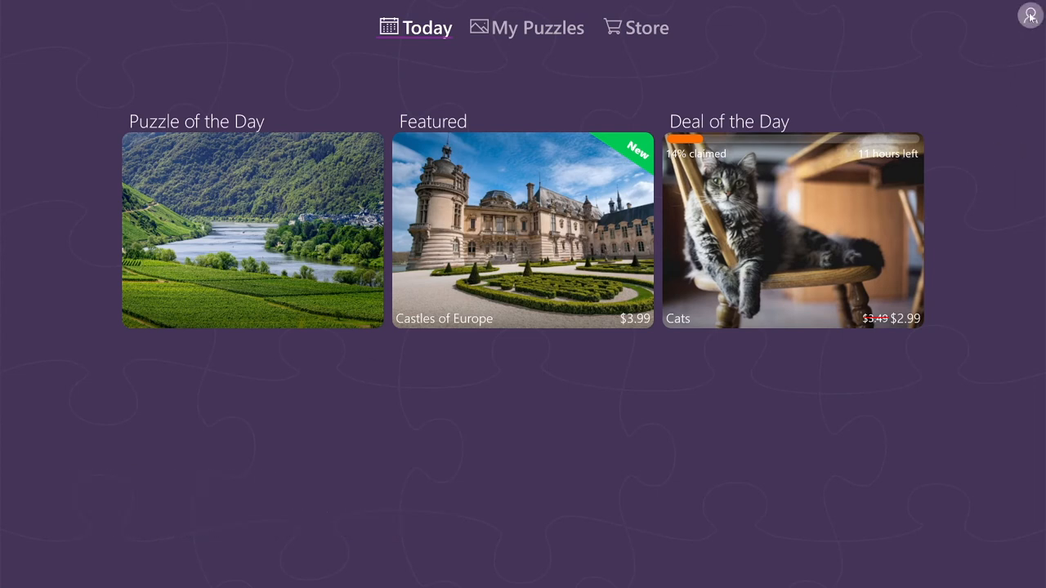
left_click(1031, 16)
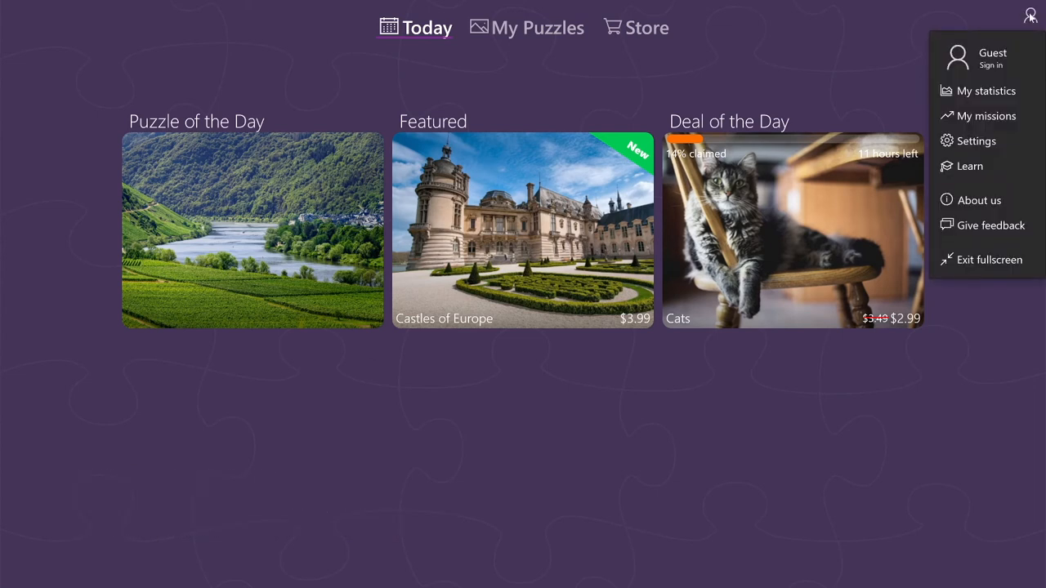
mouse_move(986, 115)
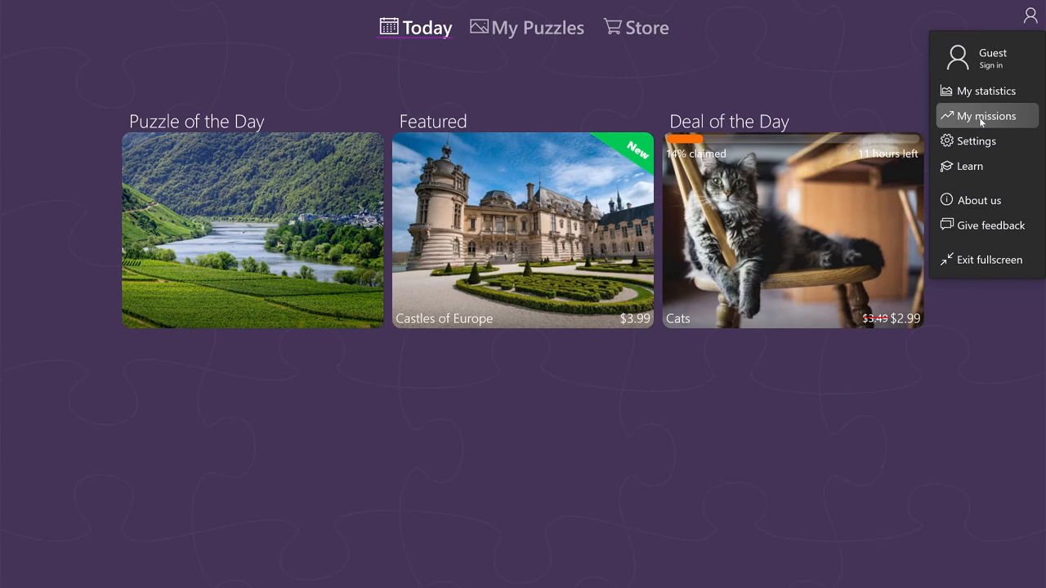
left_click(986, 115)
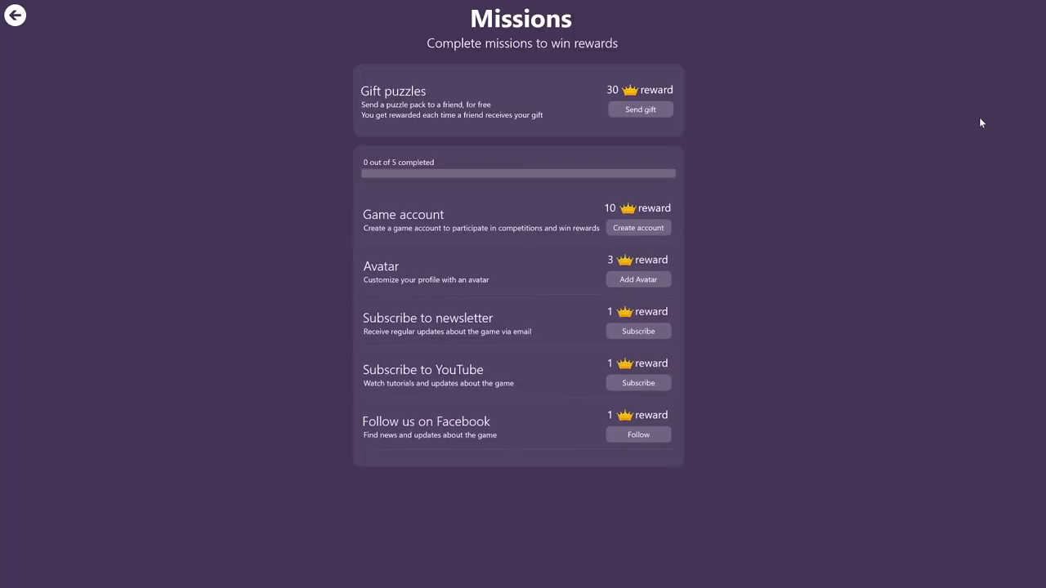
mouse_move(743, 238)
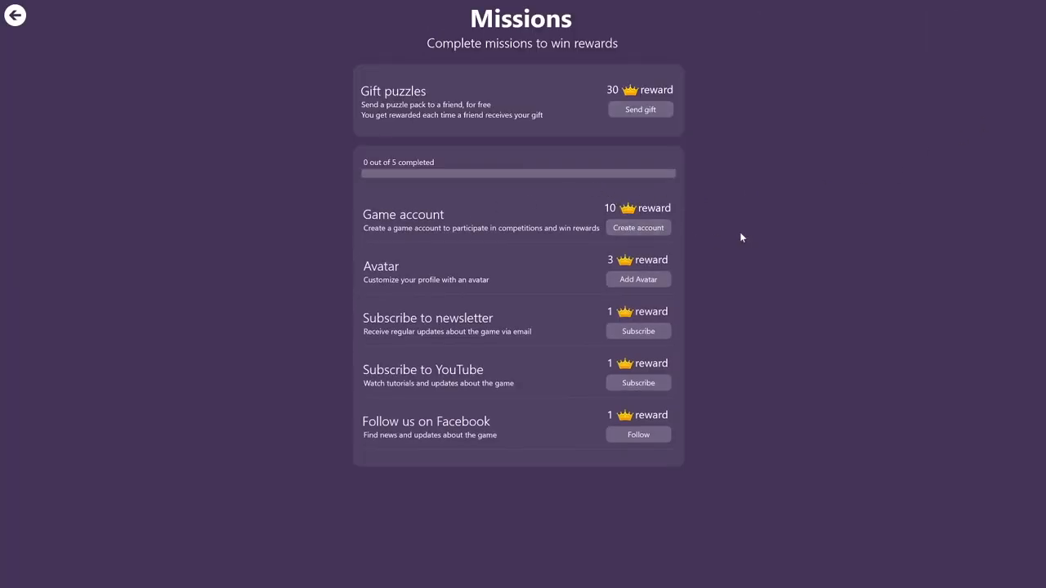
mouse_move(834, 217)
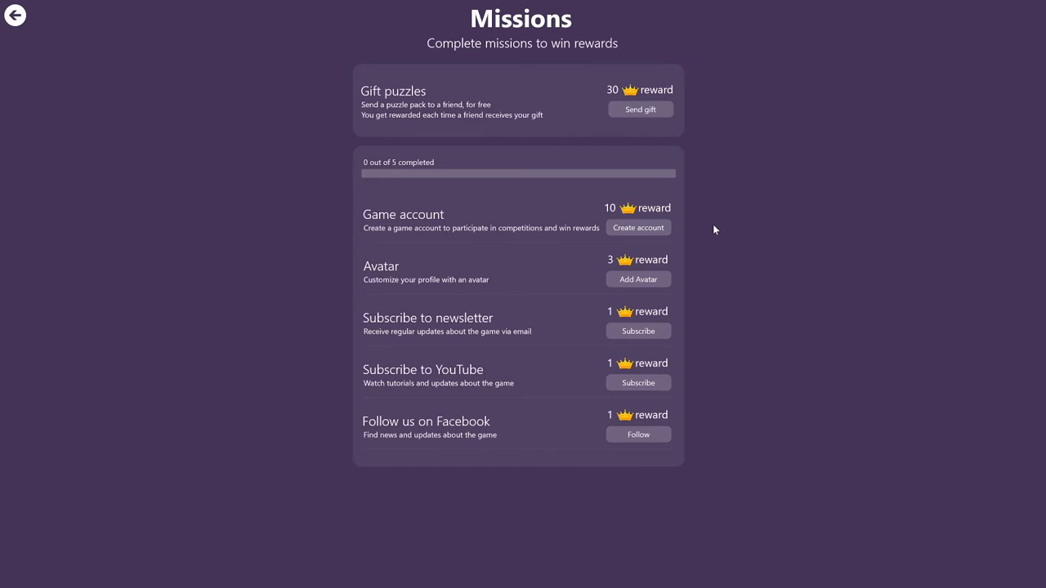
mouse_move(639, 228)
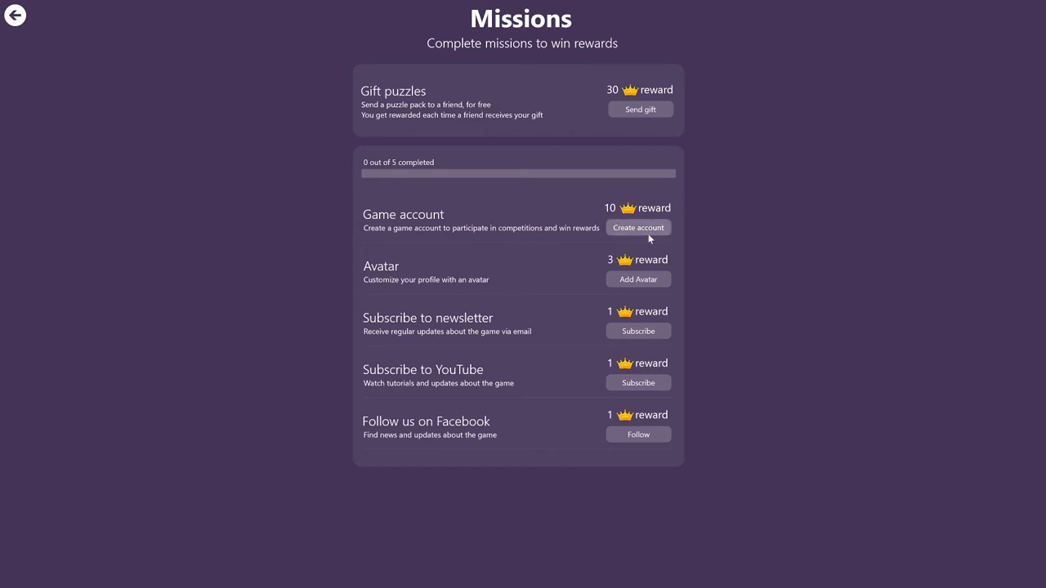
mouse_move(535, 280)
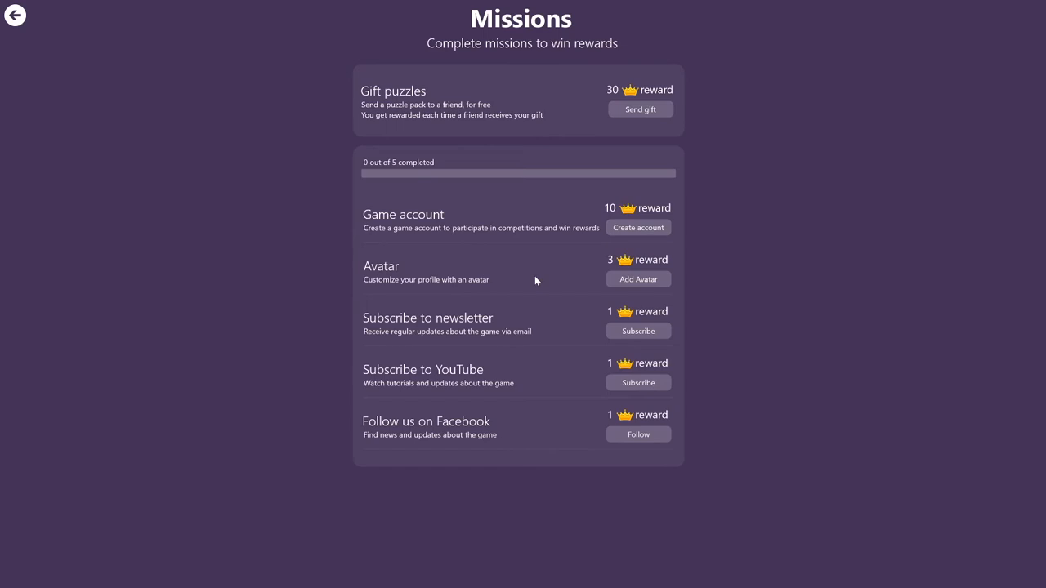
mouse_move(583, 326)
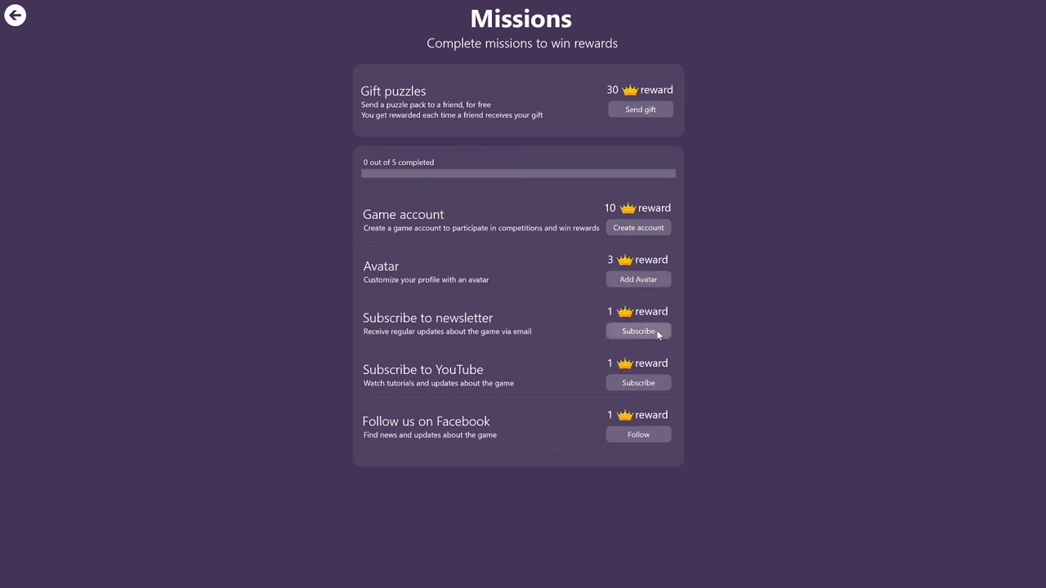
mouse_move(633, 374)
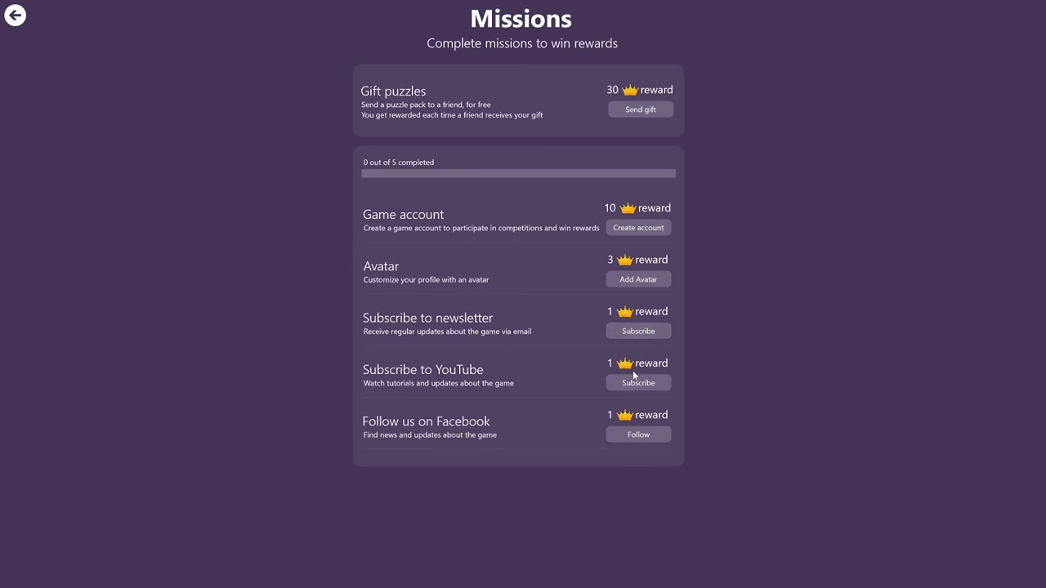
mouse_move(602, 429)
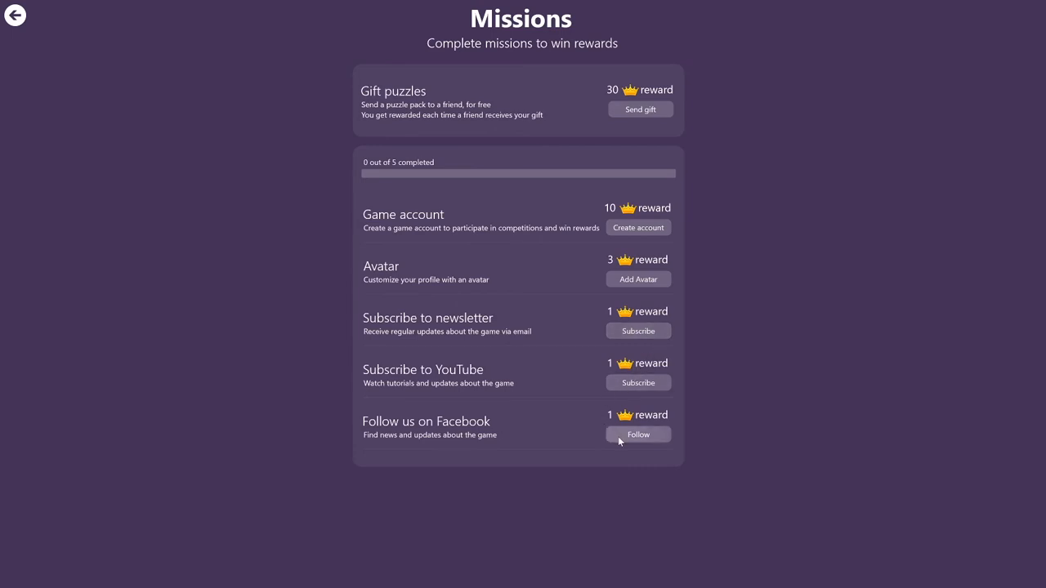
mouse_move(768, 210)
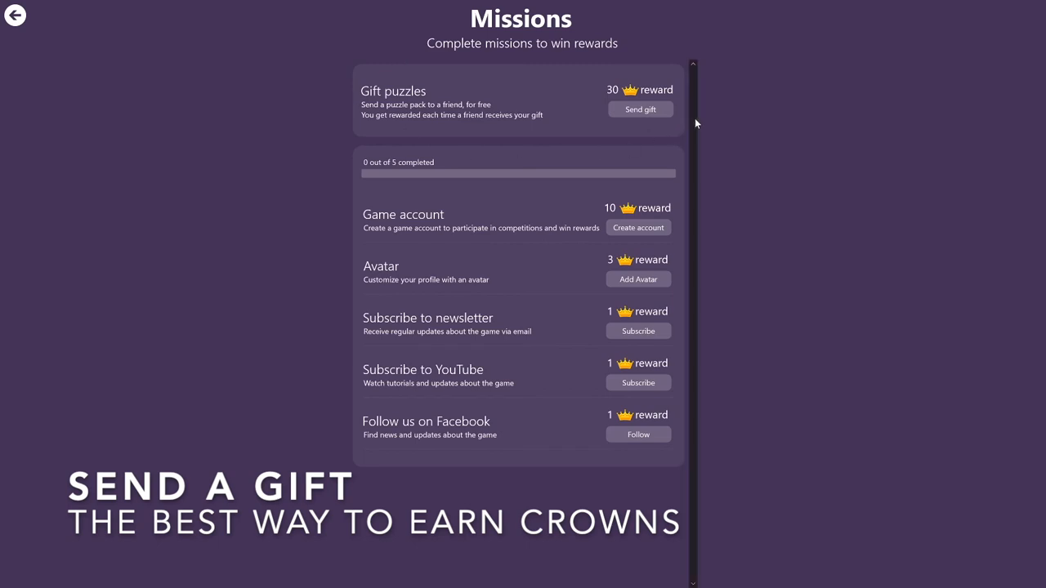
mouse_move(883, 115)
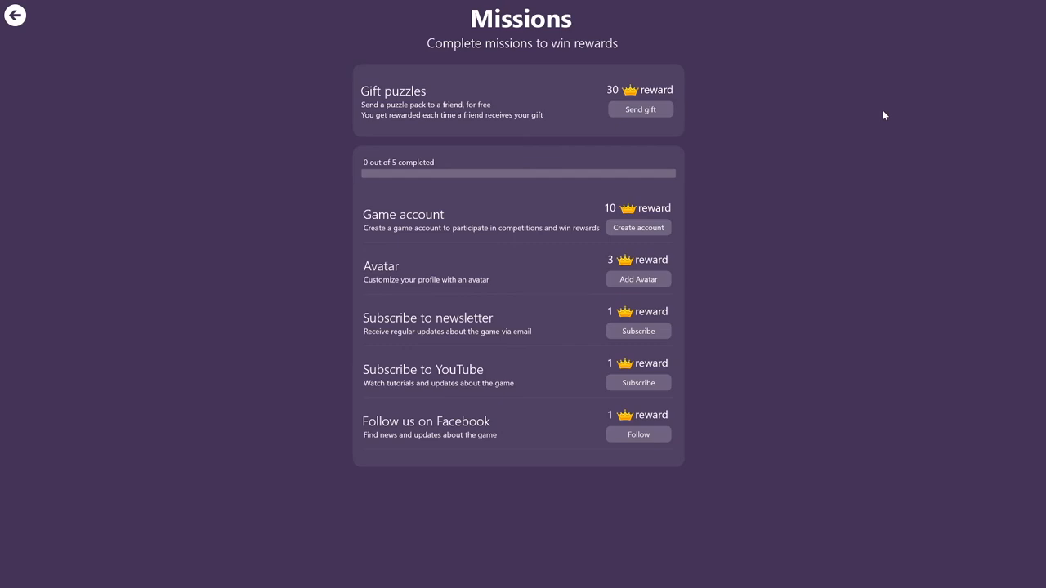
mouse_move(757, 128)
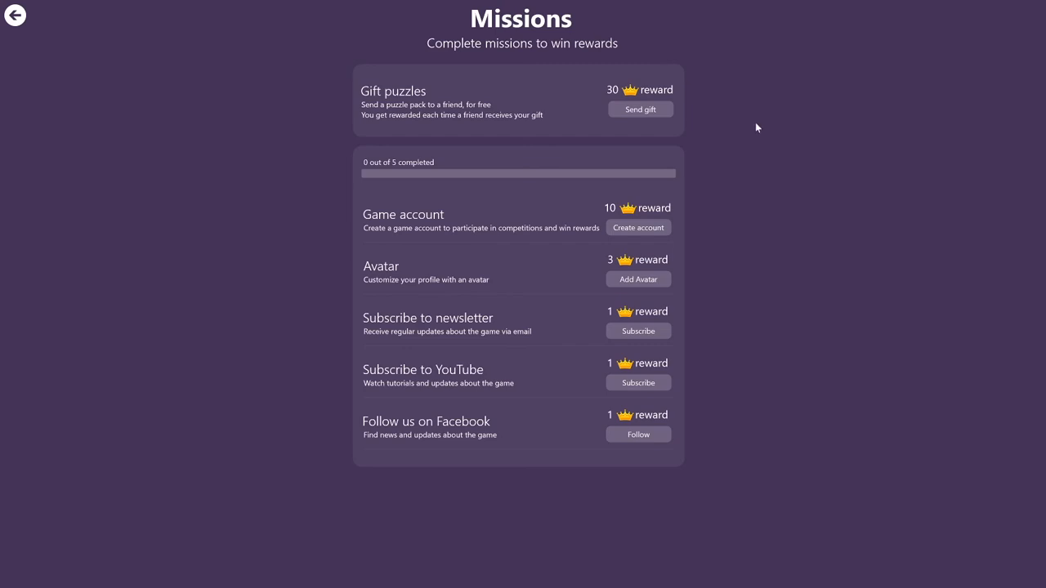
Gift a puzzle pack to the first suggested contact from the Gift puzzles mission.
left_click(640, 109)
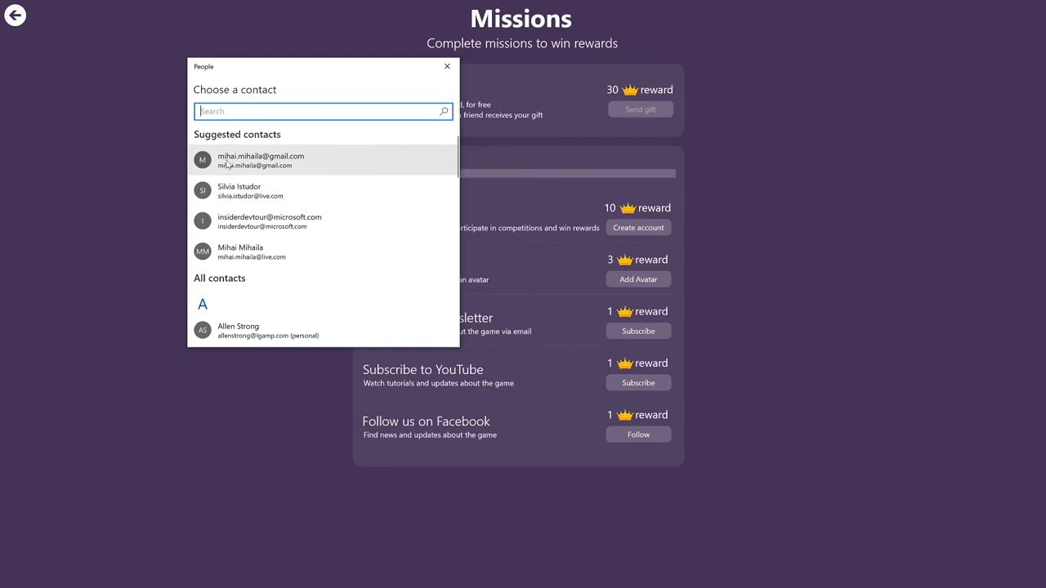
left_click(261, 160)
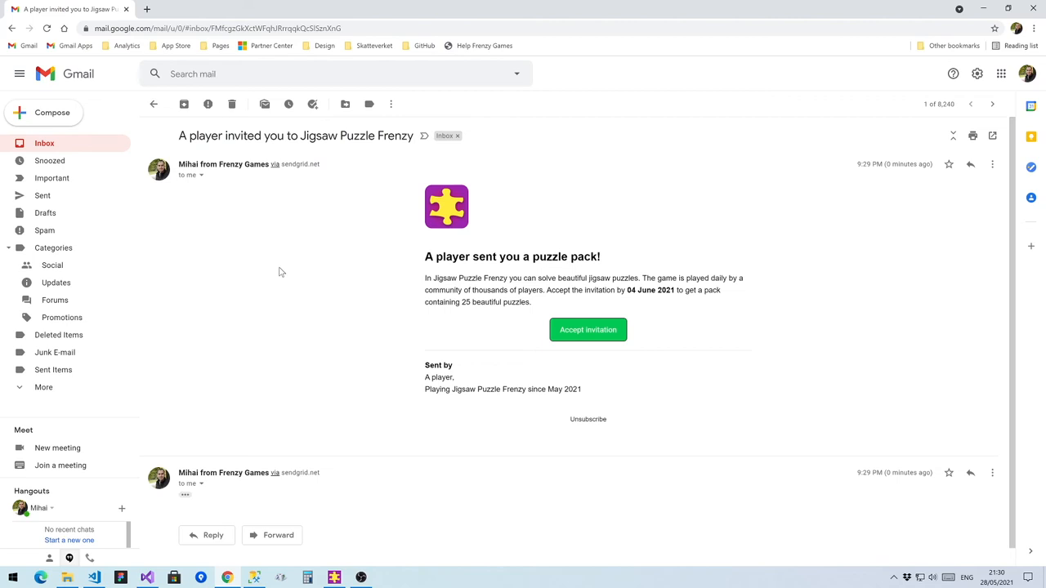
mouse_move(365, 195)
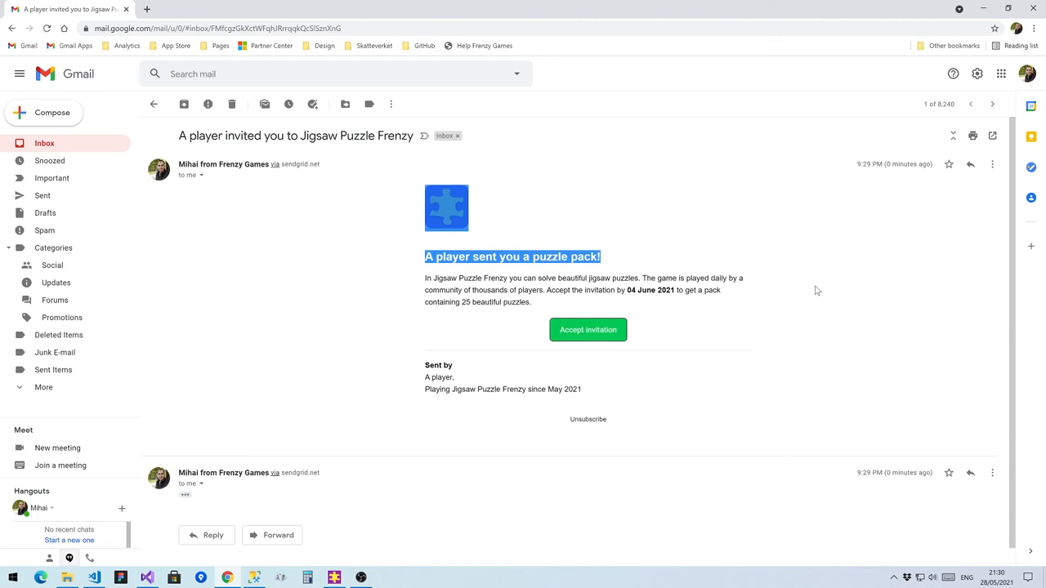
mouse_move(769, 270)
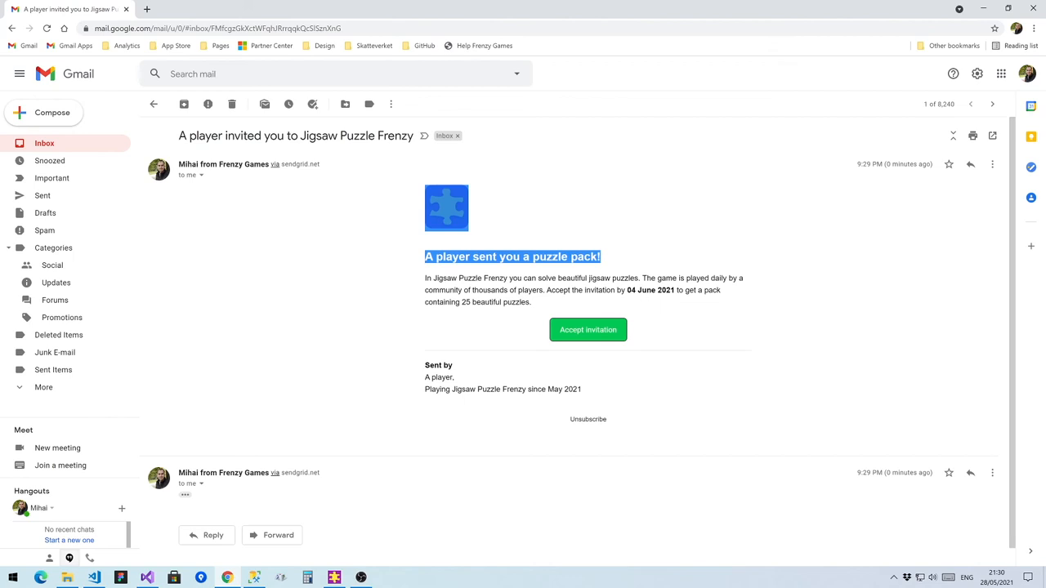
mouse_move(782, 289)
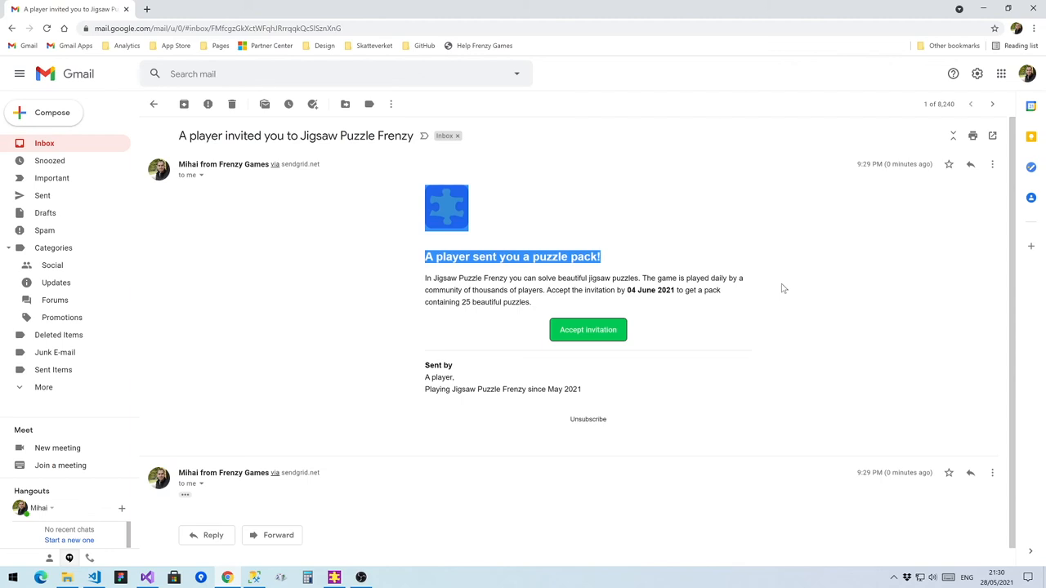
mouse_move(587, 330)
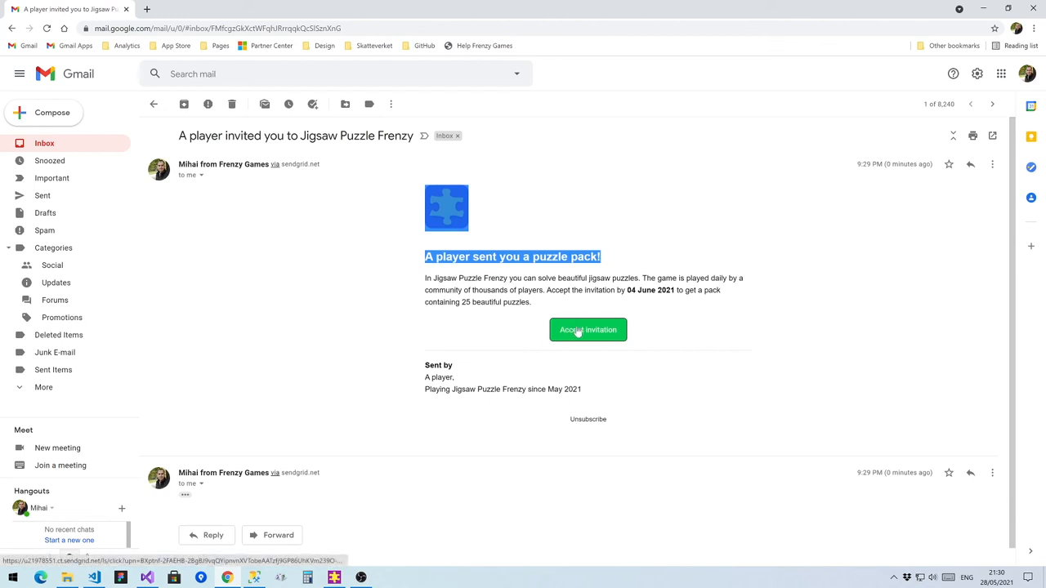
Accept the 25-puzzle invitation from the Jigsaw Puzzle Frenzy email.
left_click(588, 329)
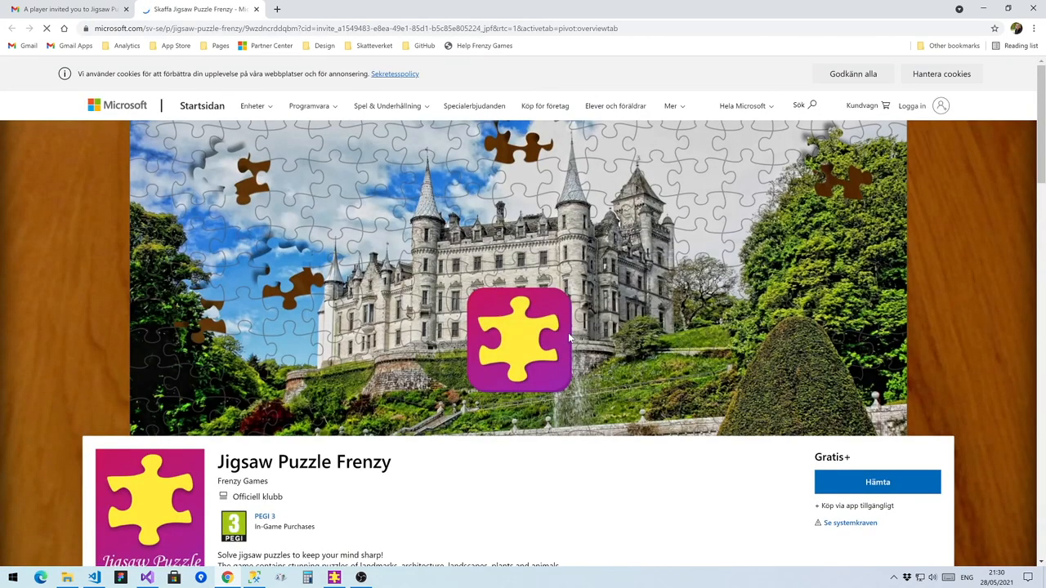
Get the free game via Hämta and open it in the Microsoft Store app.
scroll("down", 3)
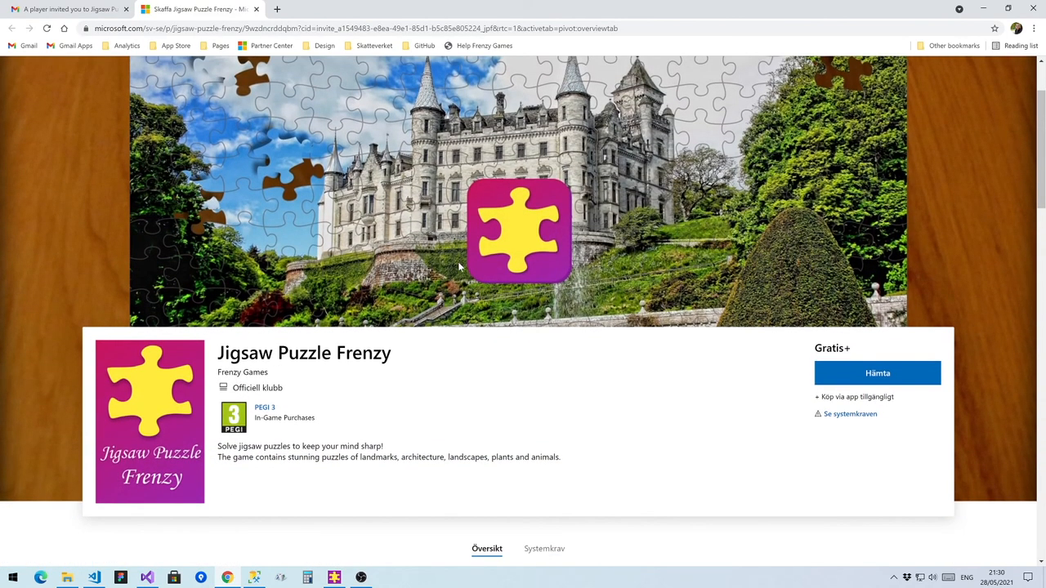
mouse_move(453, 272)
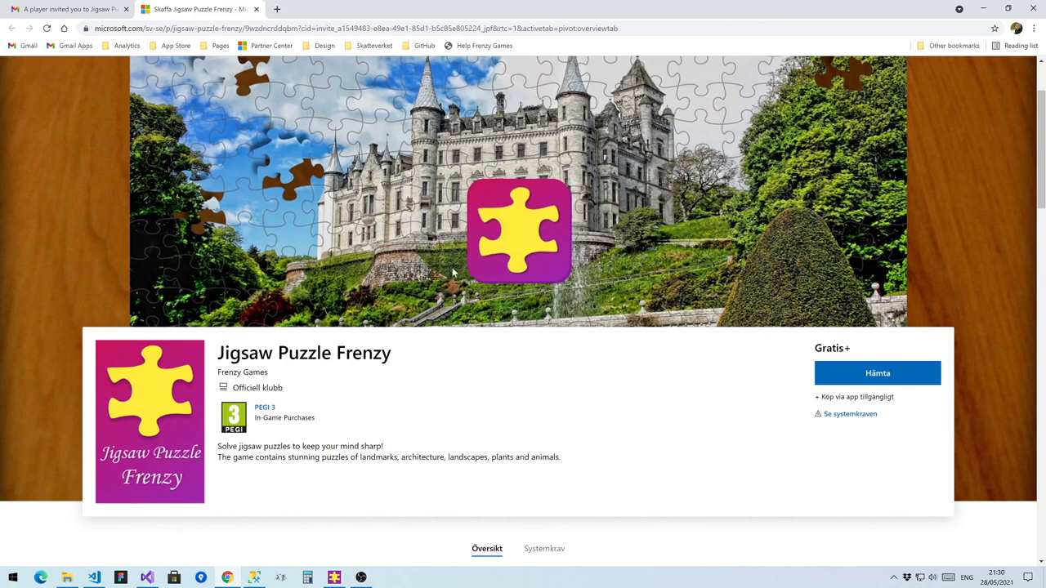
mouse_move(877, 373)
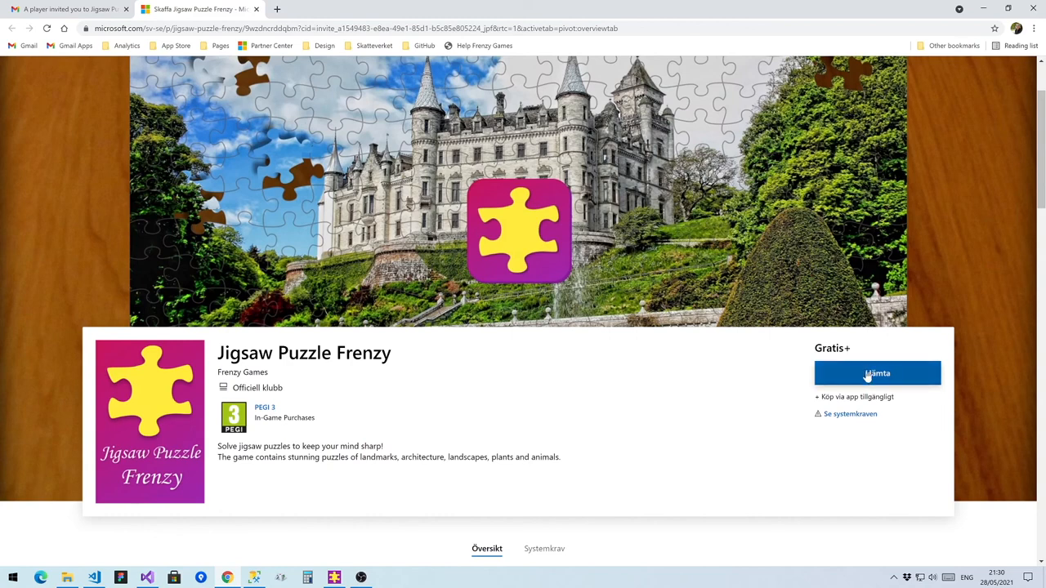
left_click(877, 373)
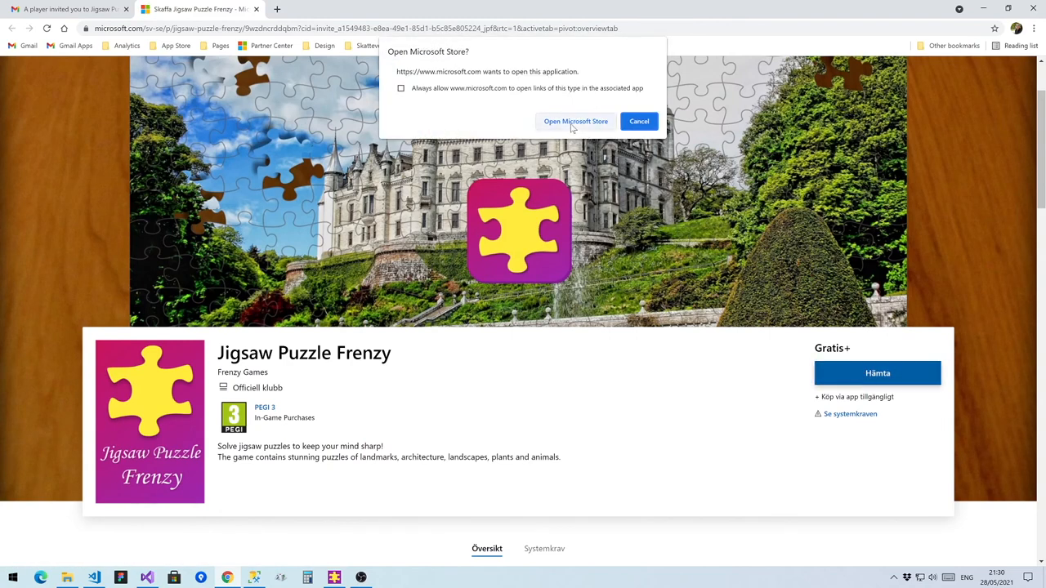
left_click(575, 121)
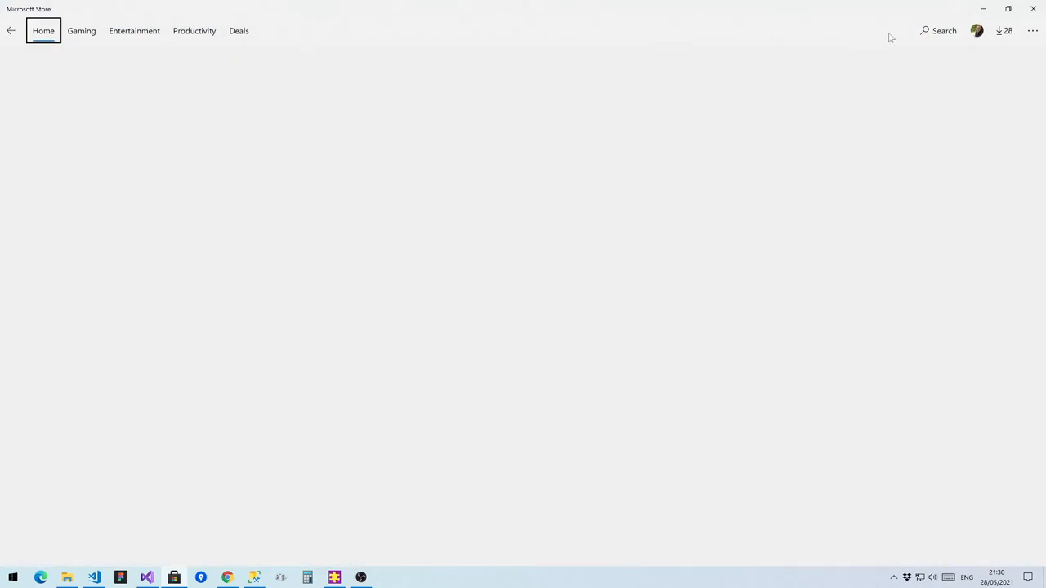